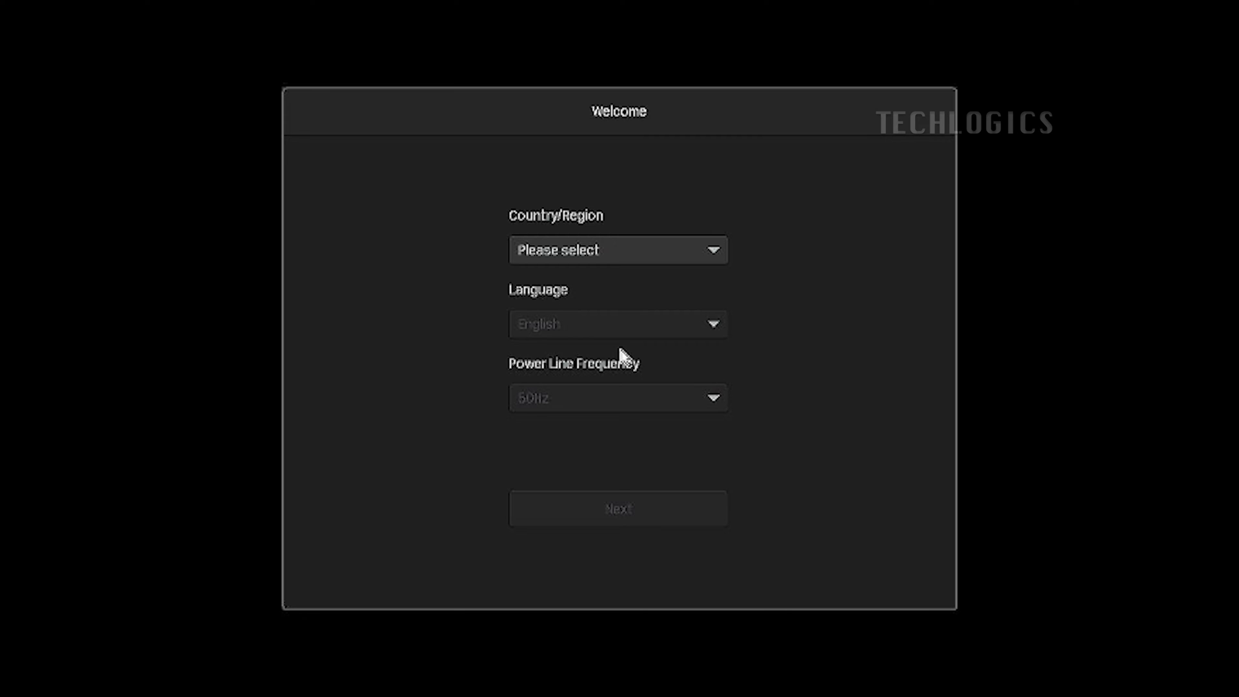
pyautogui.moveTo(648, 201)
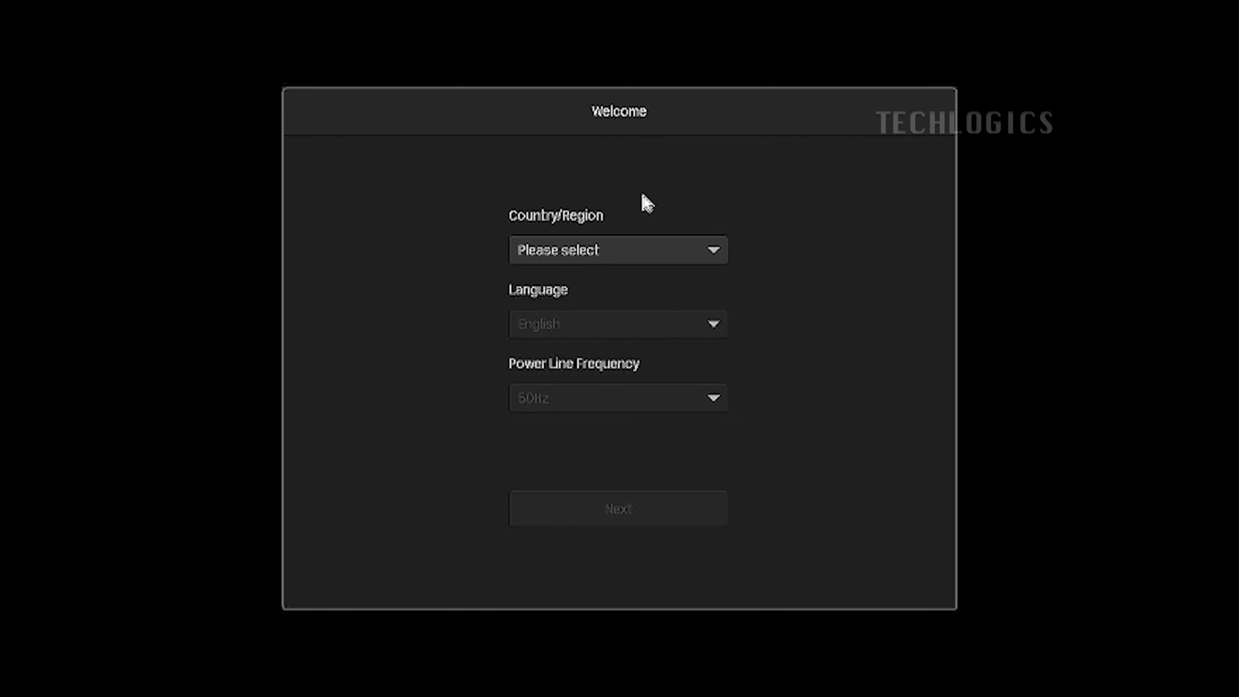
# - Choose India as country, keeping English language and 50Hz power line frequency
pyautogui.click(619, 249)
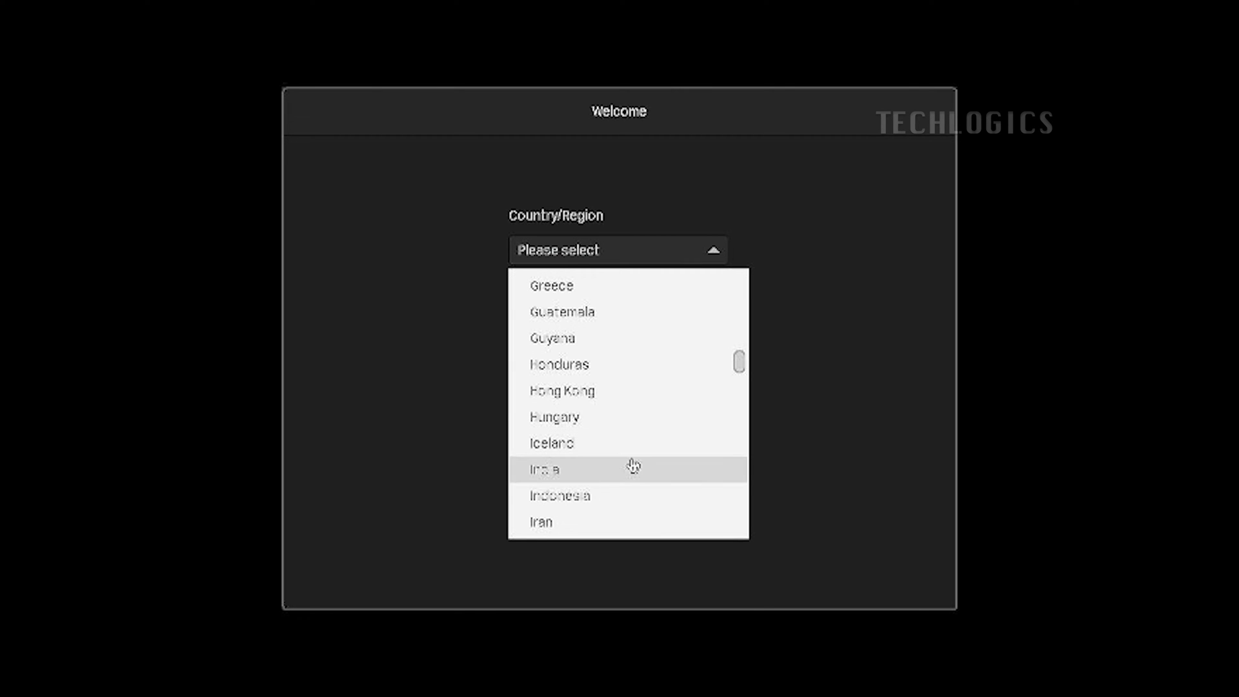
pyautogui.click(543, 469)
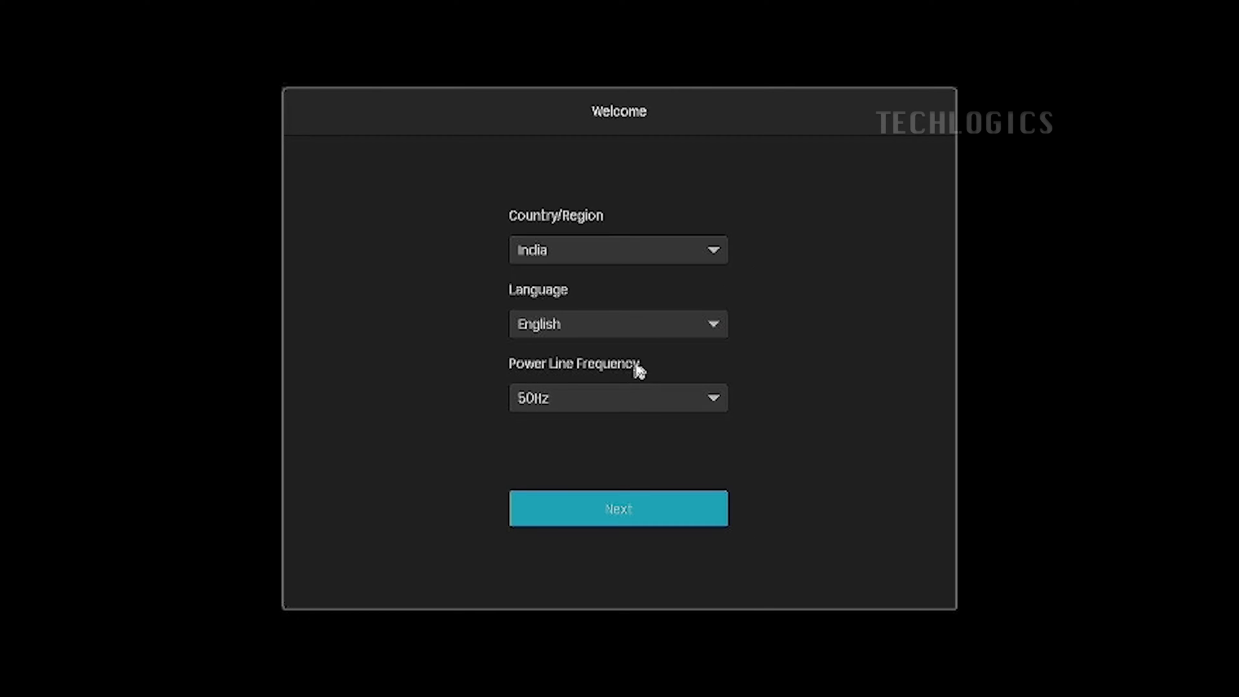
pyautogui.click(619, 324)
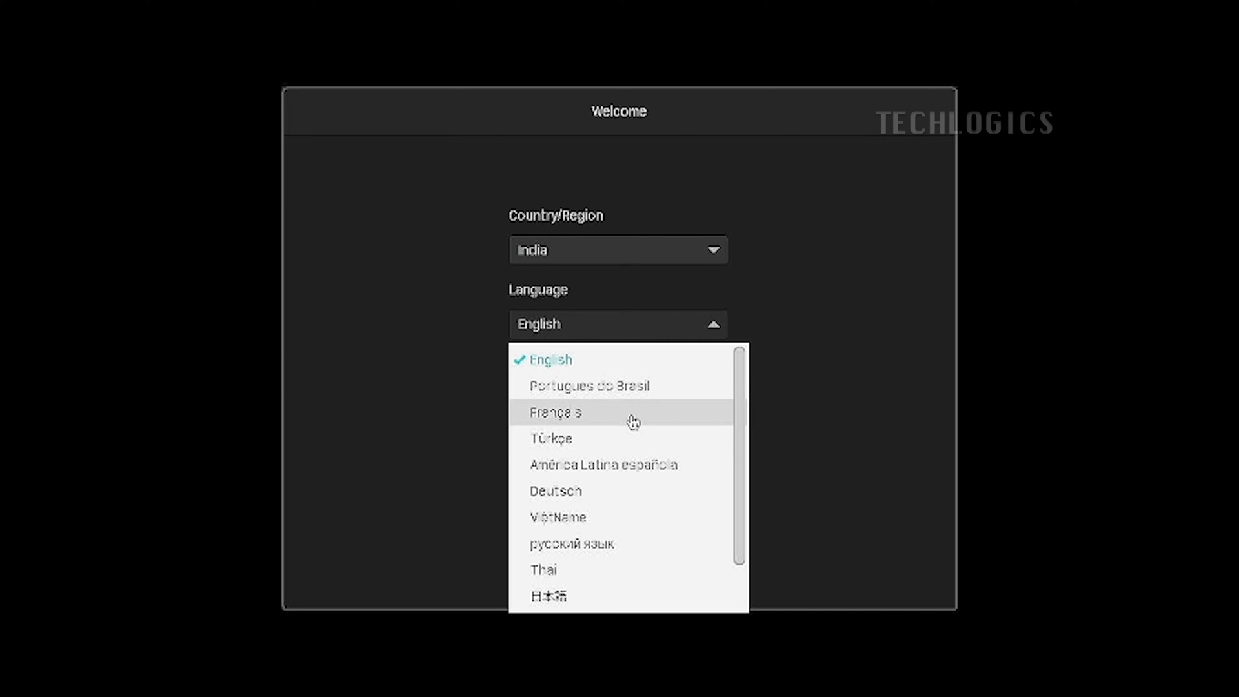
pyautogui.moveTo(608, 357)
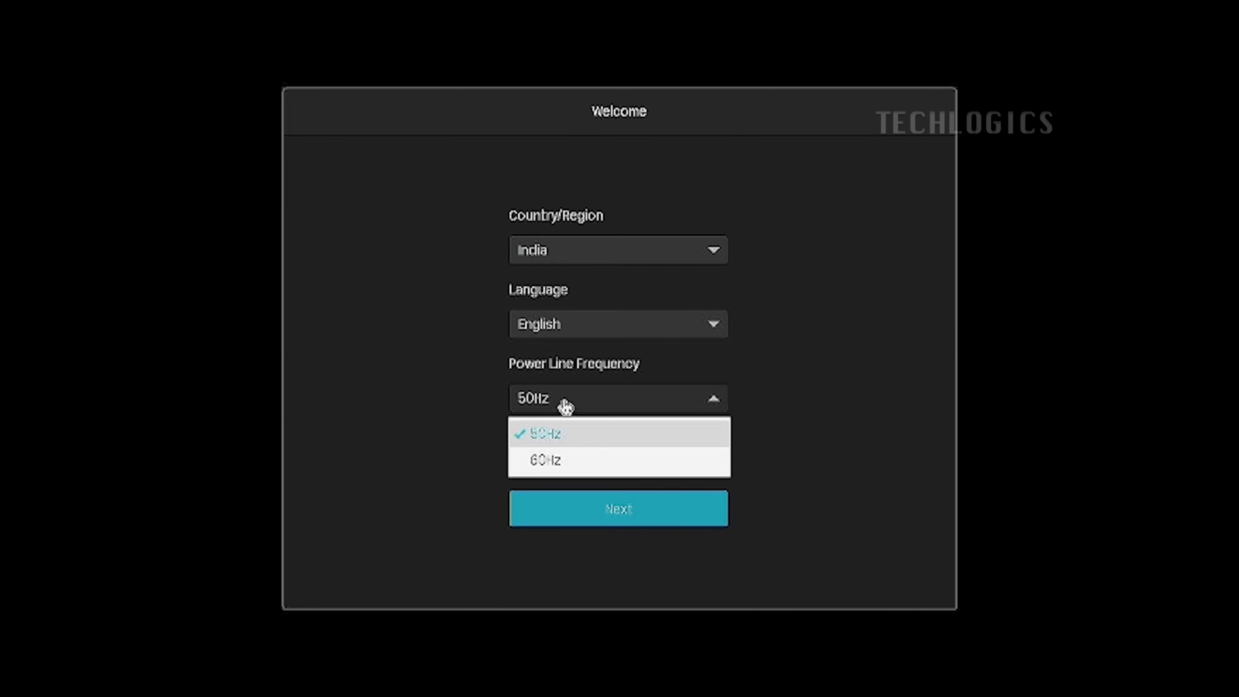
pyautogui.click(558, 433)
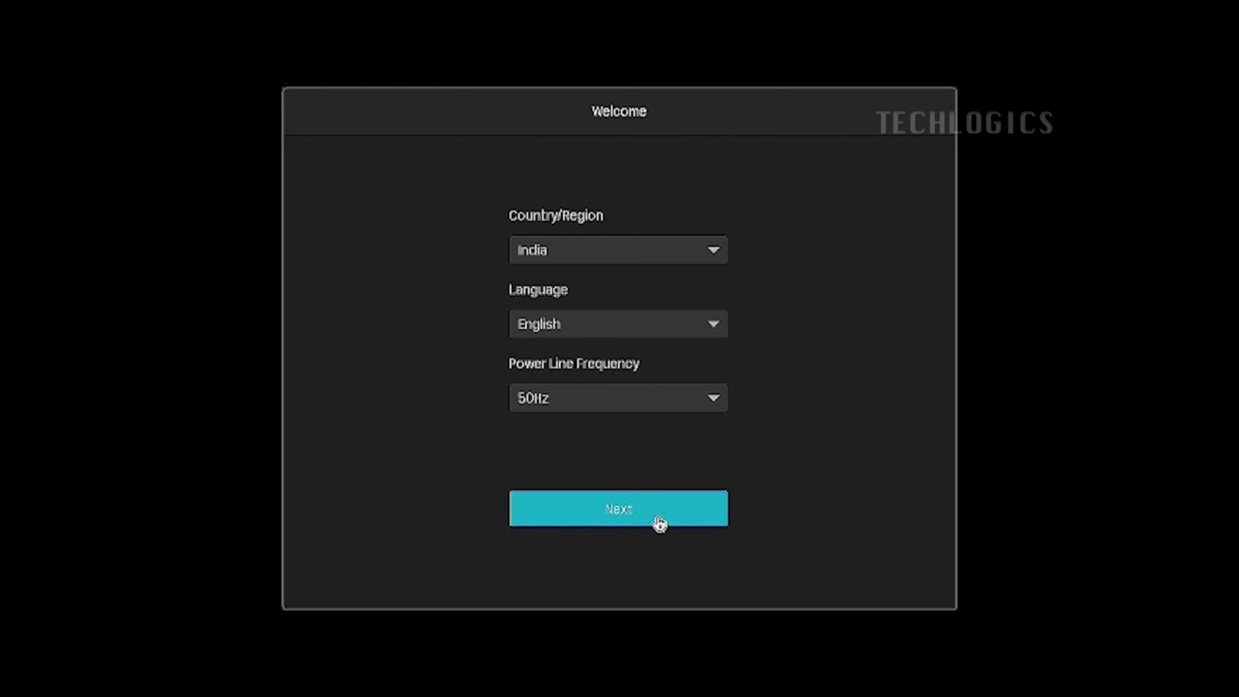
# - Proceed to password setup and enter the new admin login password via on-screen keyboard
pyautogui.click(618, 507)
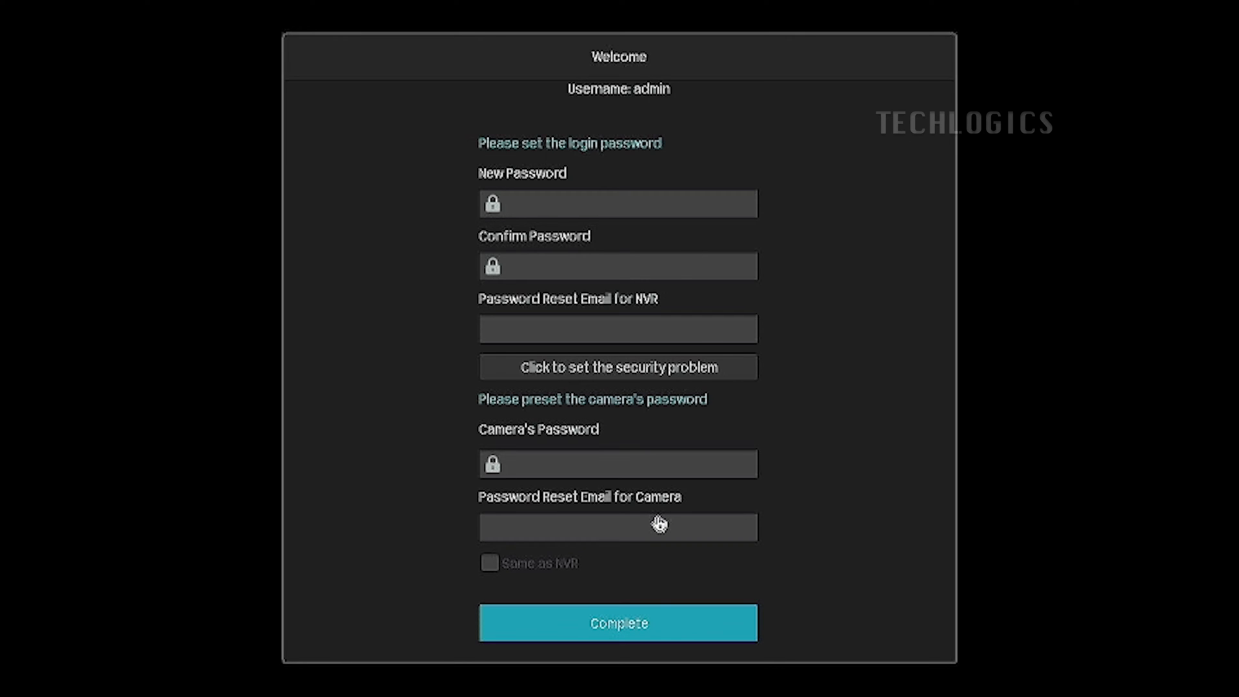
pyautogui.moveTo(844, 444)
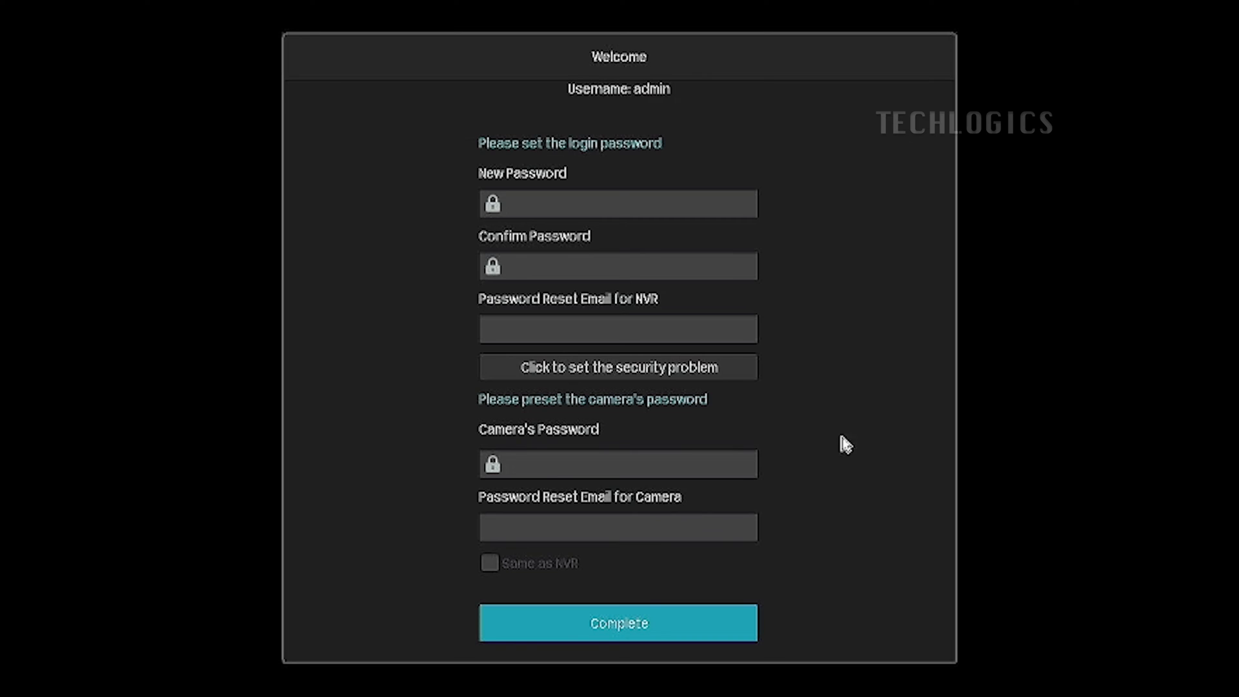
pyautogui.moveTo(647, 260)
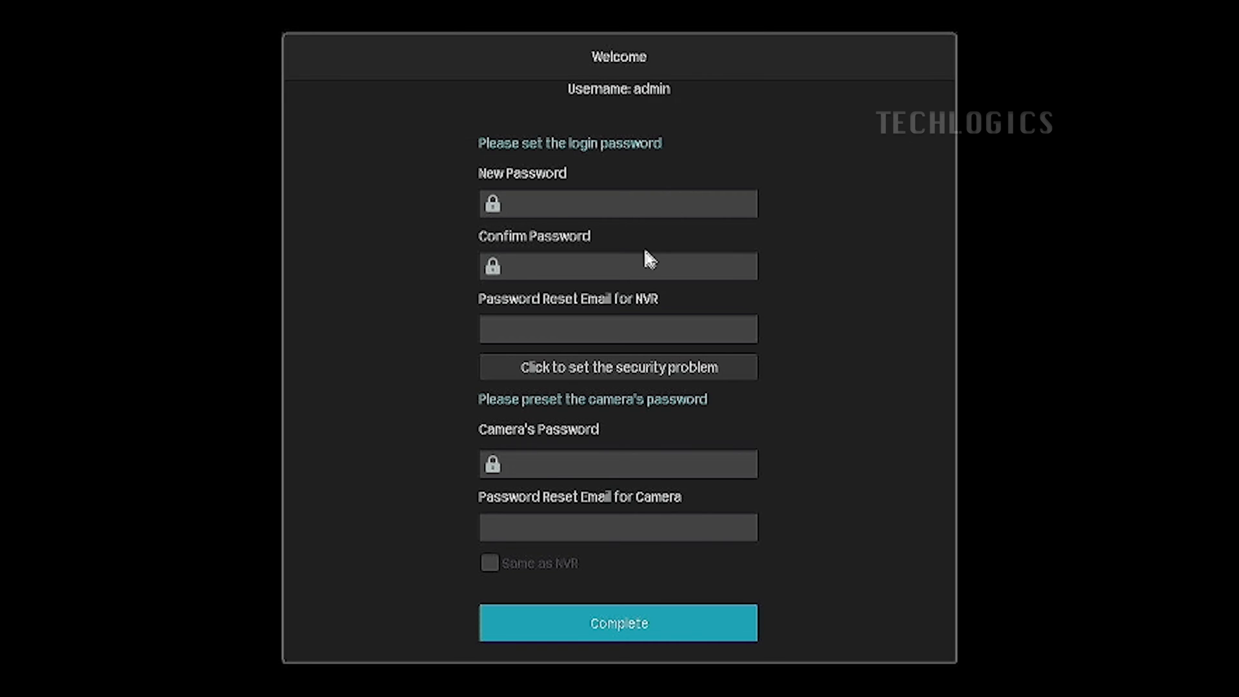
pyautogui.moveTo(724, 178)
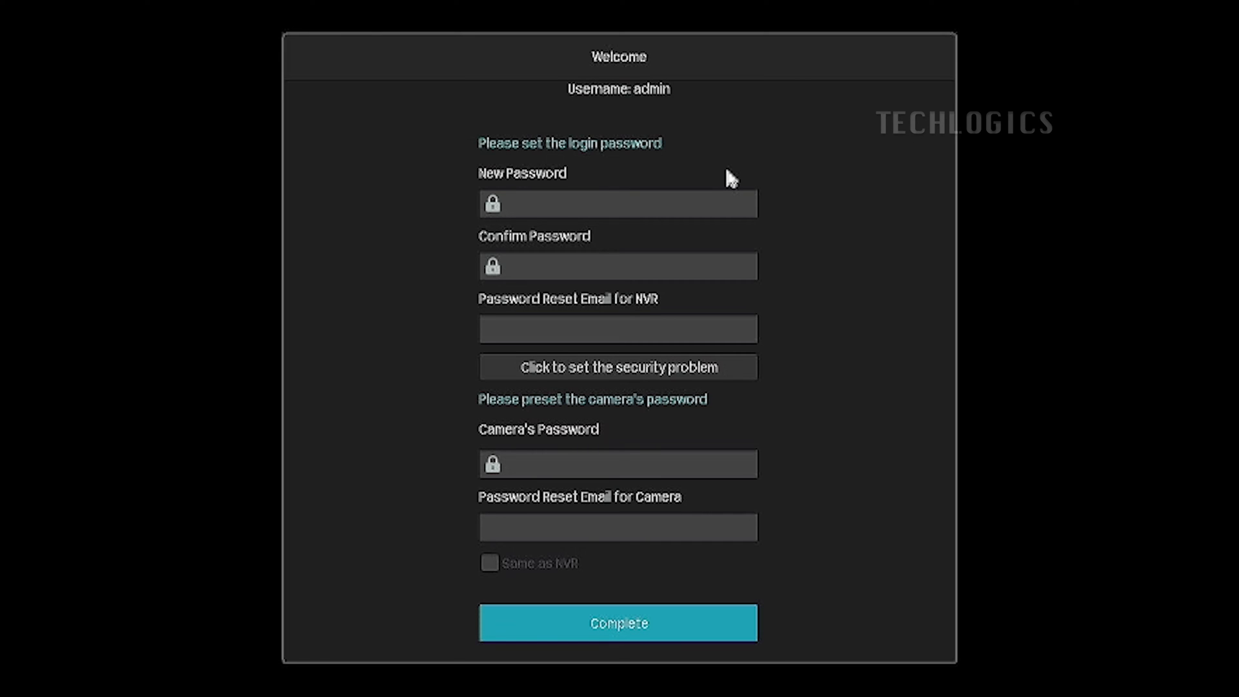
pyautogui.moveTo(681, 257)
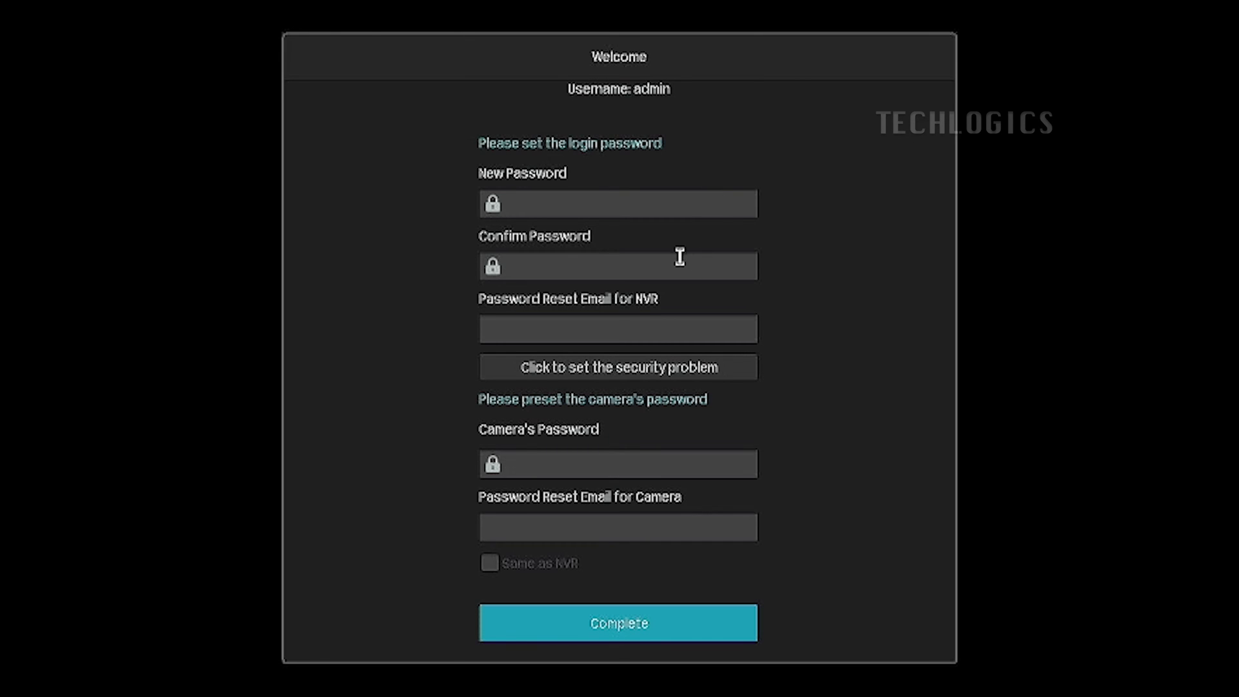
pyautogui.moveTo(663, 244)
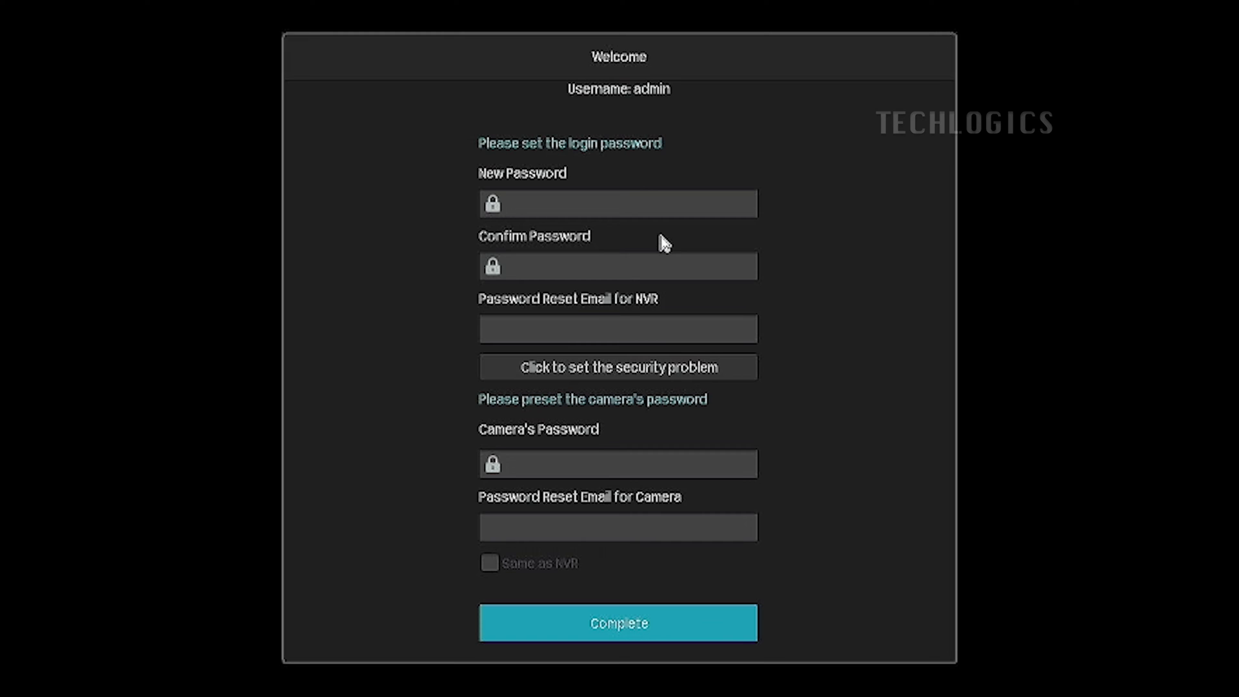
pyautogui.click(618, 203)
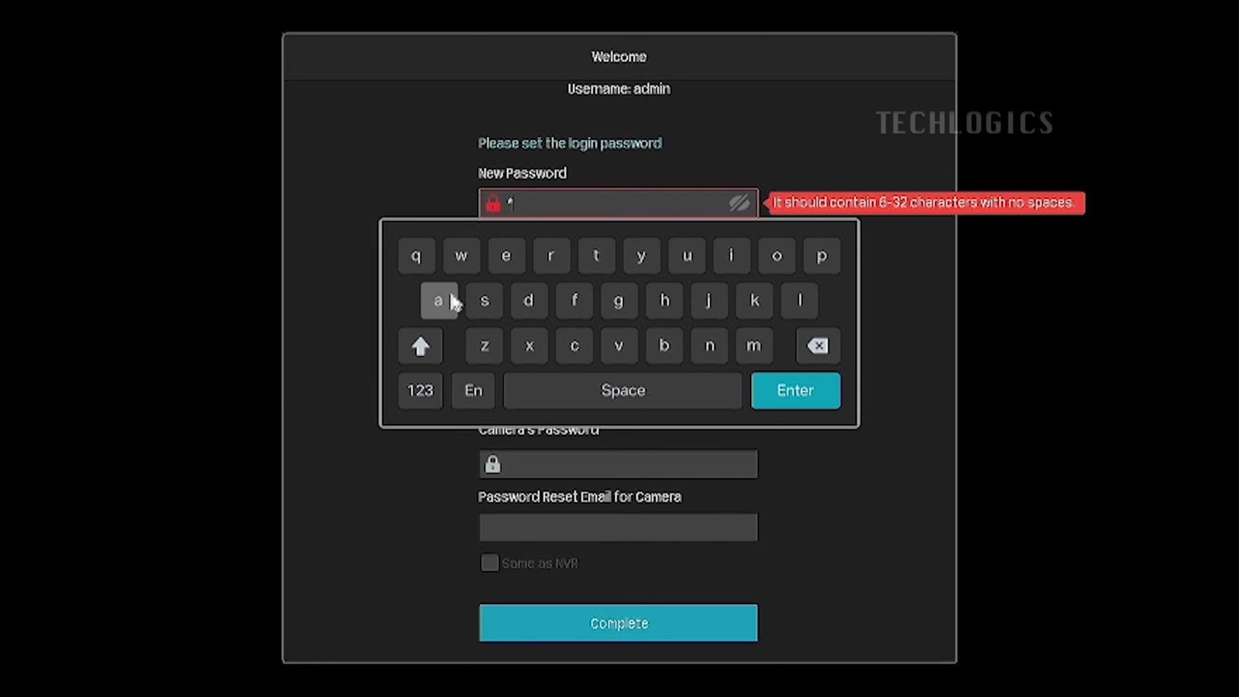
pyautogui.click(775, 255)
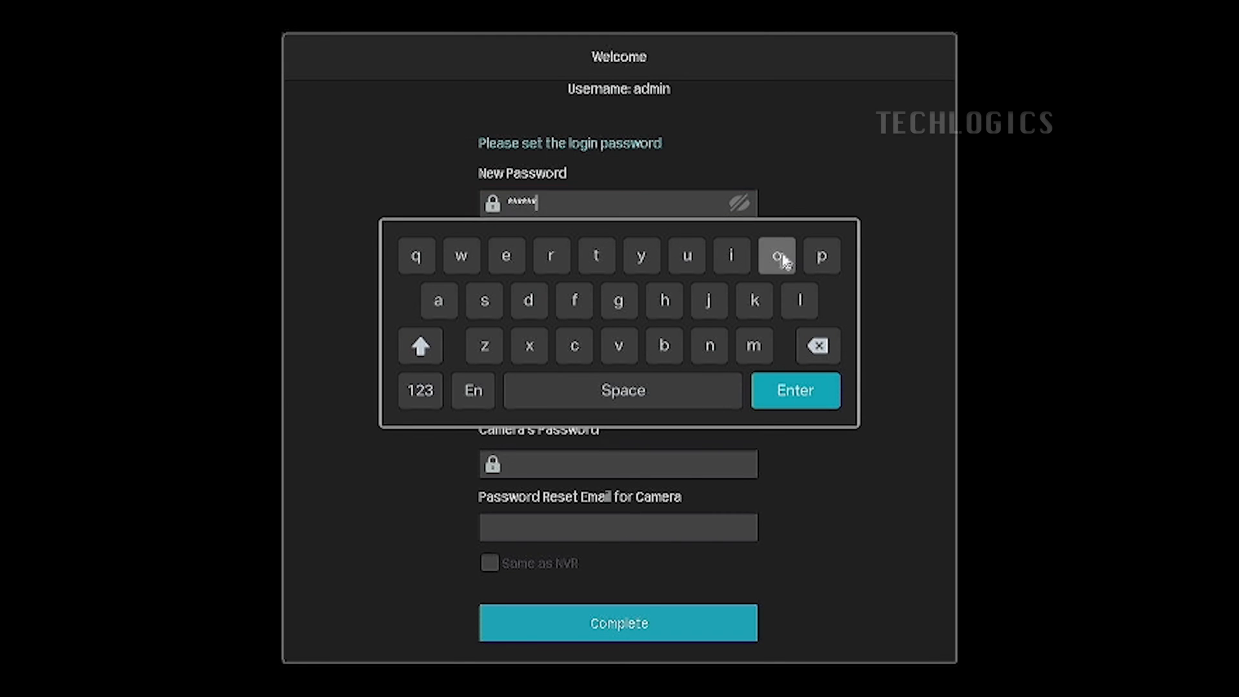
pyautogui.click(420, 389)
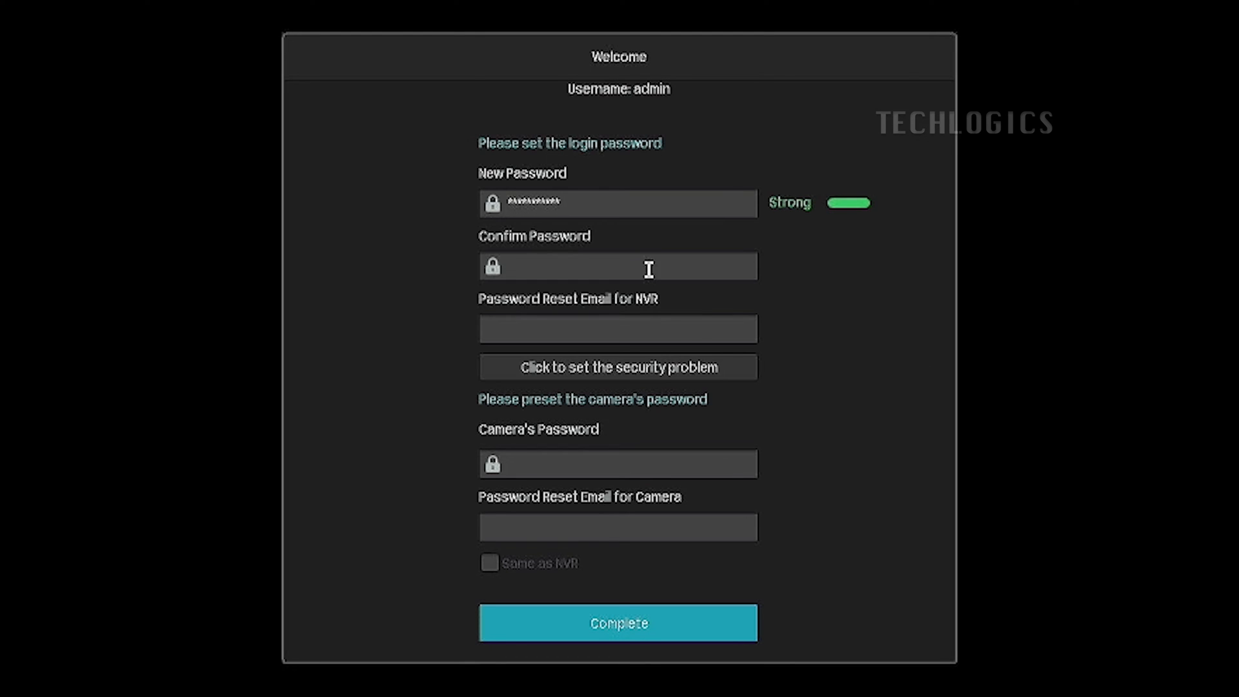
# - Re-enter the same password in the Confirm Password field
pyautogui.click(618, 265)
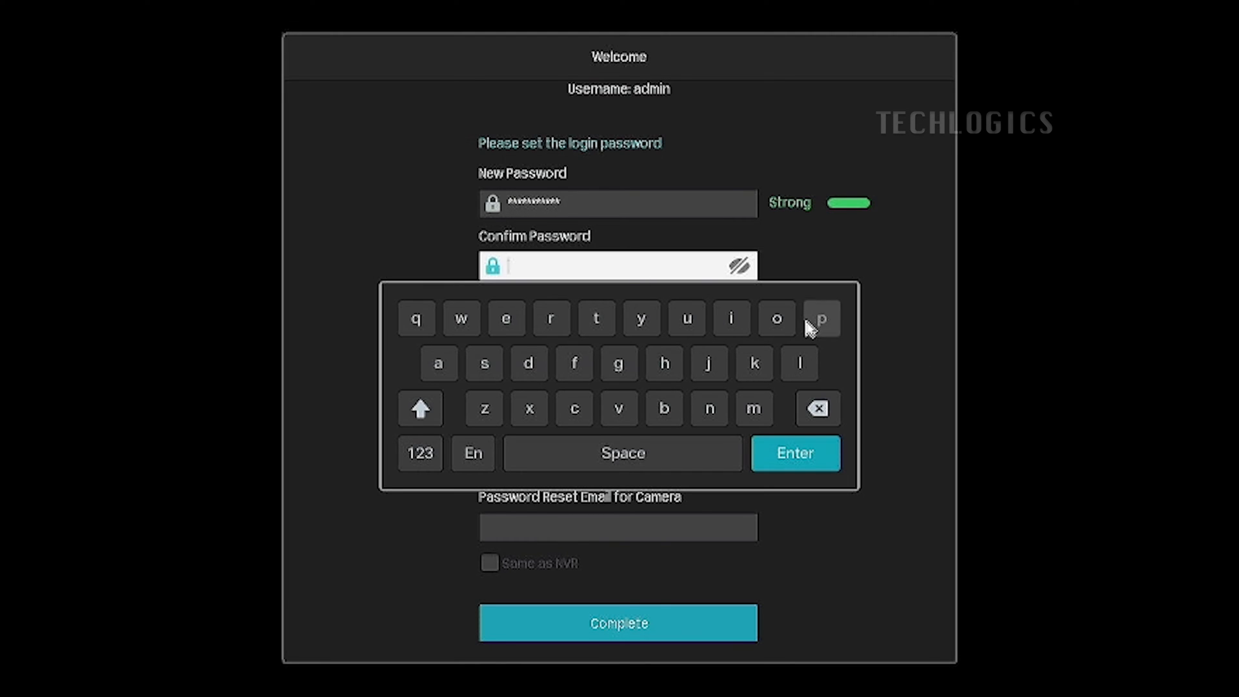
pyautogui.click(461, 317)
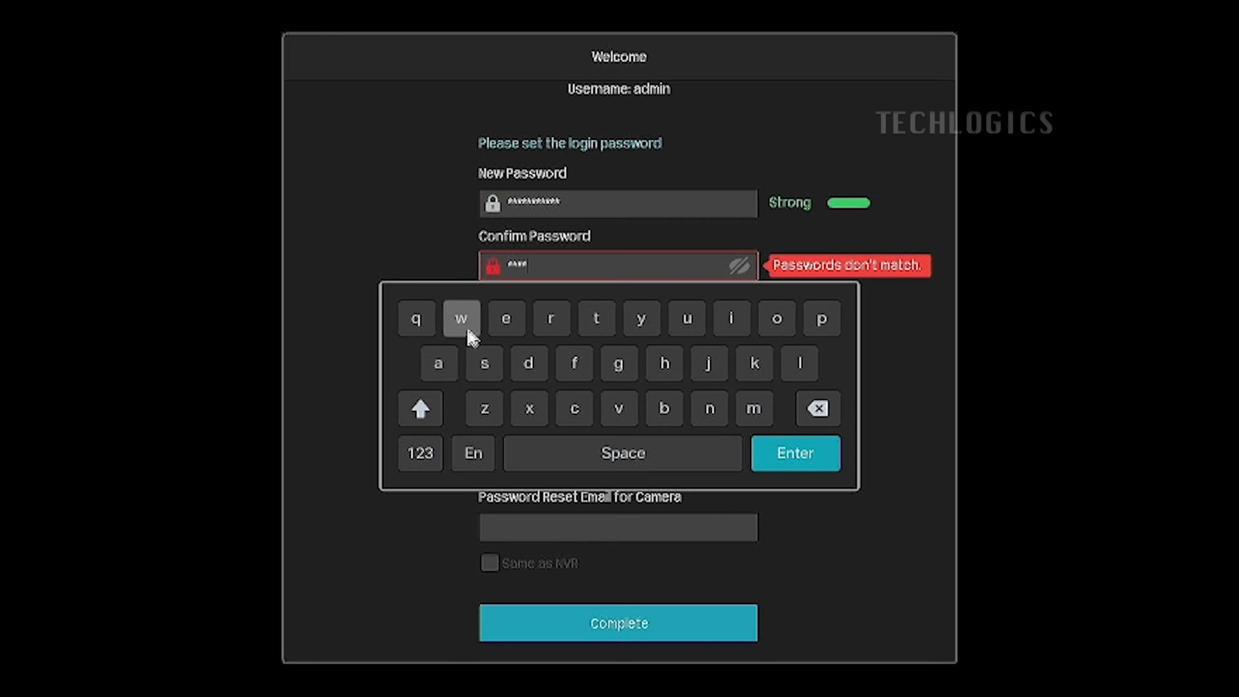
pyautogui.click(529, 364)
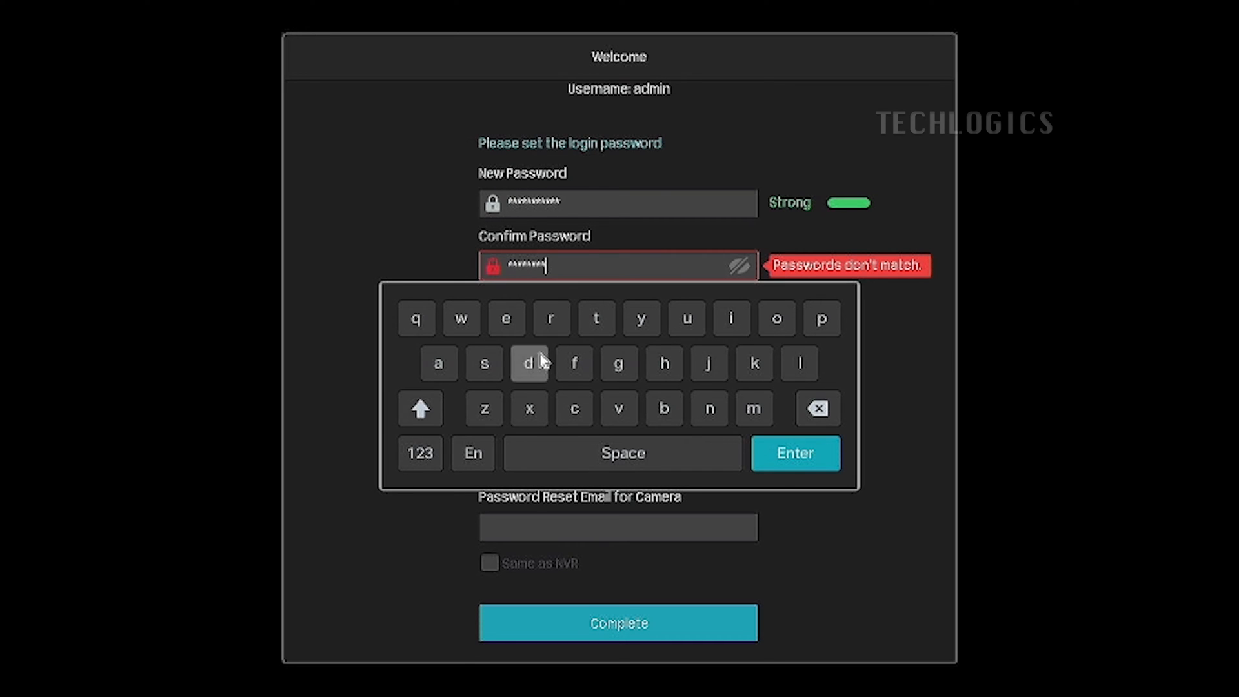
pyautogui.click(419, 453)
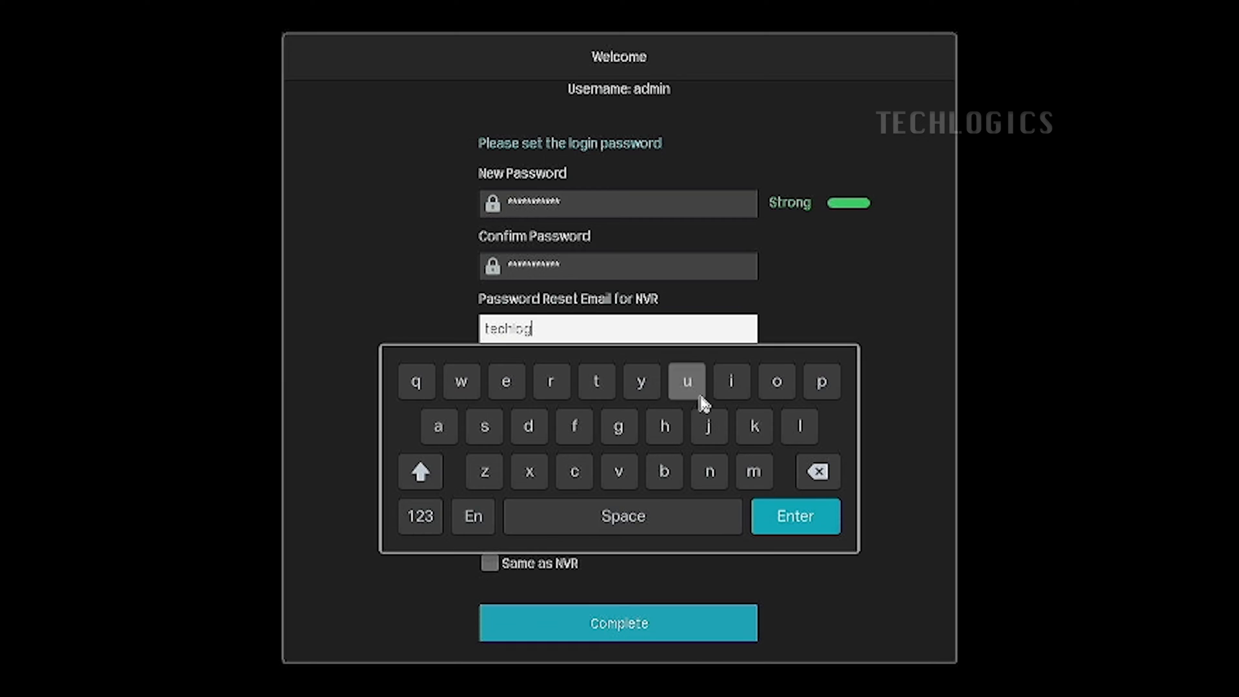
# - Enter the NVR password reset email address with its gmail domain and dot
pyautogui.click(730, 382)
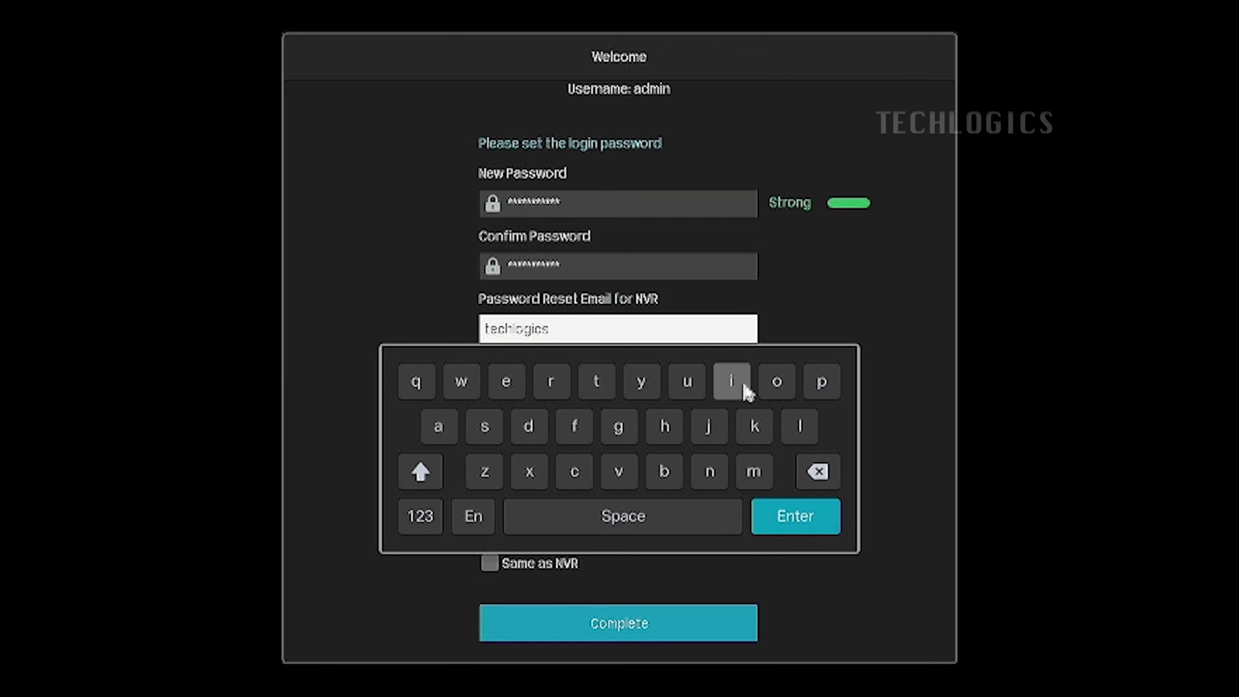
pyautogui.click(730, 383)
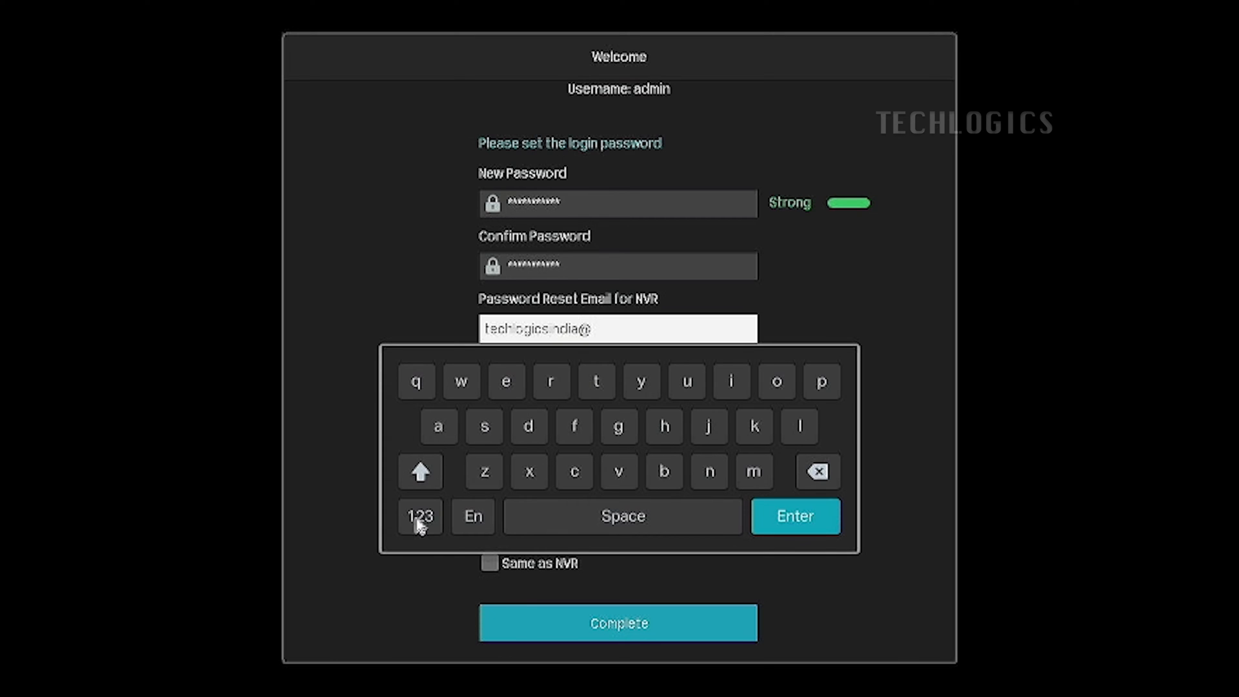
pyautogui.write('gmal')
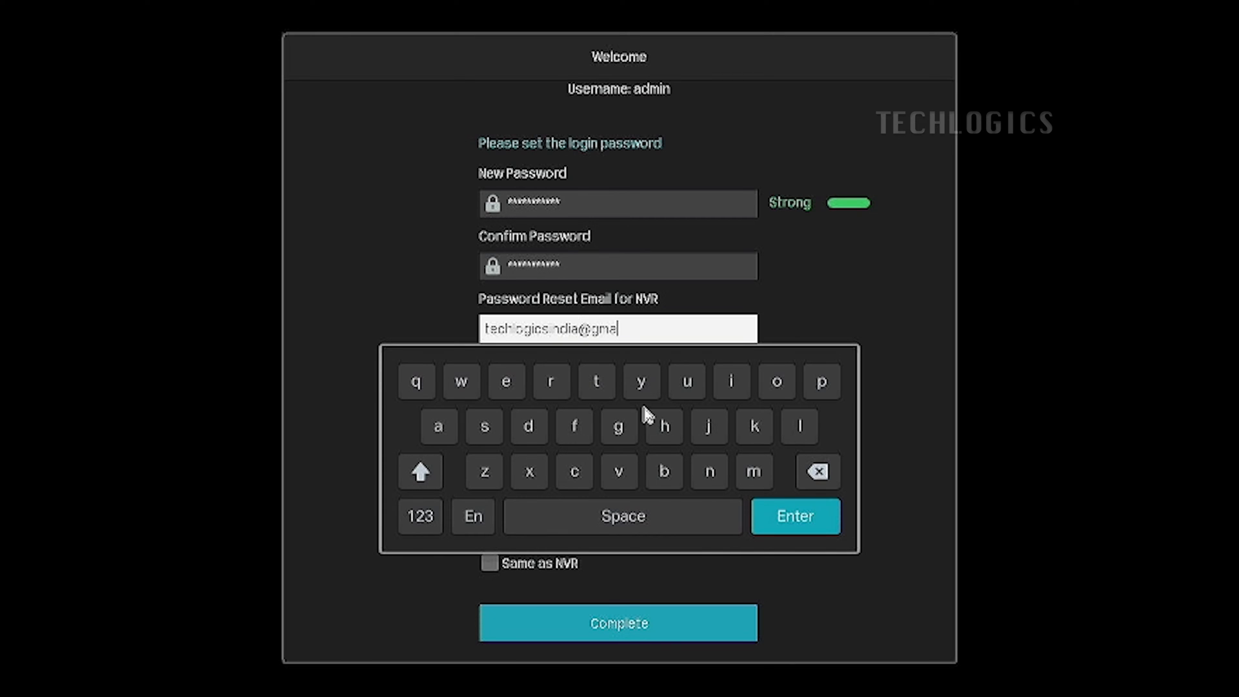
pyautogui.click(419, 517)
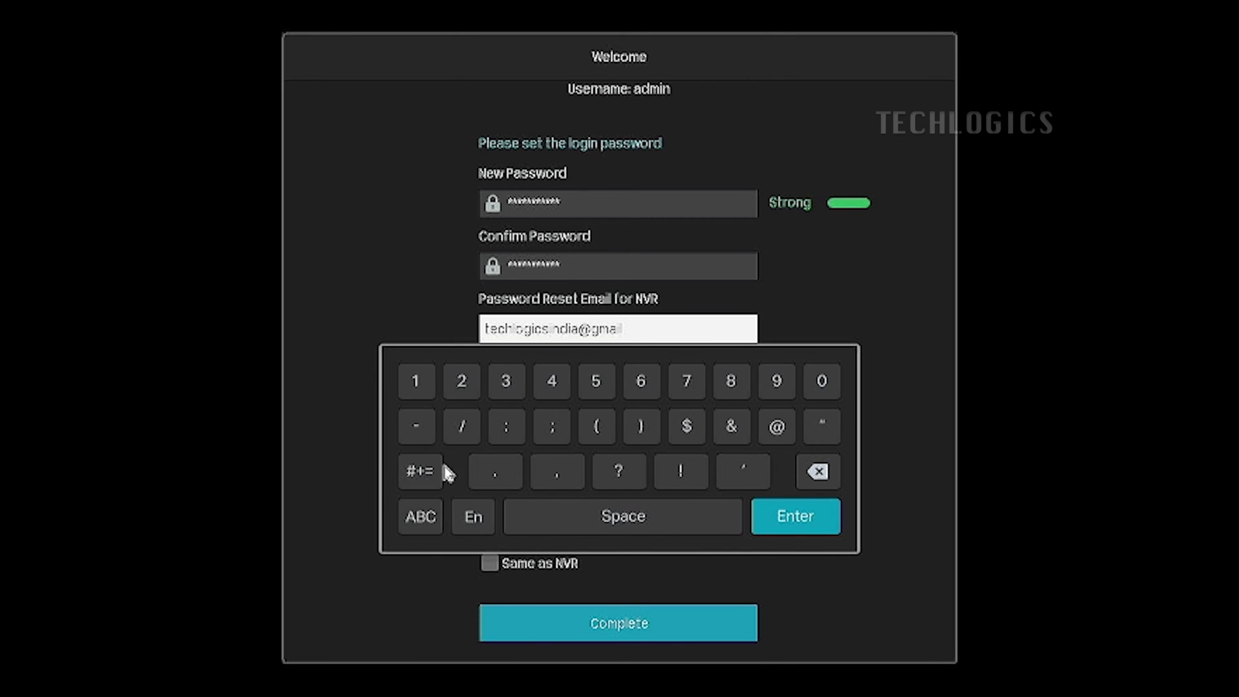
pyautogui.click(421, 517)
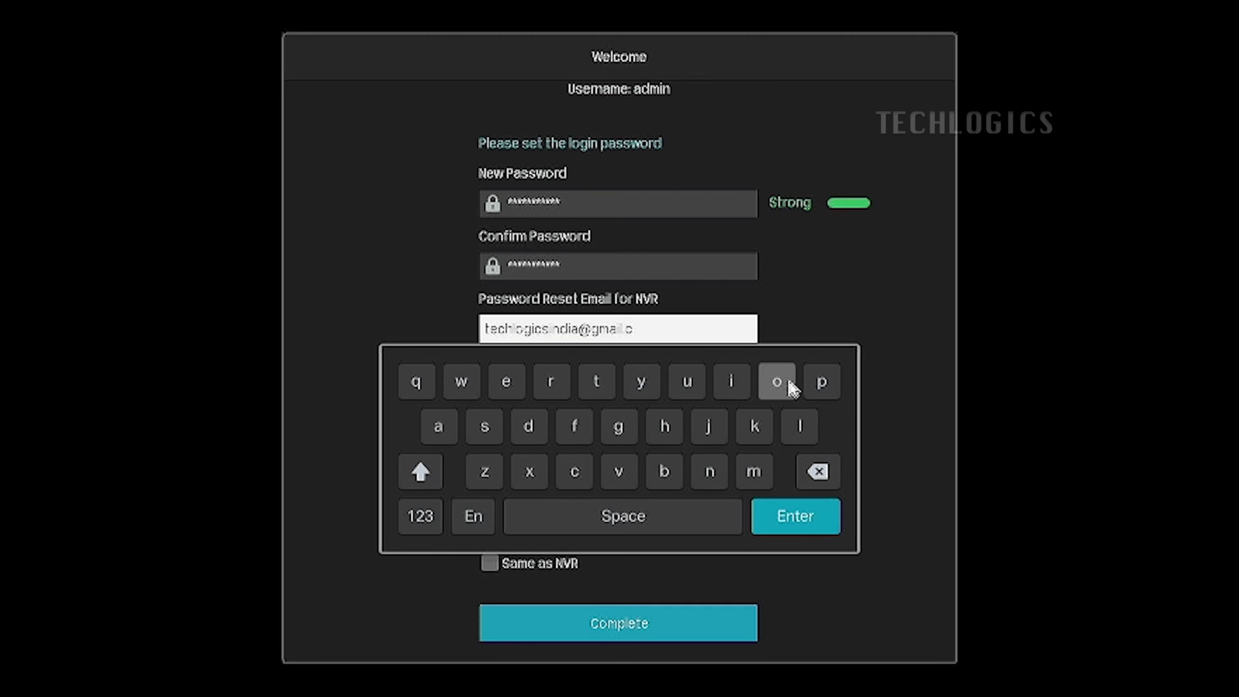
pyautogui.click(794, 516)
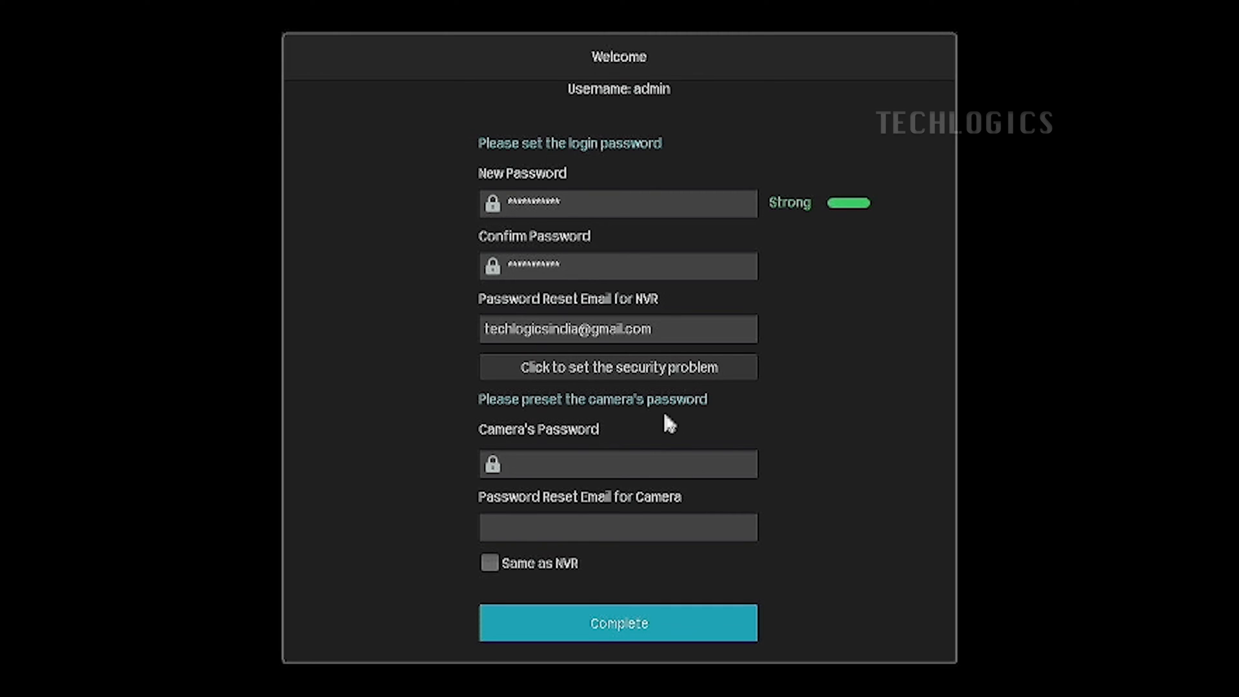
pyautogui.moveTo(688, 466)
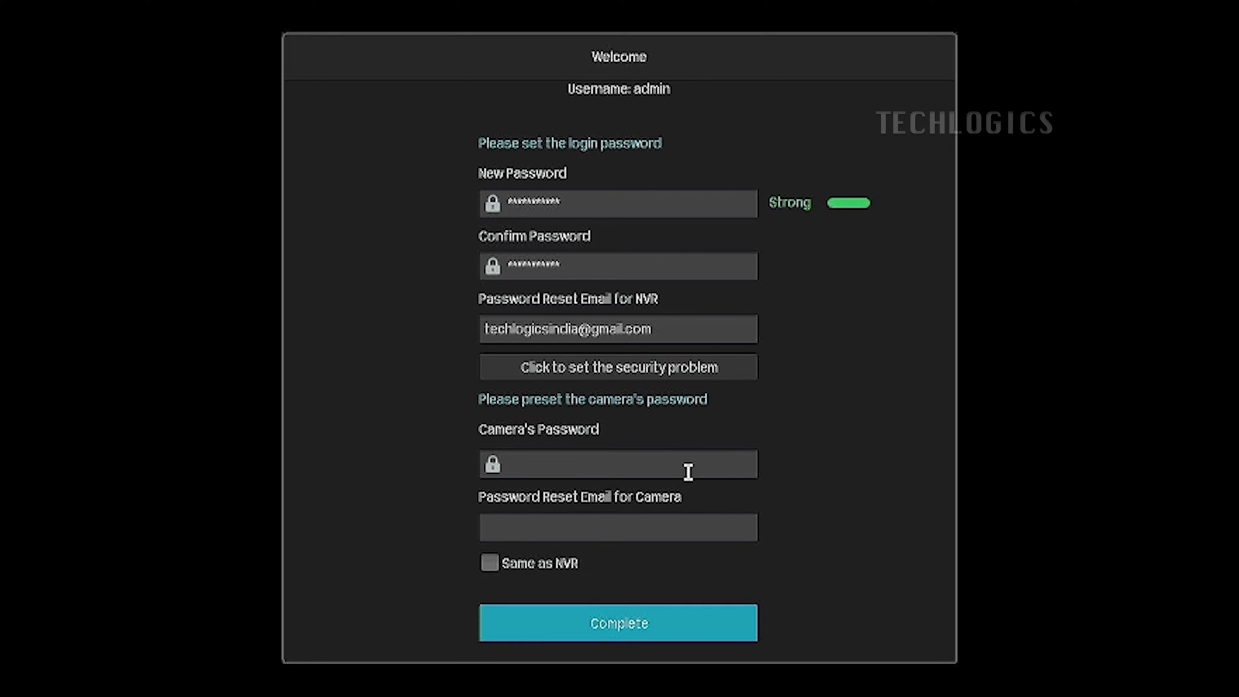
# - Enter a strong camera password mixing letters and digits
pyautogui.click(617, 464)
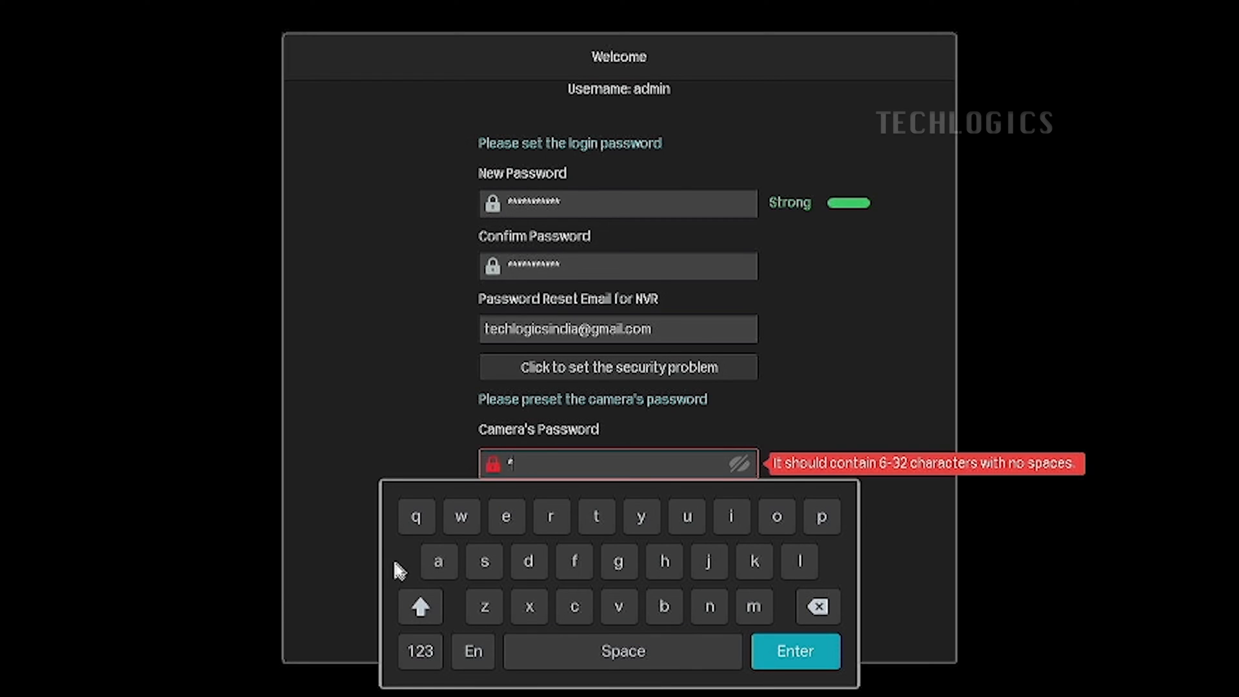
pyautogui.click(483, 561)
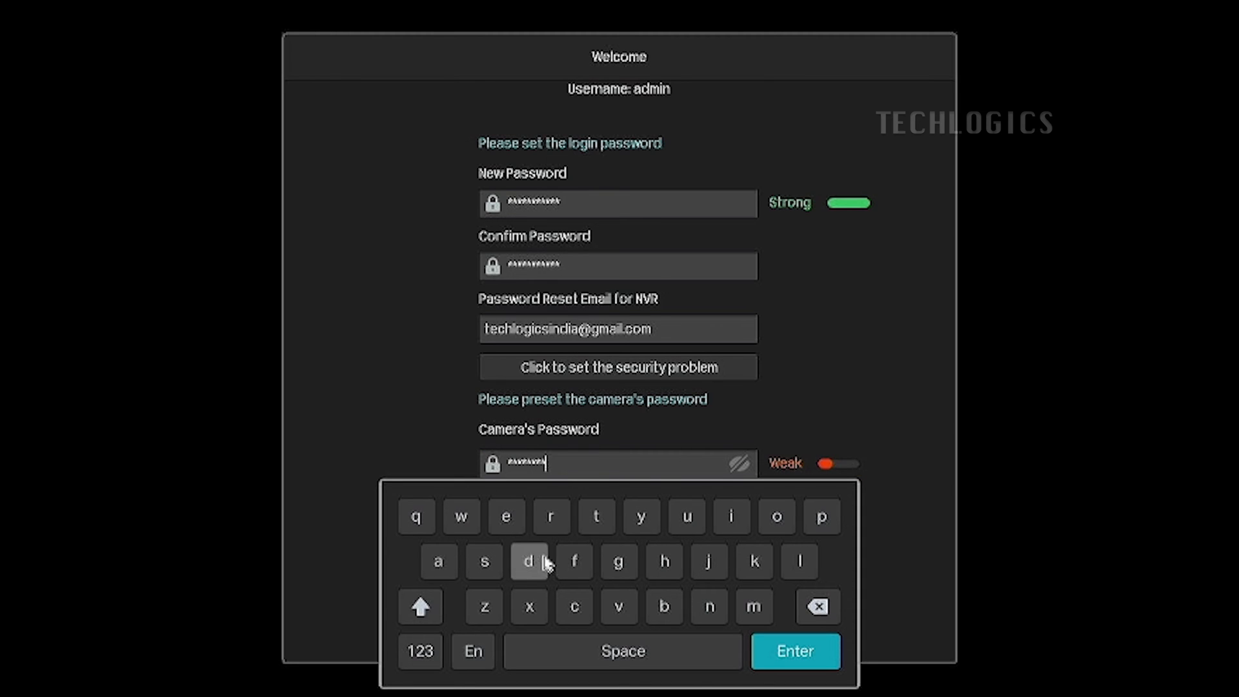
pyautogui.click(420, 651)
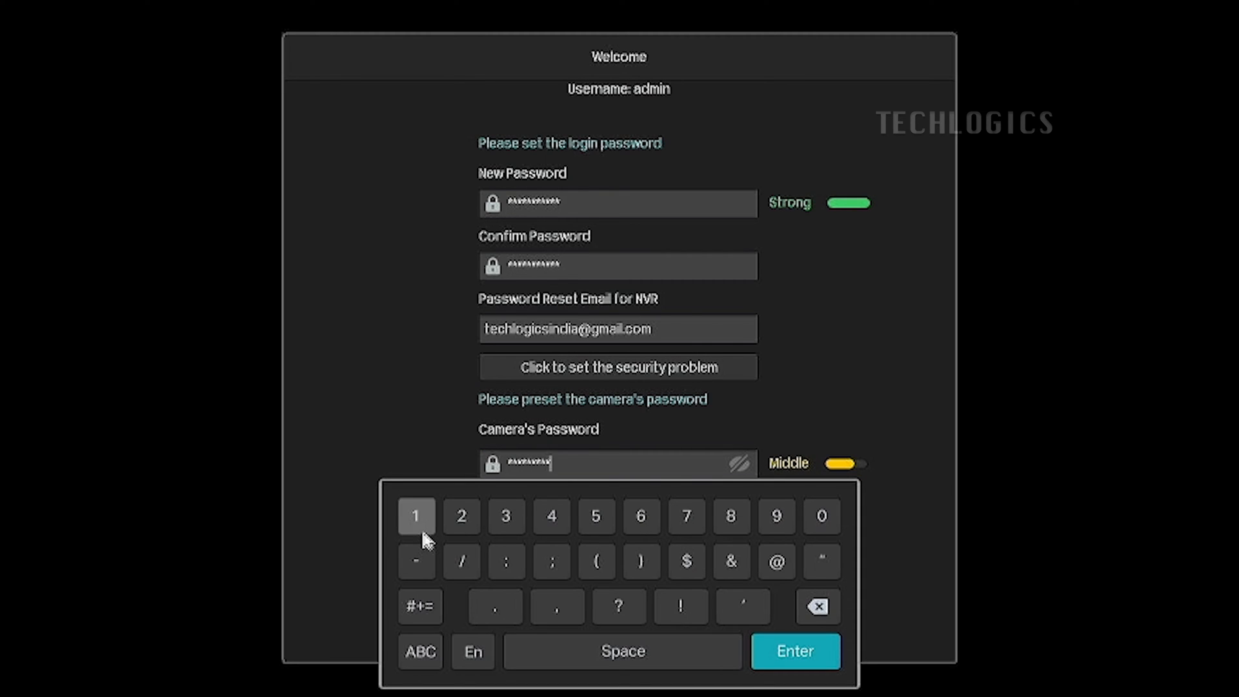
pyautogui.click(415, 517)
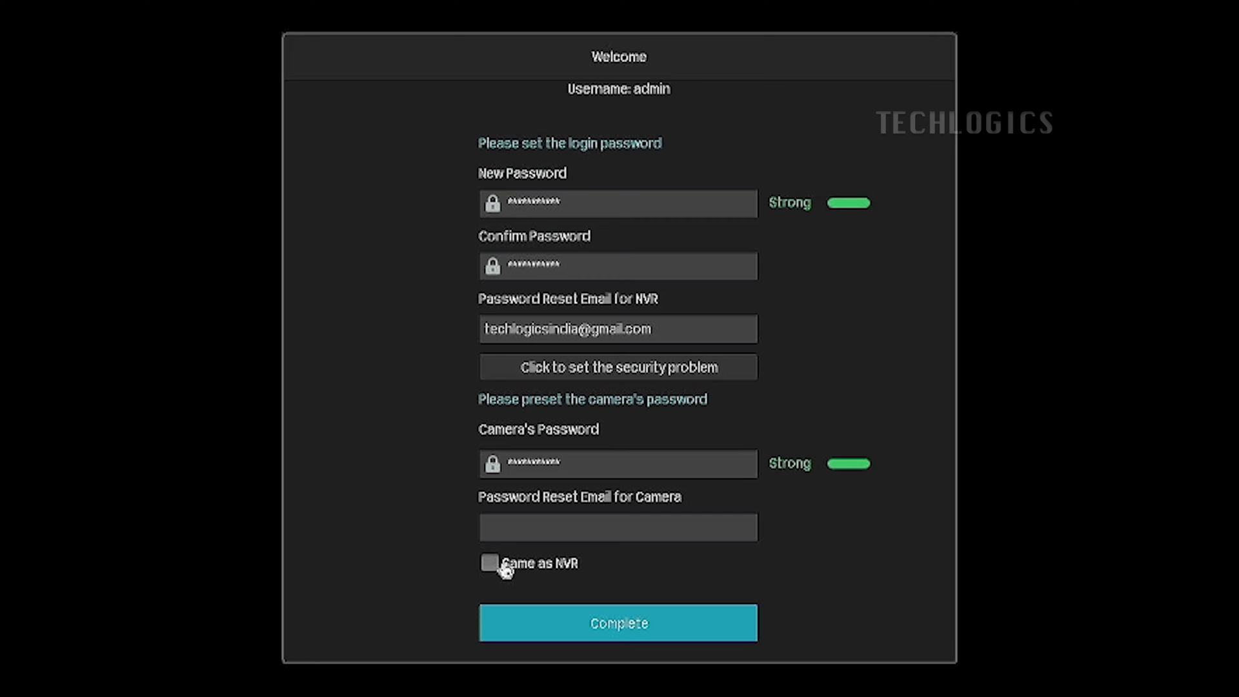
# - Reuse the NVR reset email for cameras and submit the passwords with Complete
pyautogui.click(490, 563)
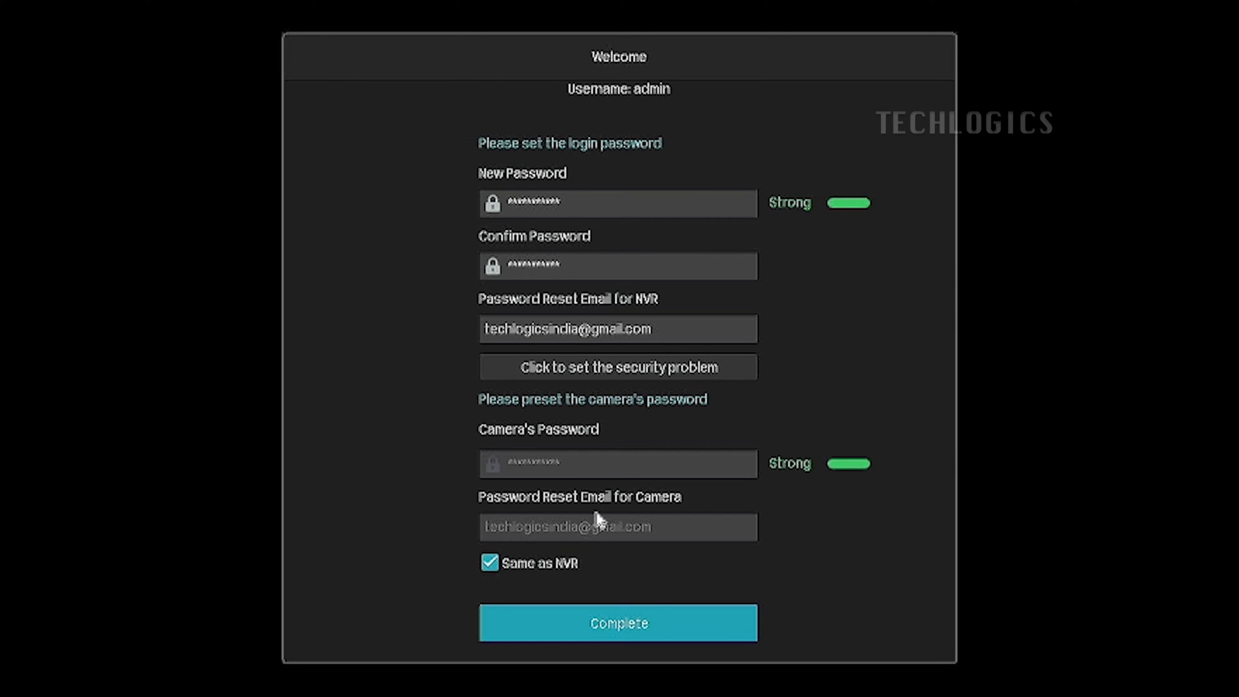
pyautogui.moveTo(551, 588)
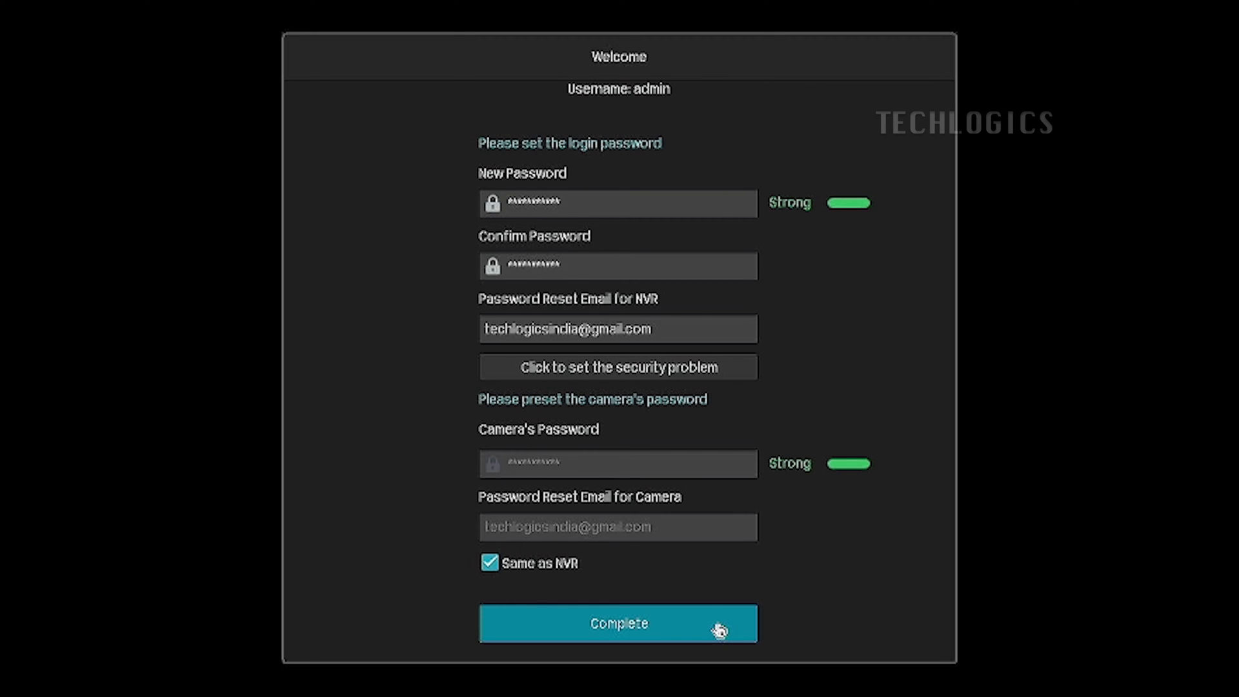
pyautogui.click(619, 622)
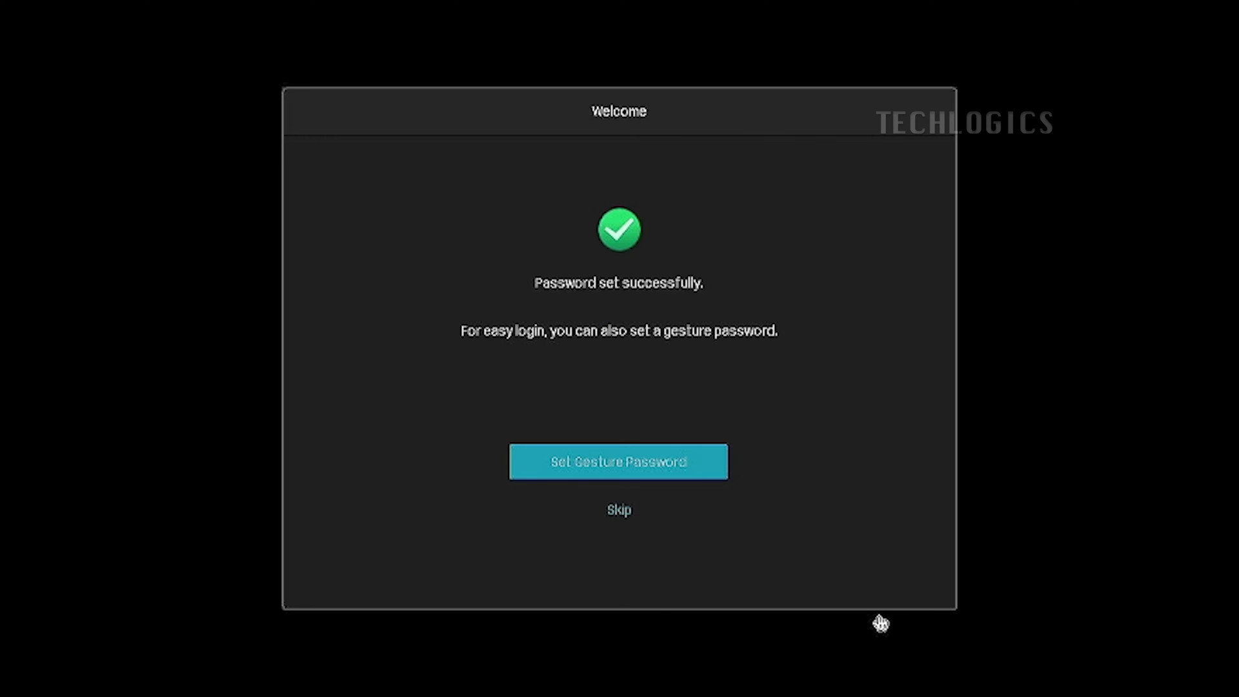
pyautogui.moveTo(839, 520)
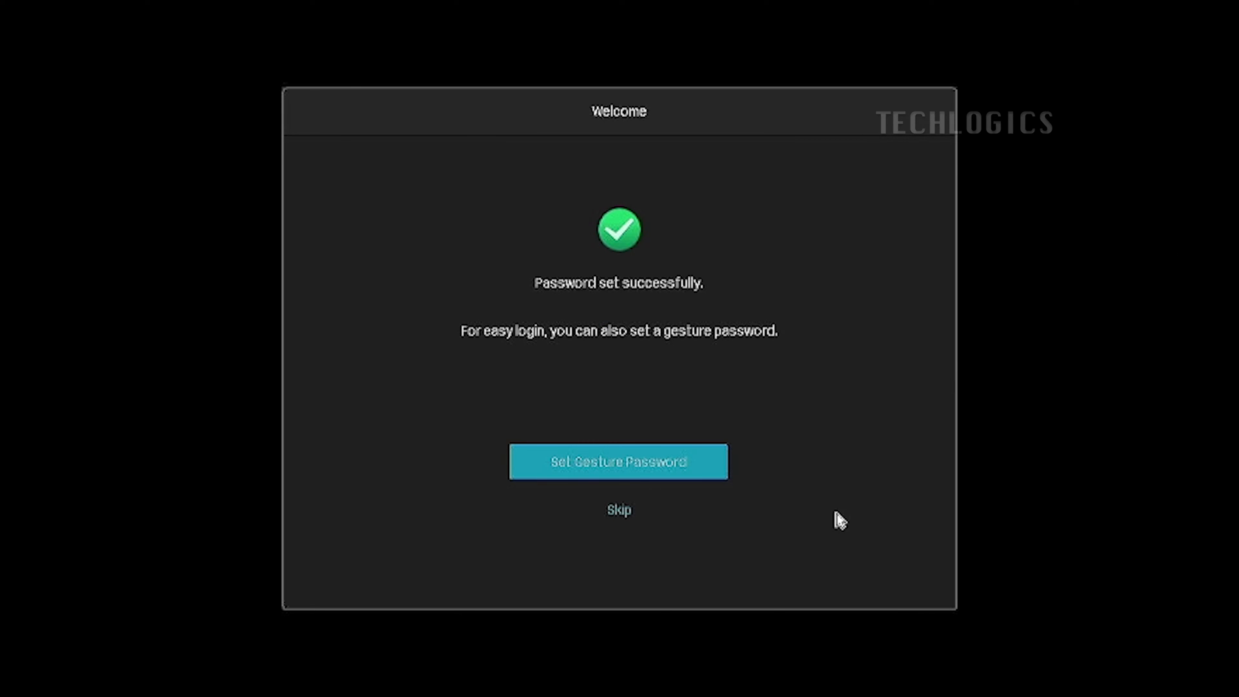
pyautogui.moveTo(619, 361)
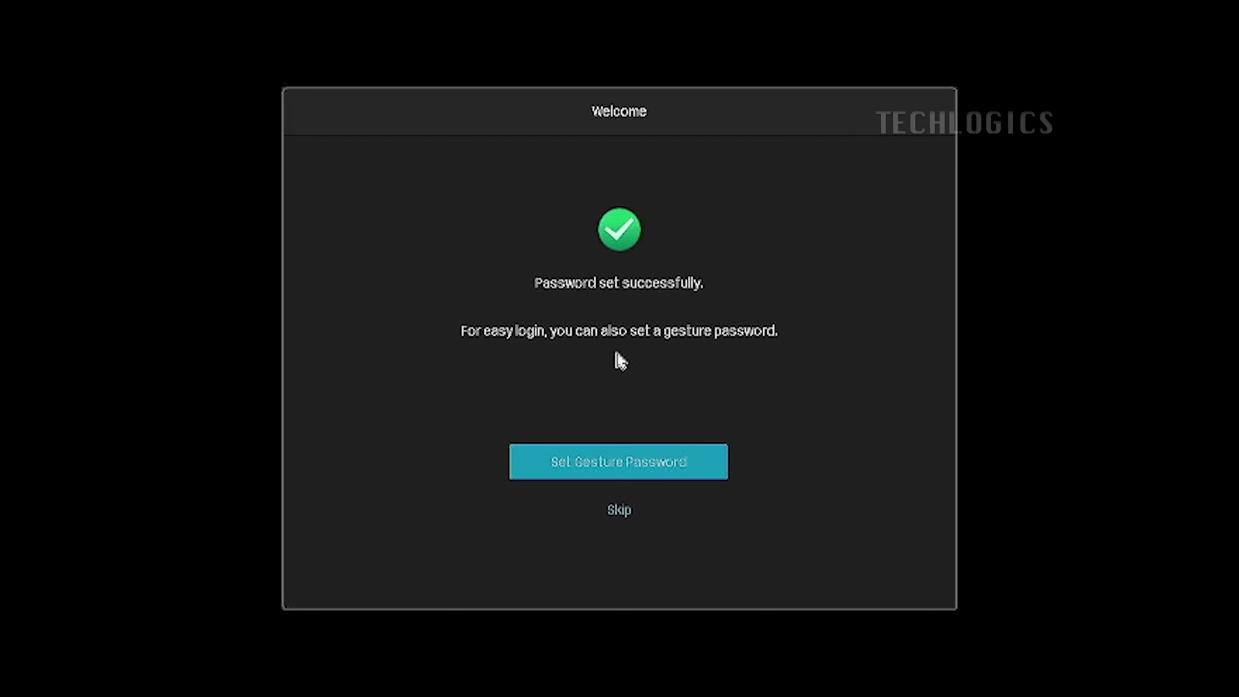
pyautogui.moveTo(618, 462)
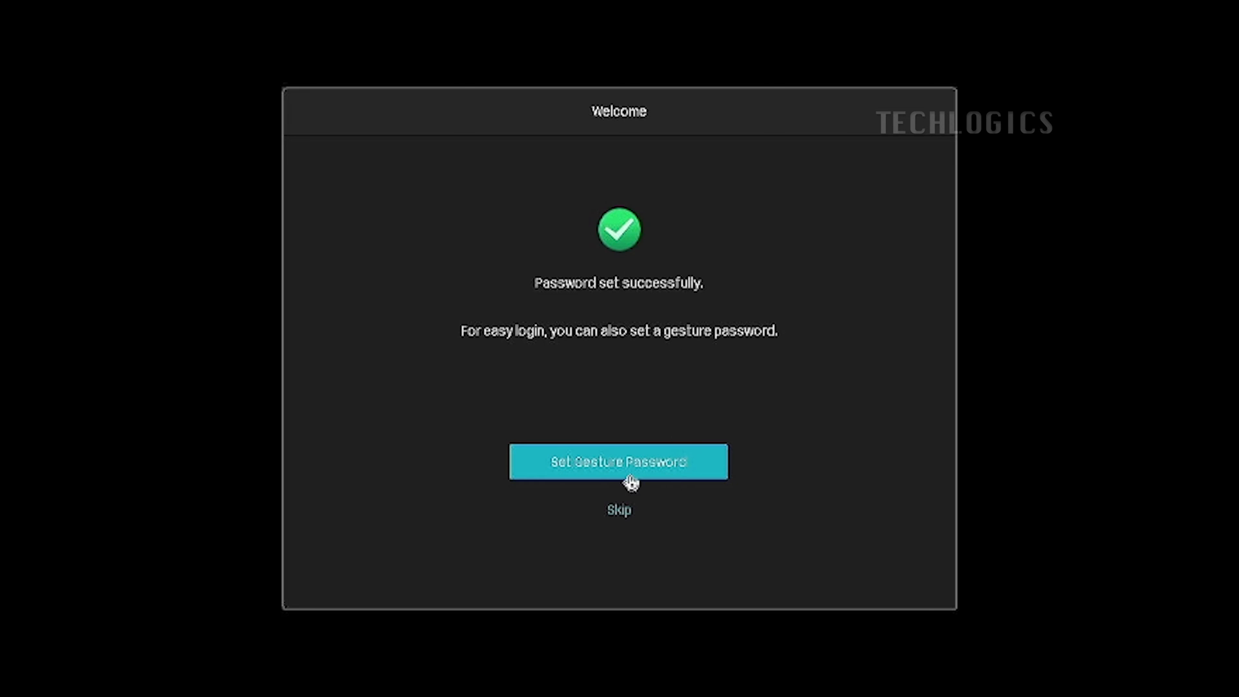
pyautogui.moveTo(725, 460)
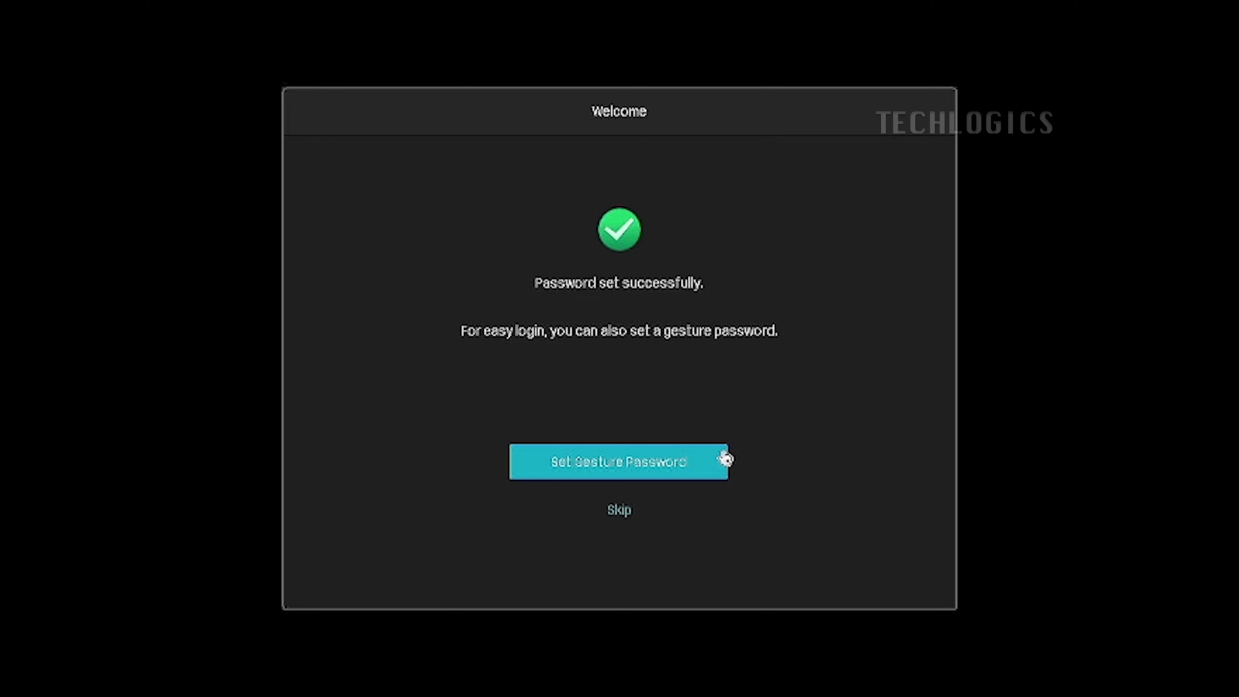
# - Create a gesture password as default login, then start manual initialization of the wizard
pyautogui.click(618, 462)
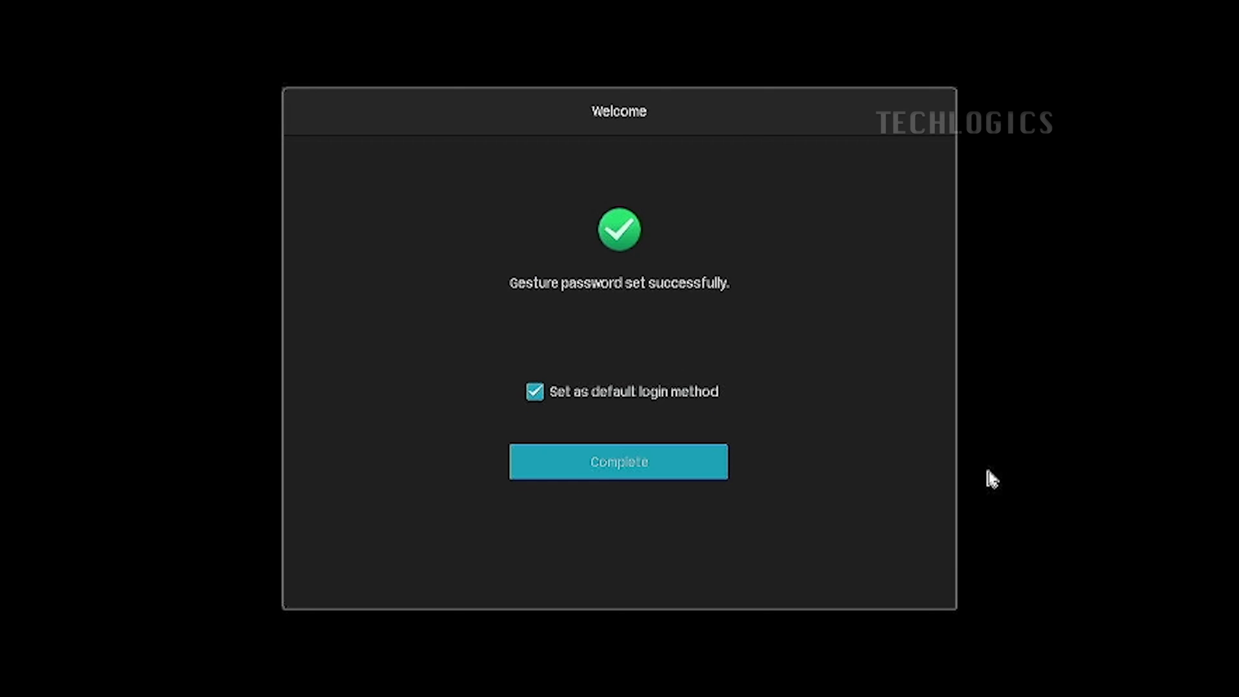
pyautogui.moveTo(641, 400)
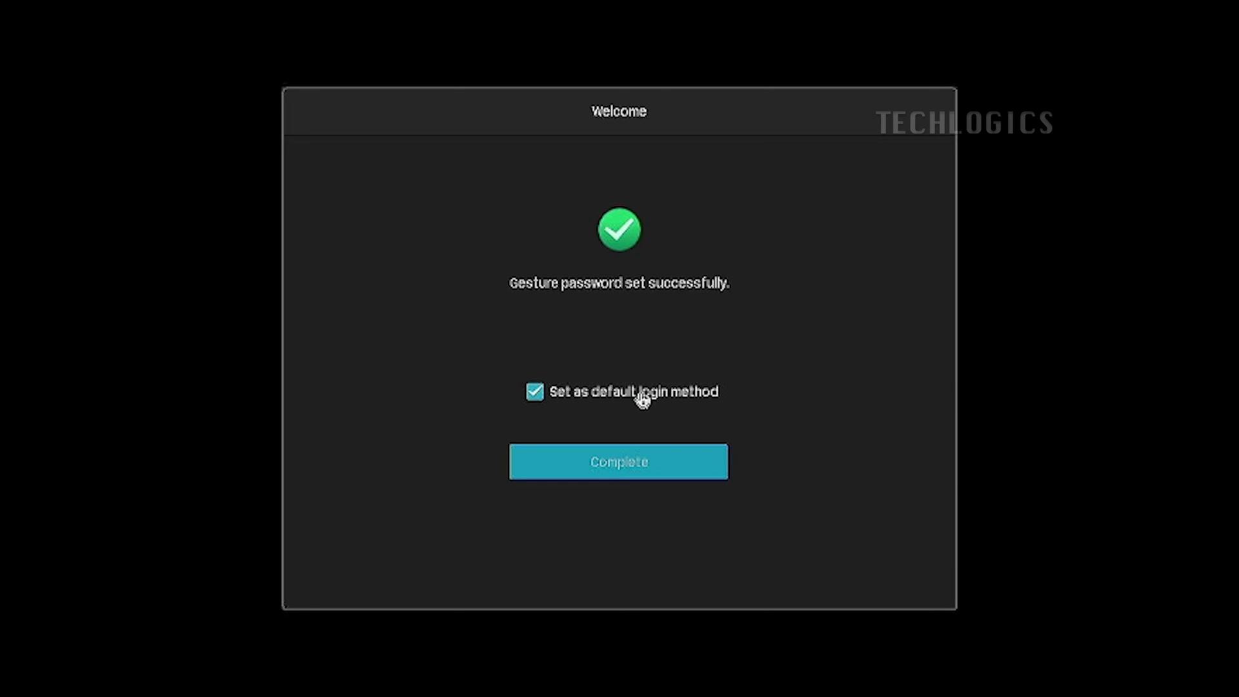
pyautogui.moveTo(781, 501)
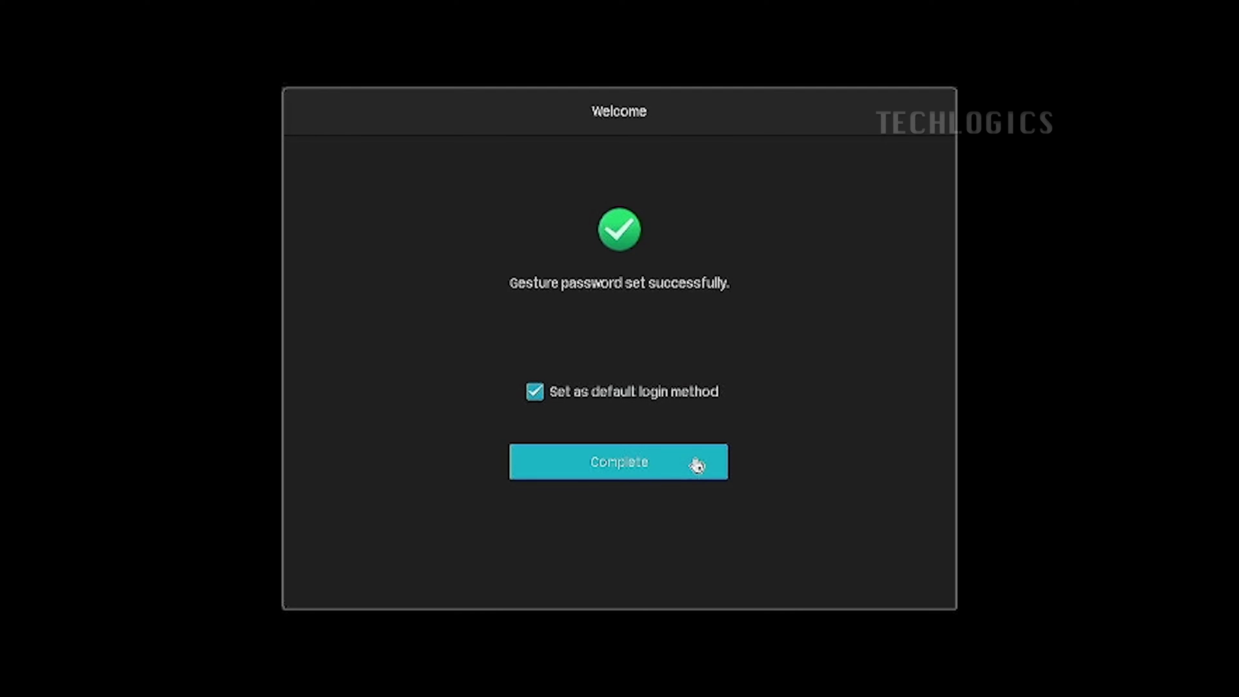
pyautogui.click(618, 462)
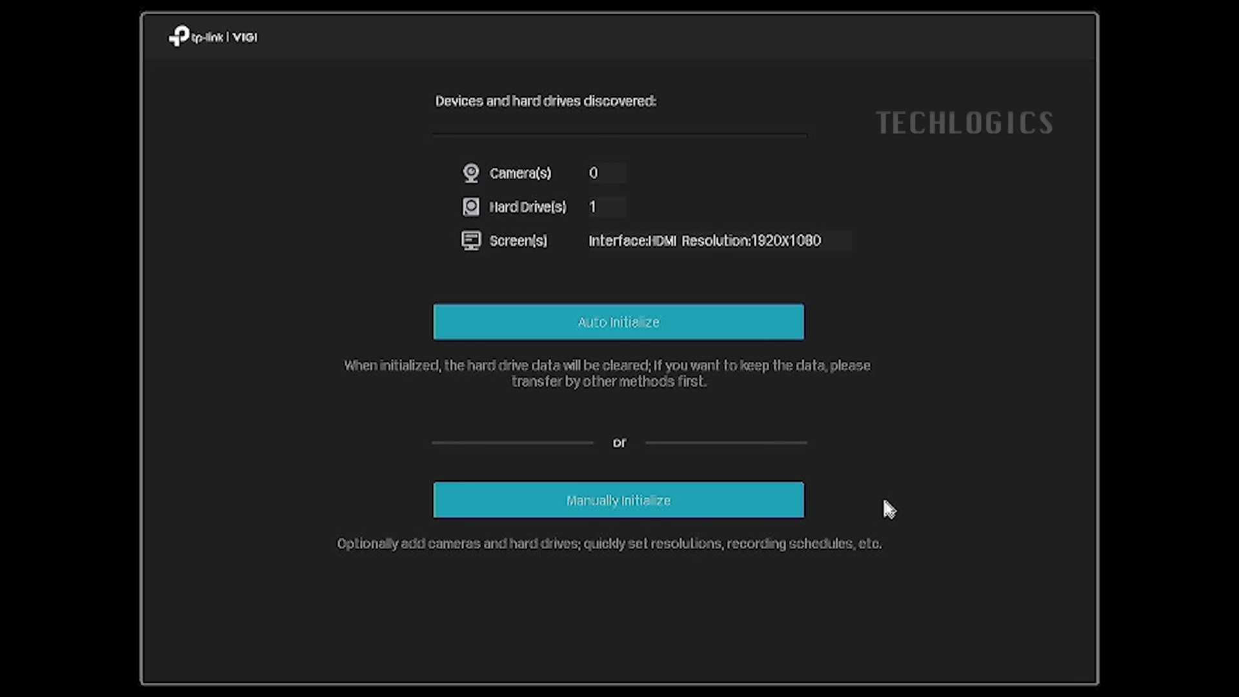
pyautogui.moveTo(562, 175)
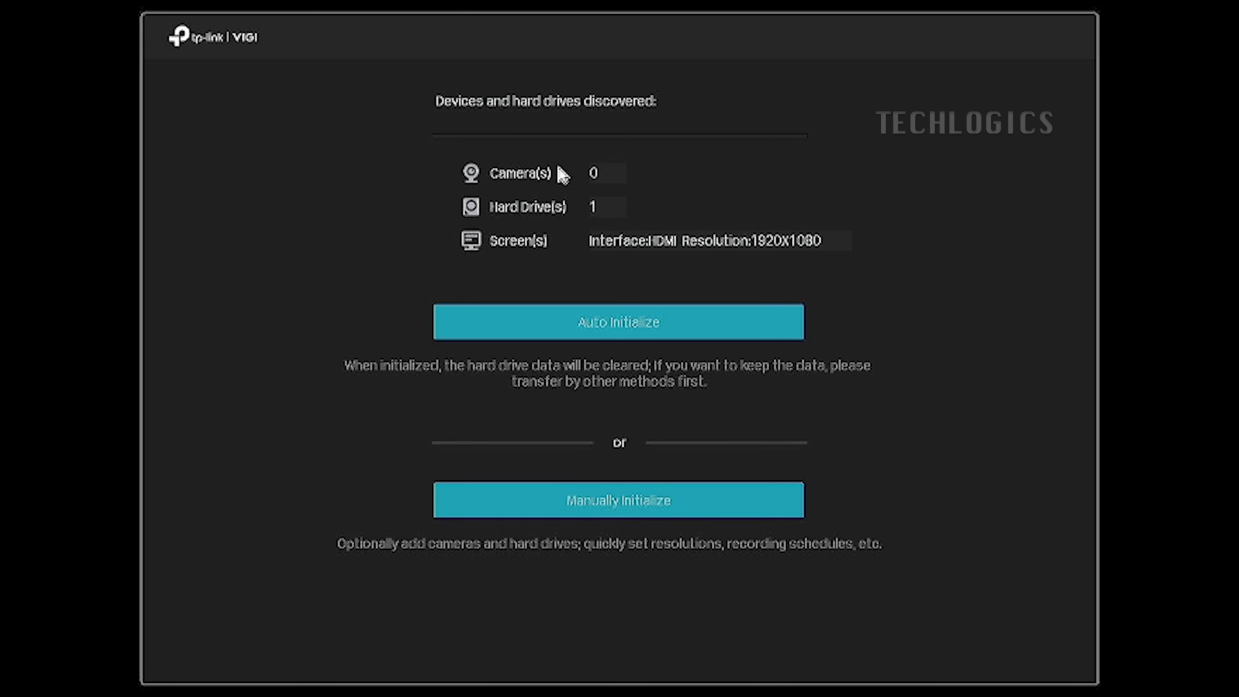
pyautogui.moveTo(756, 510)
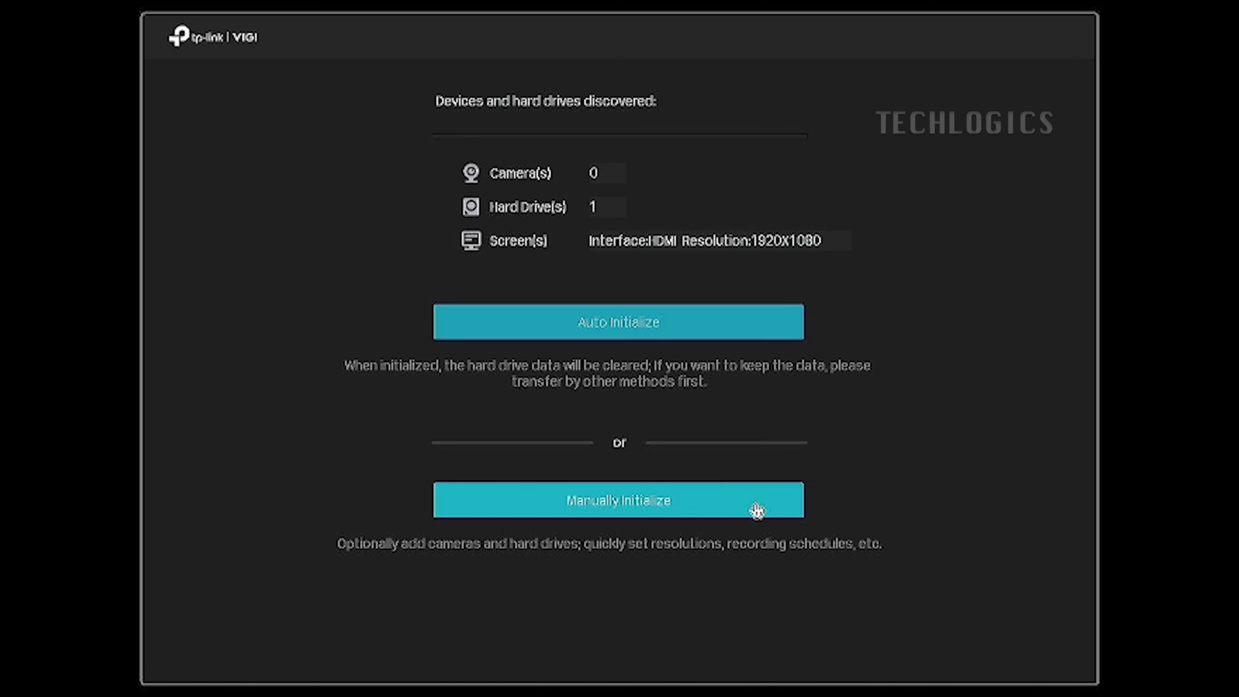
pyautogui.click(619, 499)
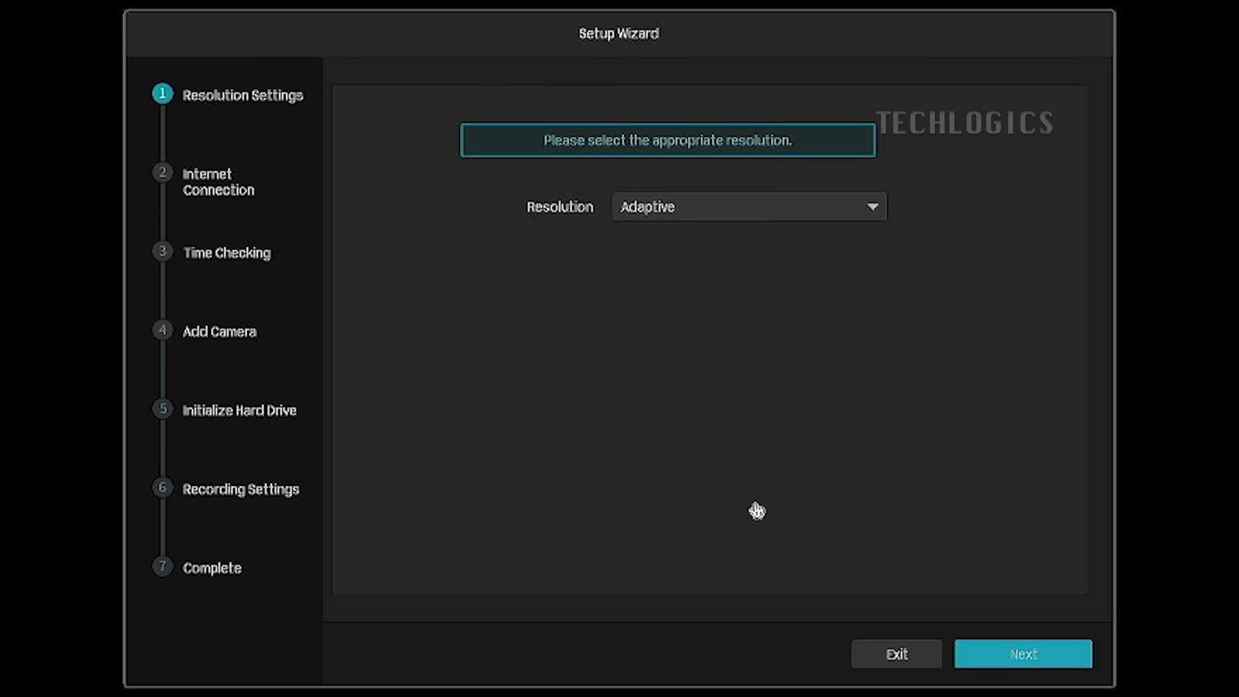
pyautogui.moveTo(692, 213)
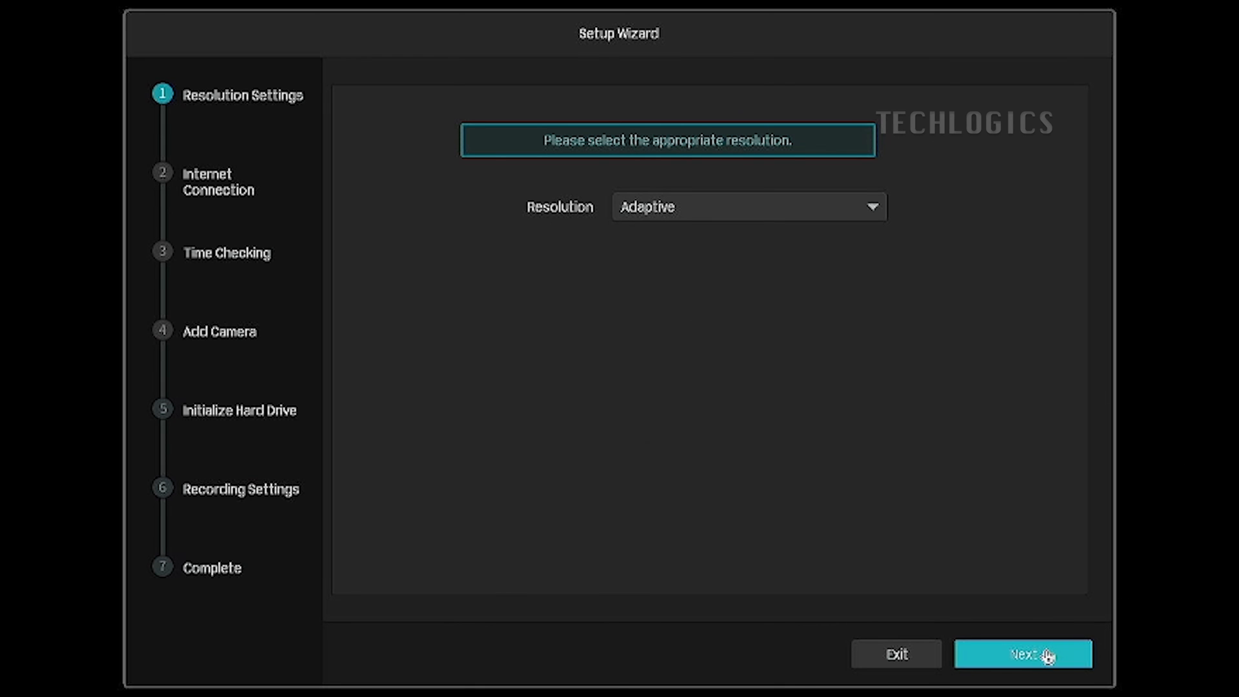
# - Accept adaptive resolution and Auto network mode, advancing to time checking
pyautogui.click(1022, 653)
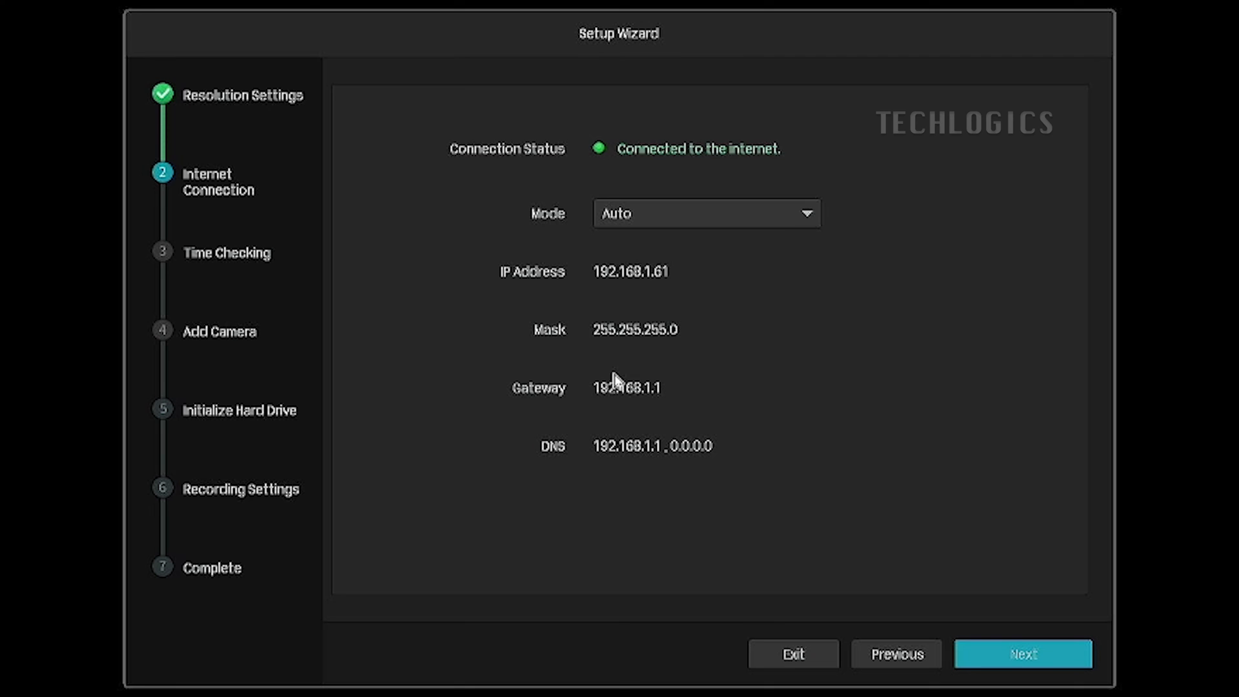
pyautogui.moveTo(676, 329)
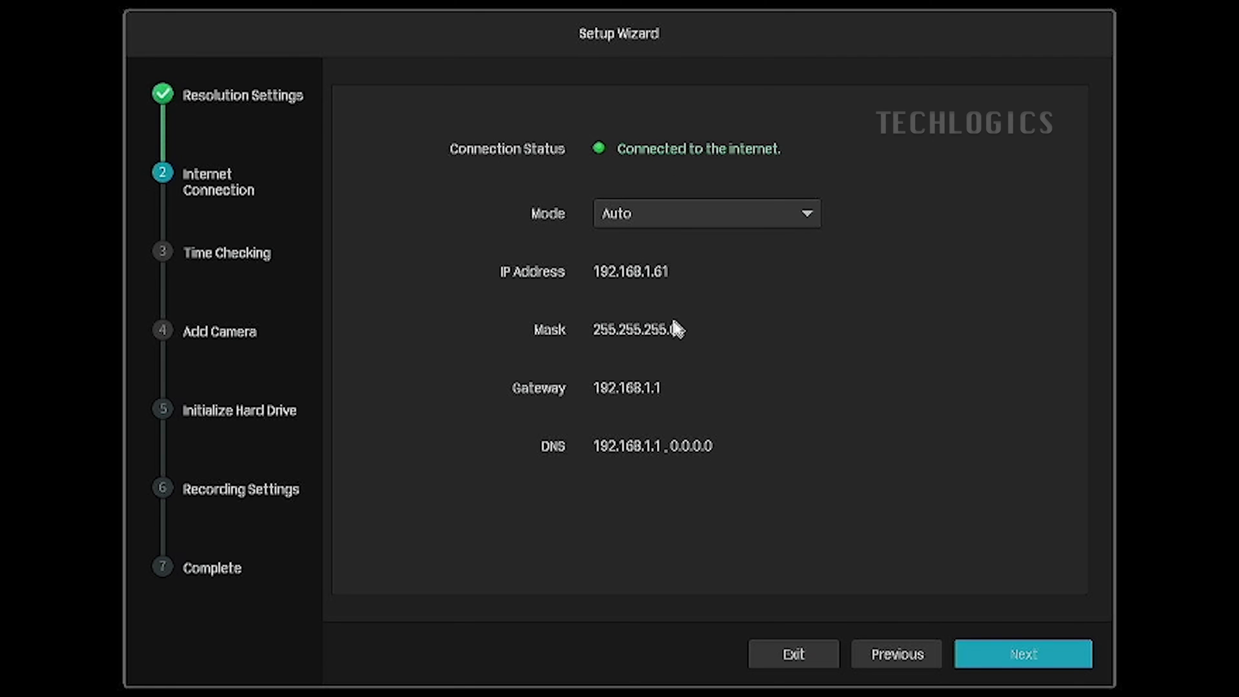
pyautogui.moveTo(693, 256)
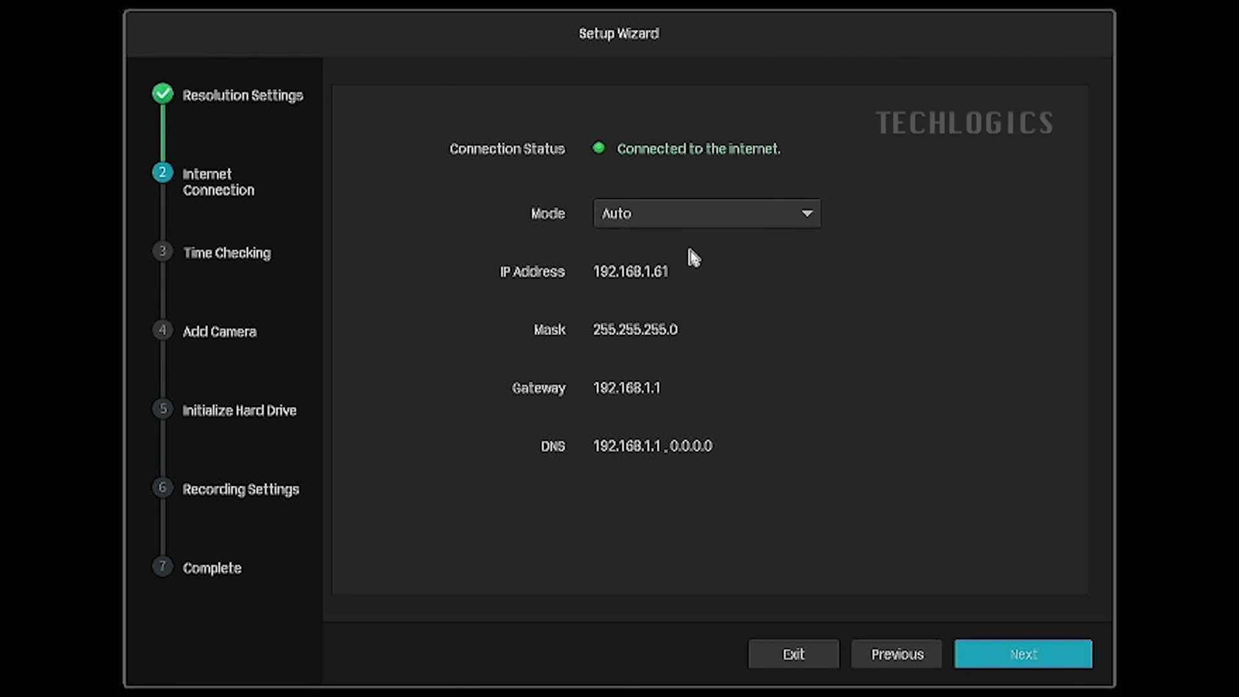
pyautogui.click(706, 213)
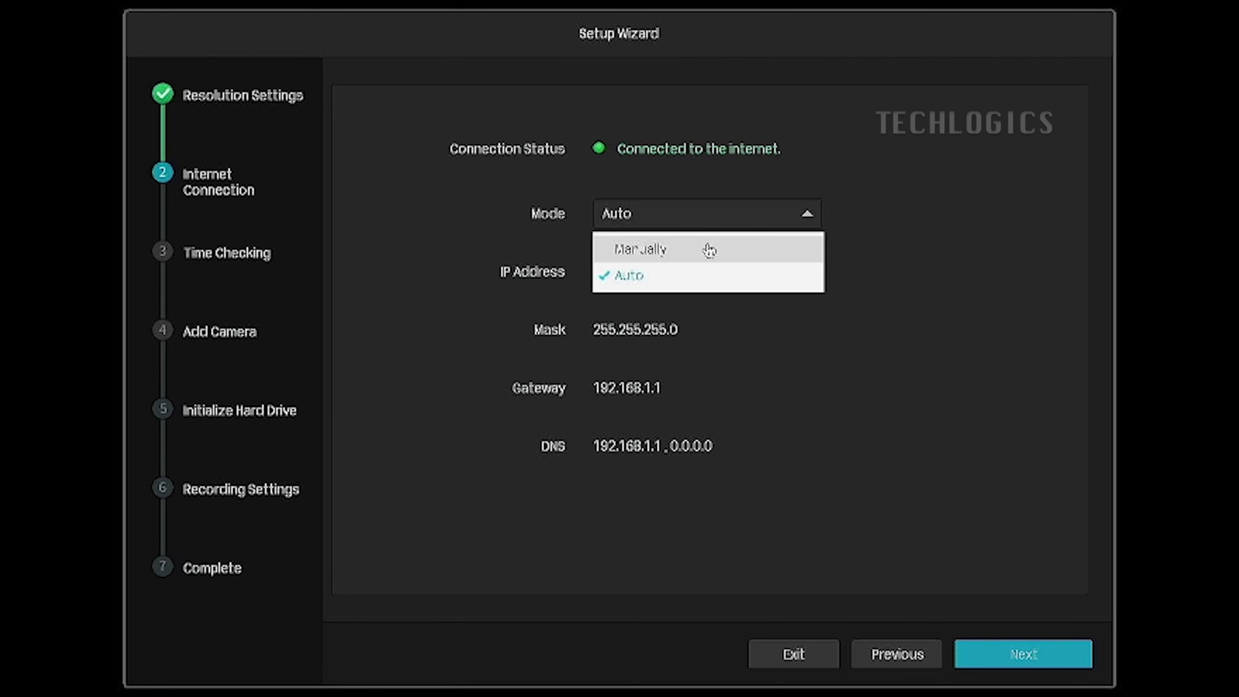
pyautogui.click(627, 276)
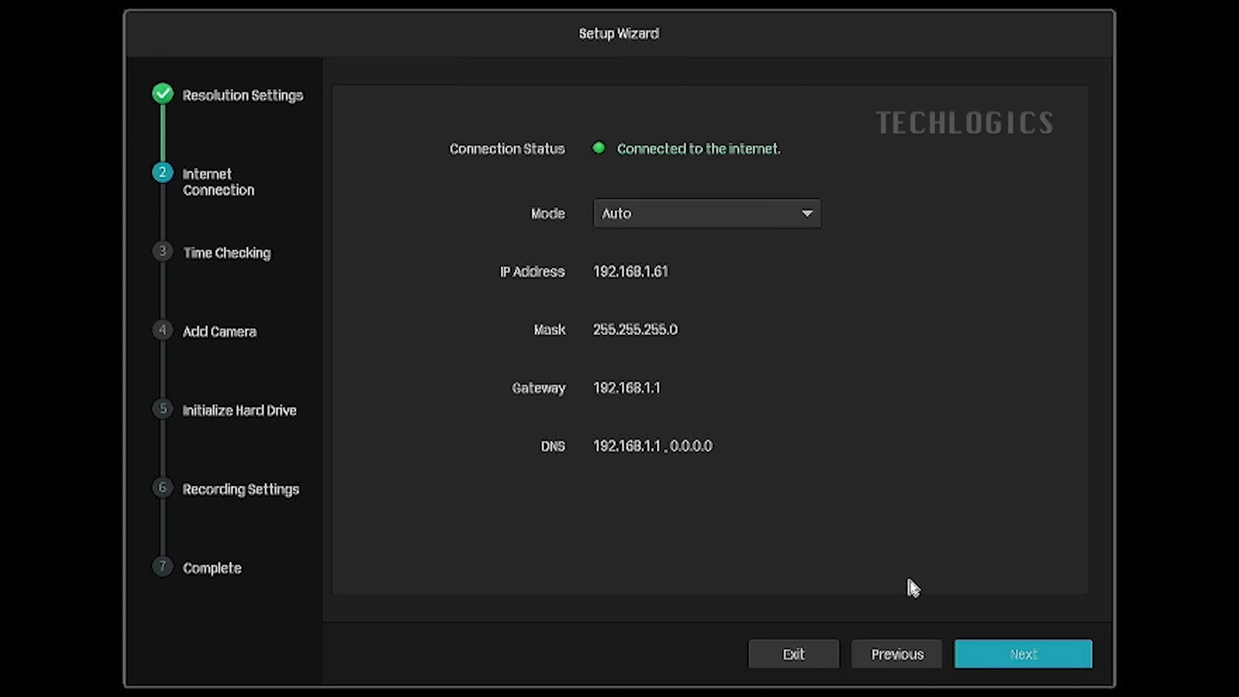
pyautogui.click(1023, 653)
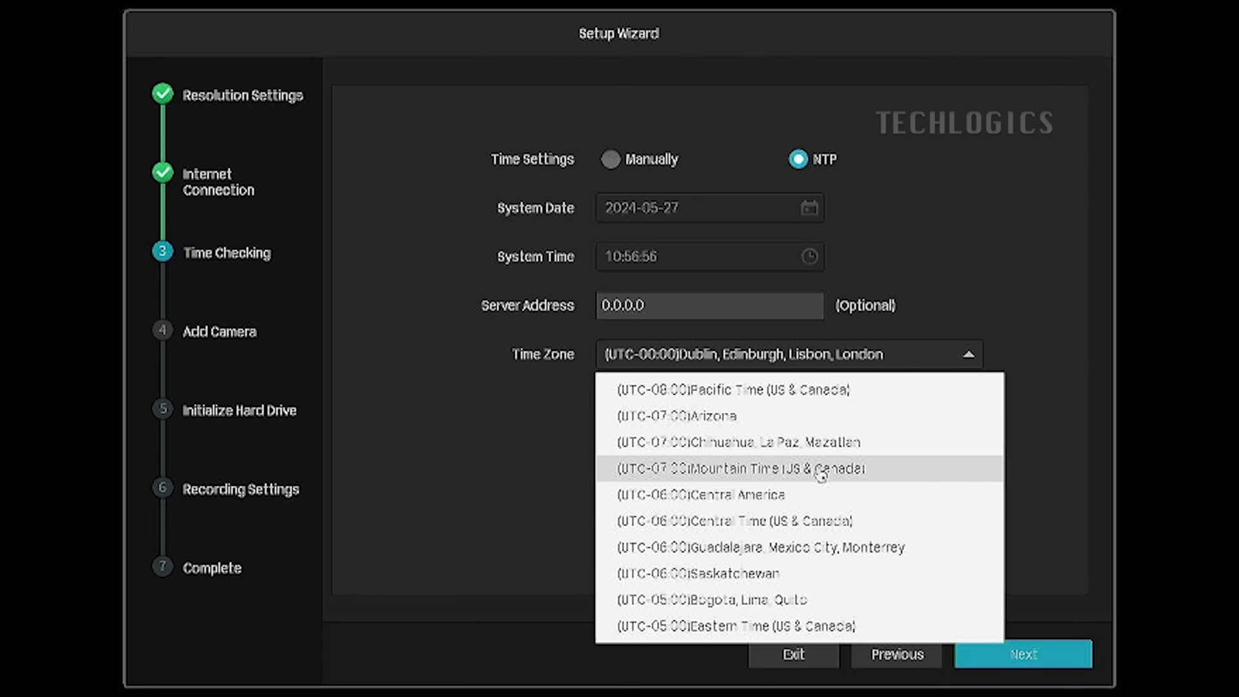
# - Select the (UTC+05:30) Chennai, Kolkata, Mumbai, New Delhi time zone and continue to Add Camera
pyautogui.scroll(-3)
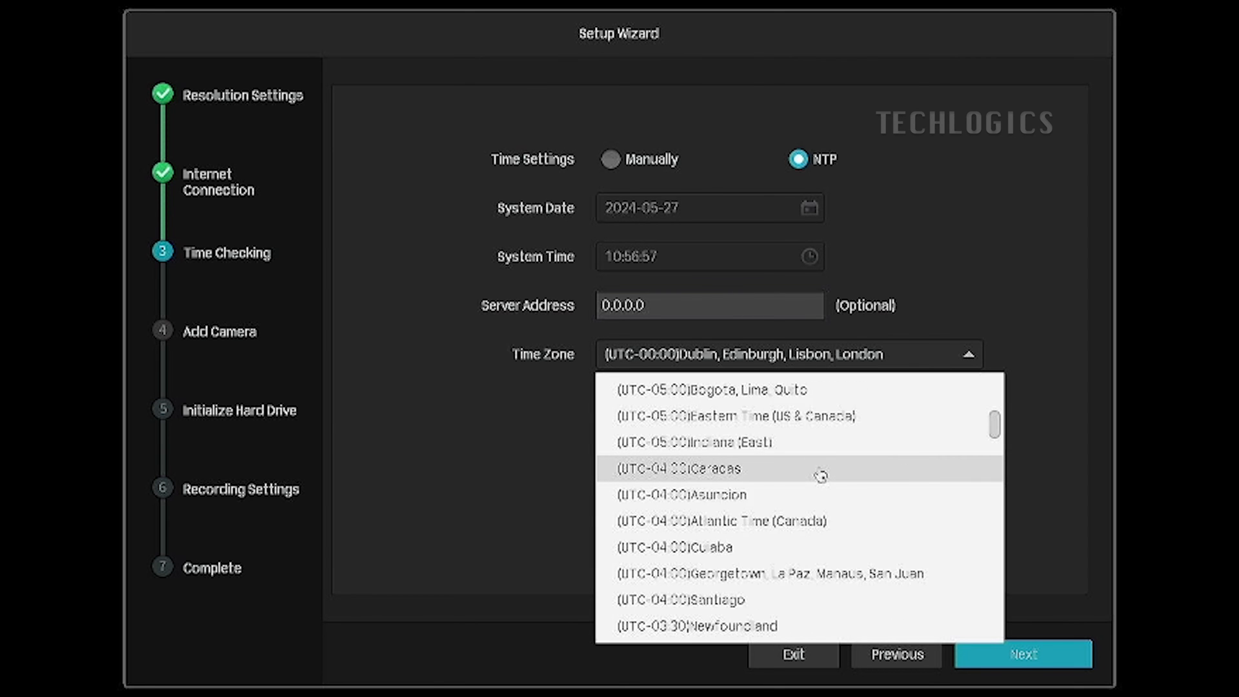
pyautogui.scroll(-3)
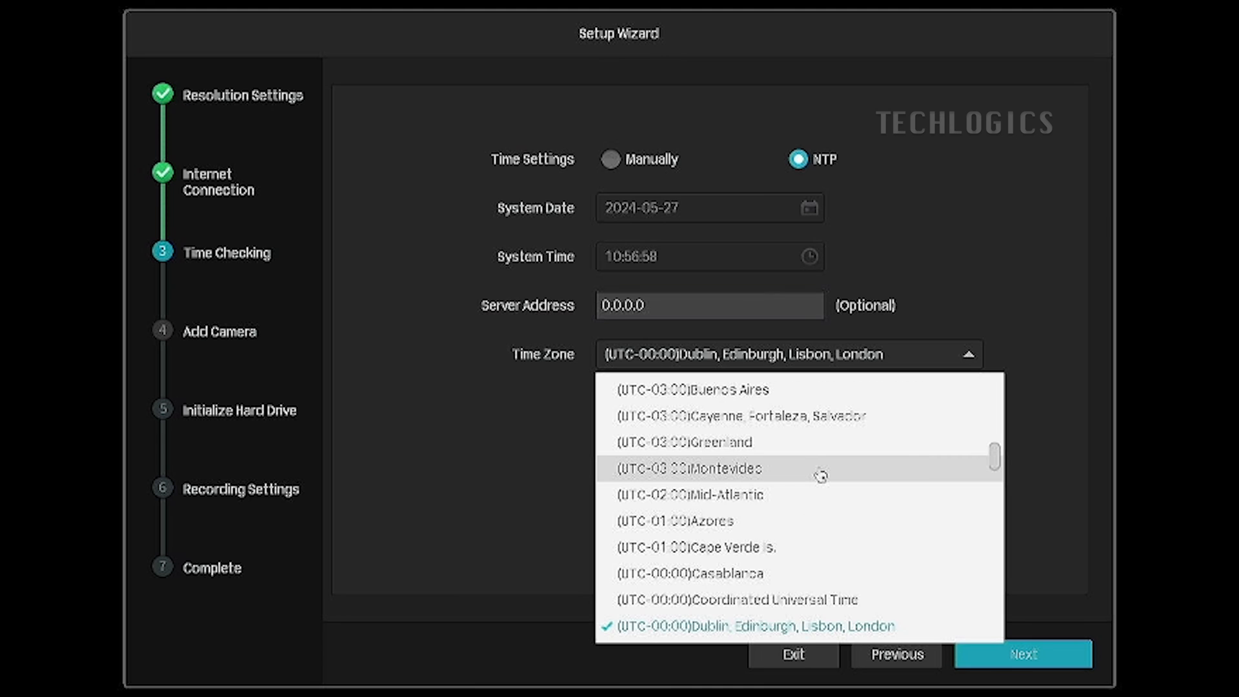
pyautogui.scroll(-3)
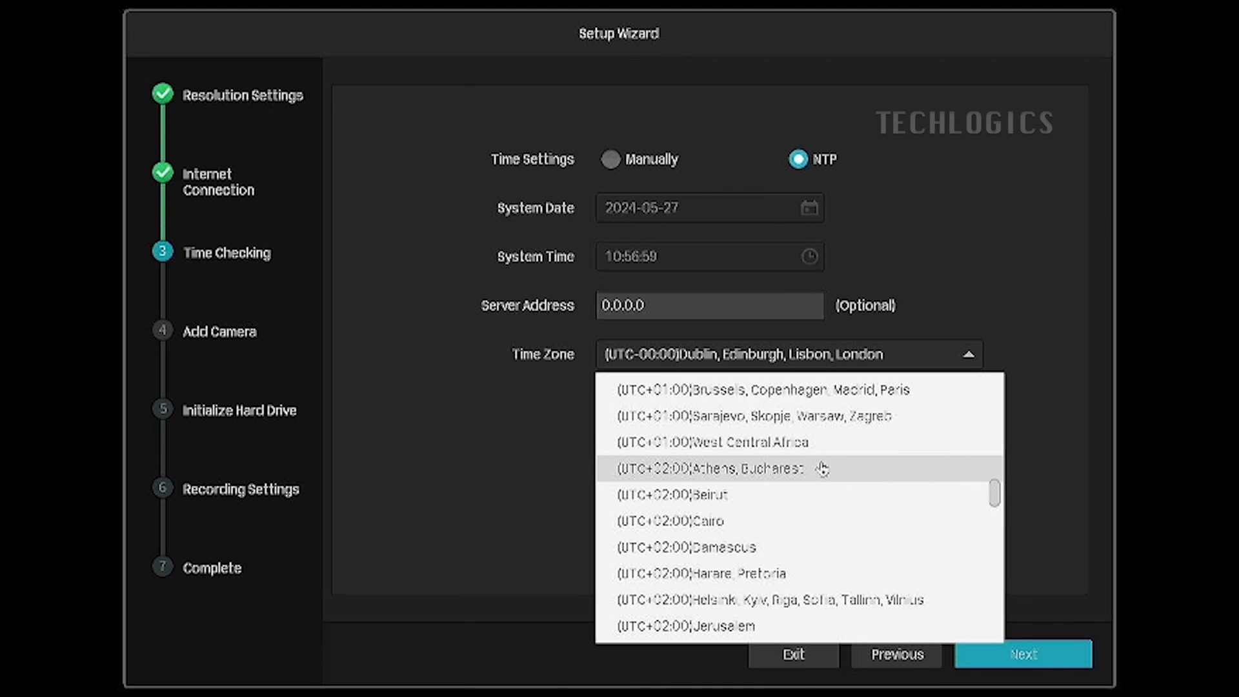
pyautogui.scroll(-3)
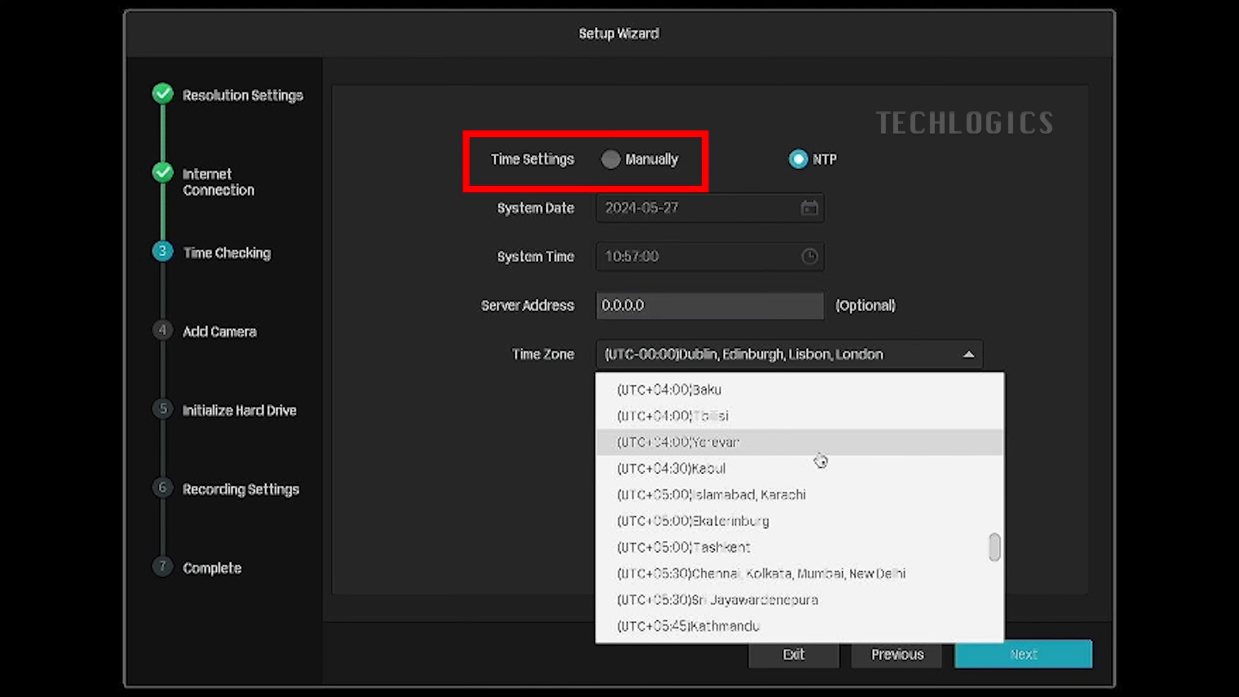
pyautogui.scroll(-3)
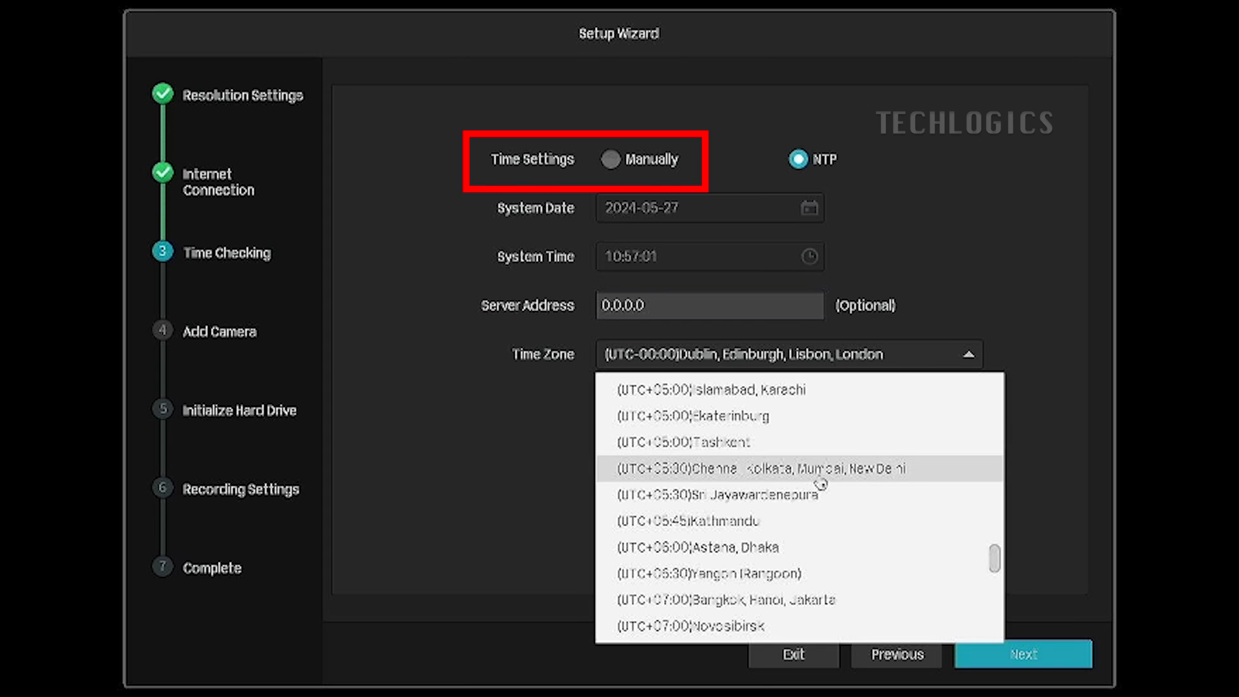
pyautogui.click(759, 467)
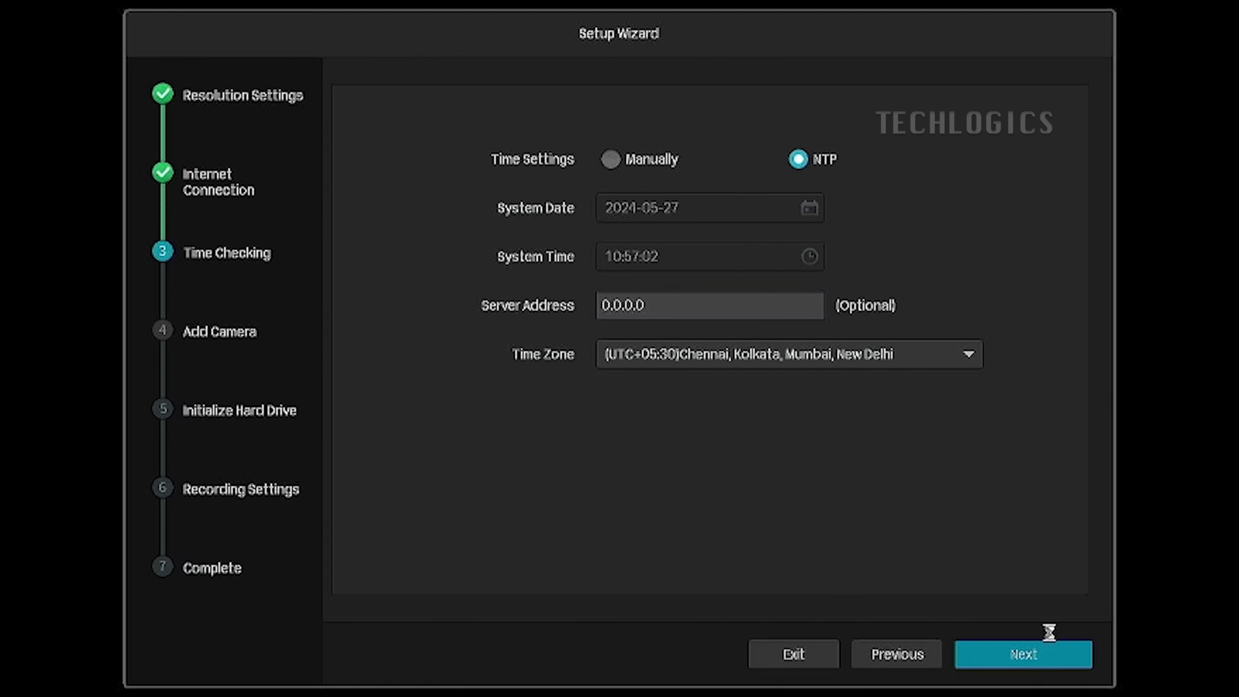
pyautogui.click(1022, 653)
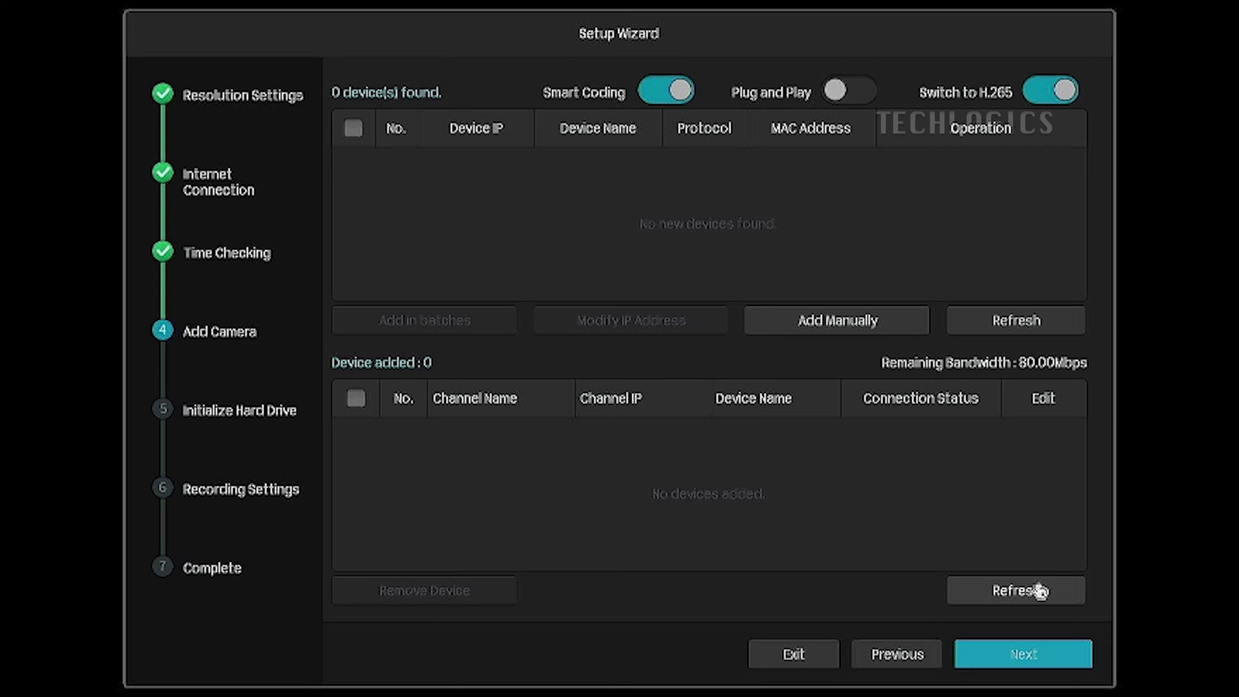
pyautogui.moveTo(682, 202)
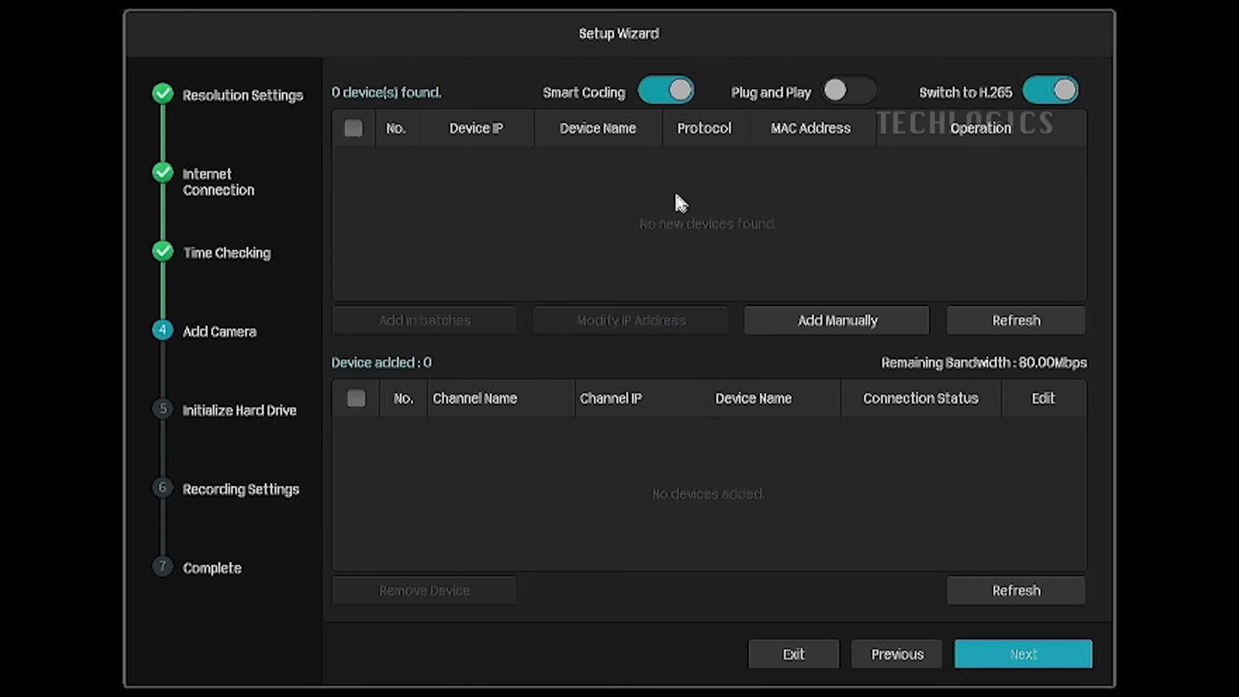
pyautogui.moveTo(548, 212)
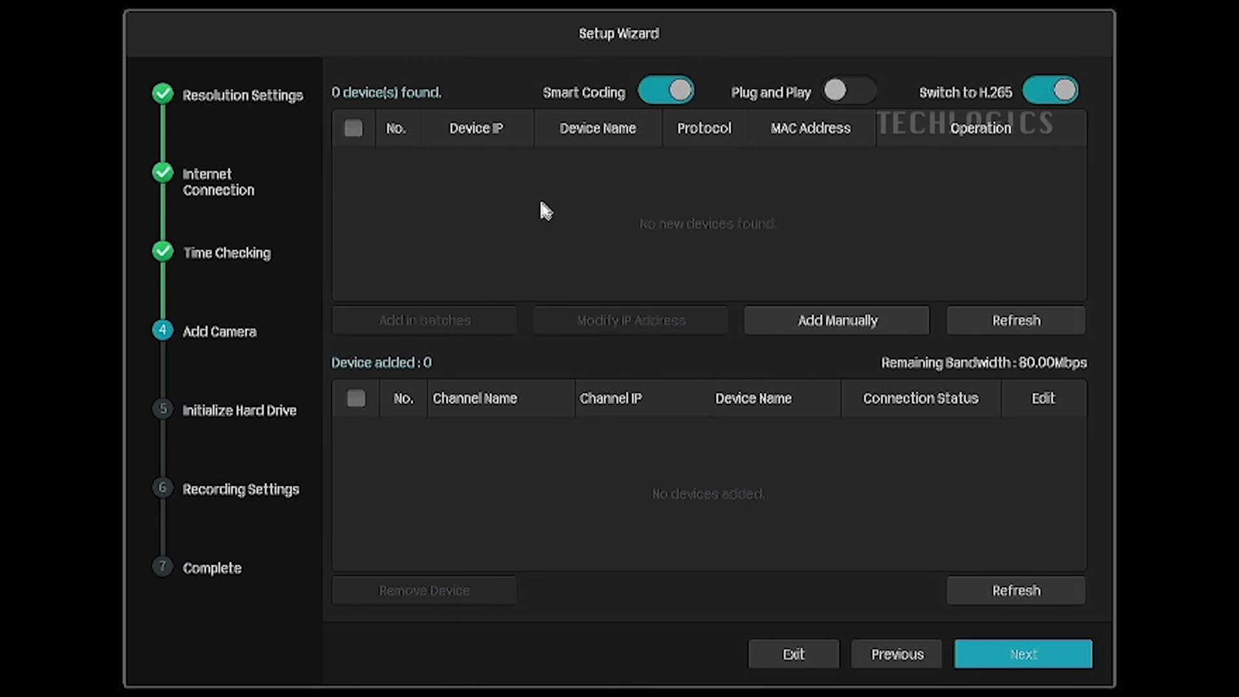
pyautogui.moveTo(1022, 653)
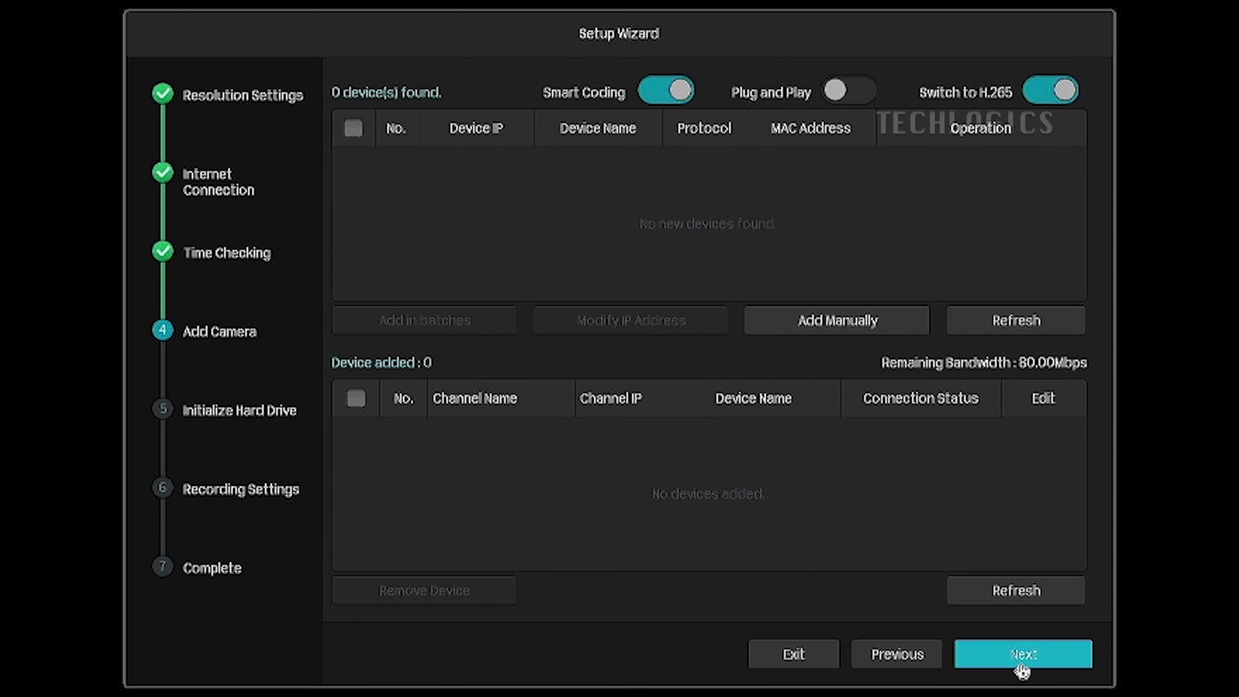
# - Pass the Add Camera step without adding any devices
pyautogui.click(1022, 653)
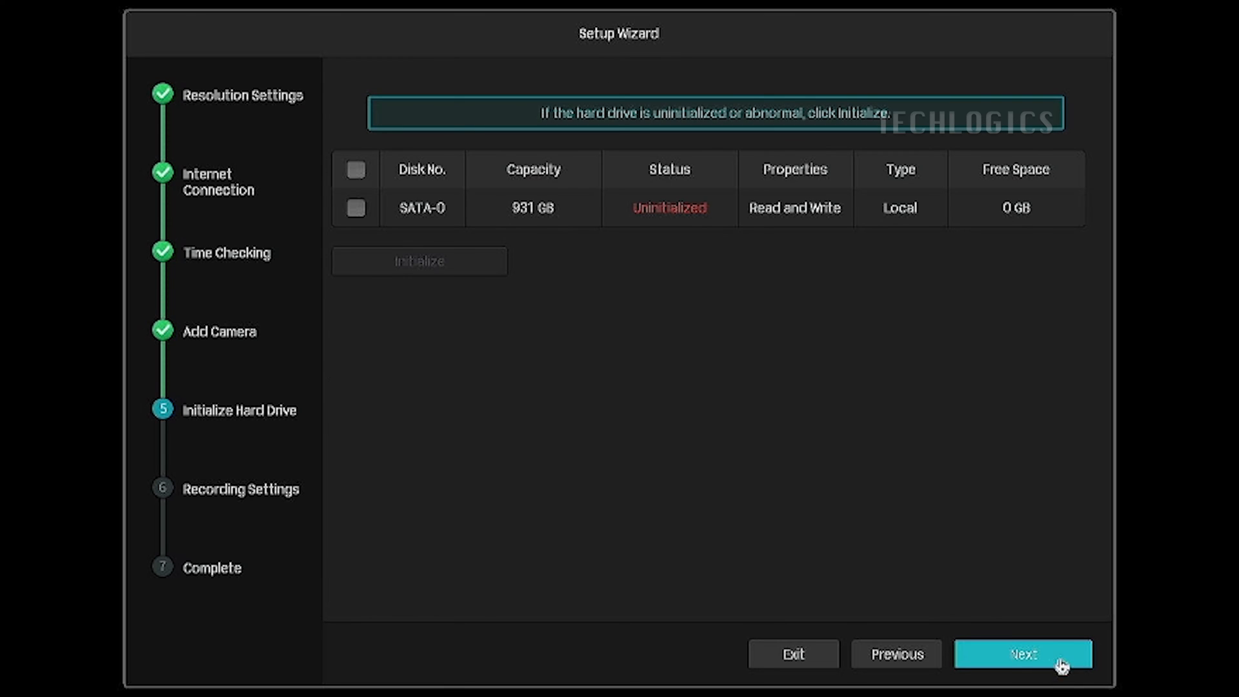
pyautogui.moveTo(741, 242)
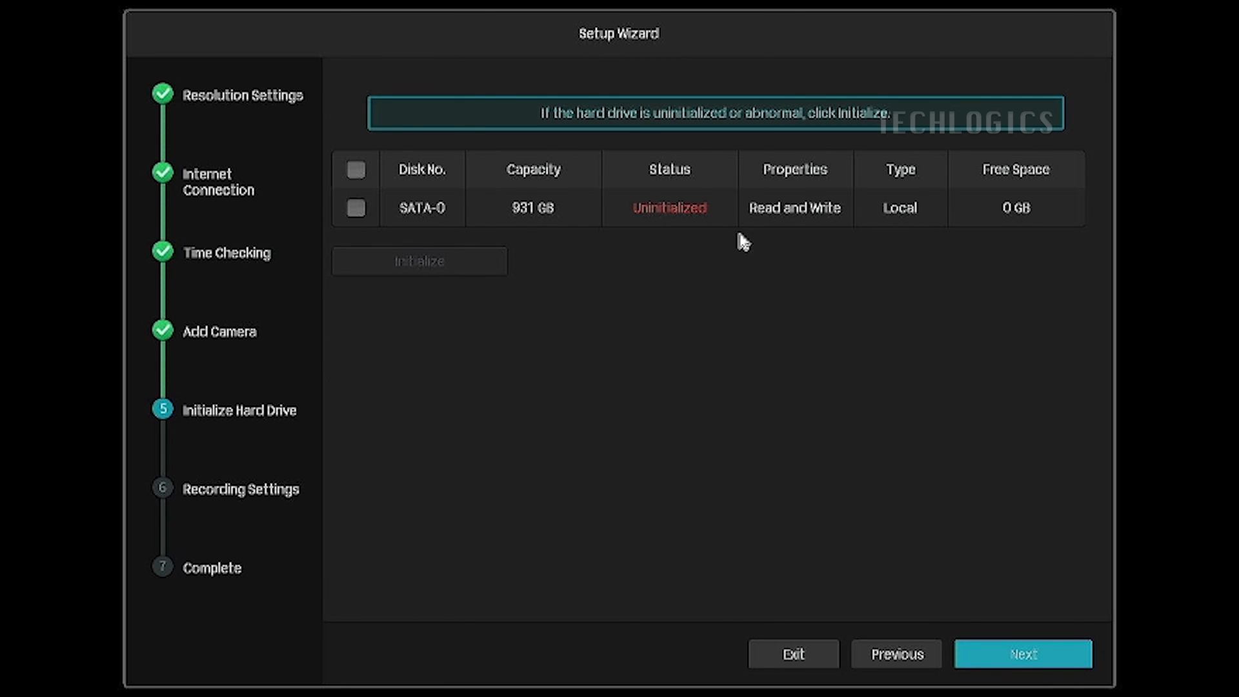
pyautogui.moveTo(356, 207)
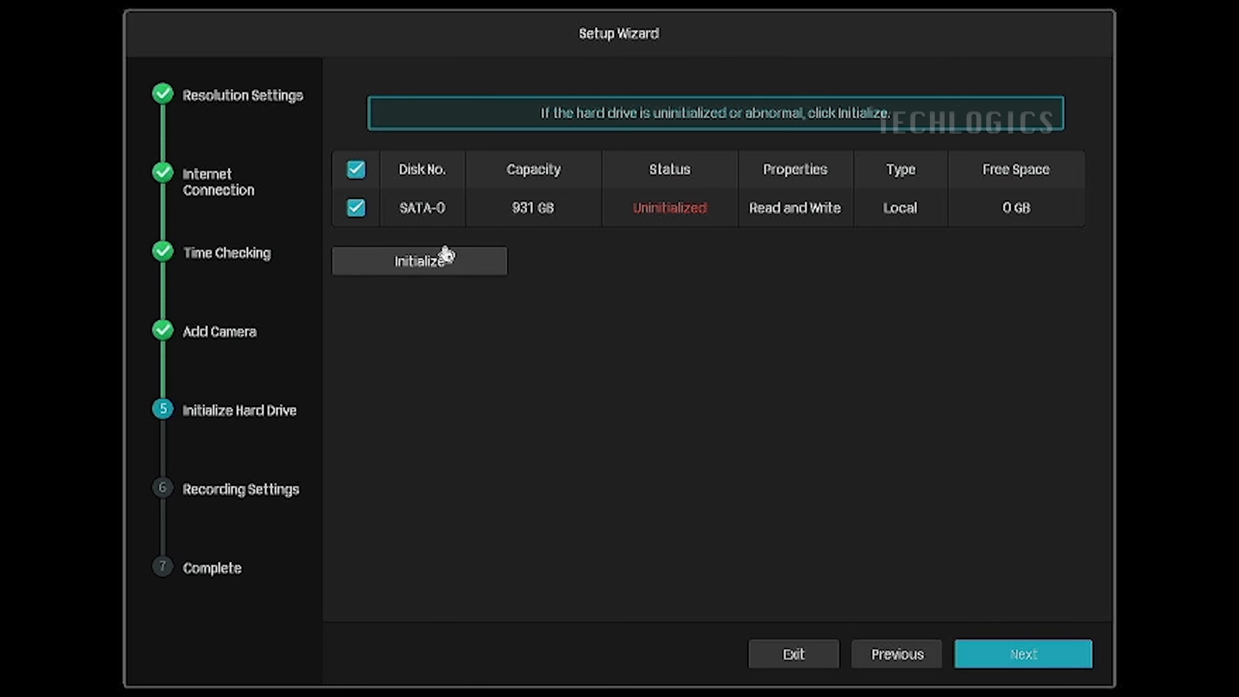
pyautogui.moveTo(845, 232)
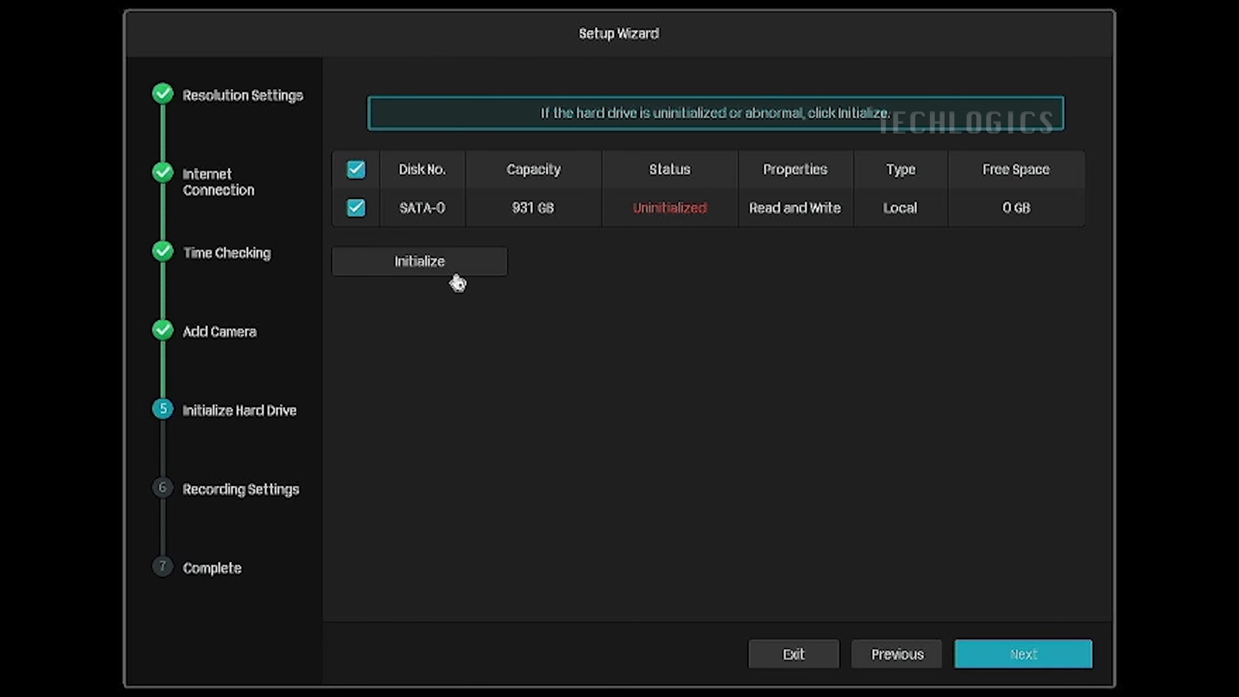
# - Initialize the 931 GB SATA drive, confirming the wipe, then continue to recording settings
pyautogui.click(418, 260)
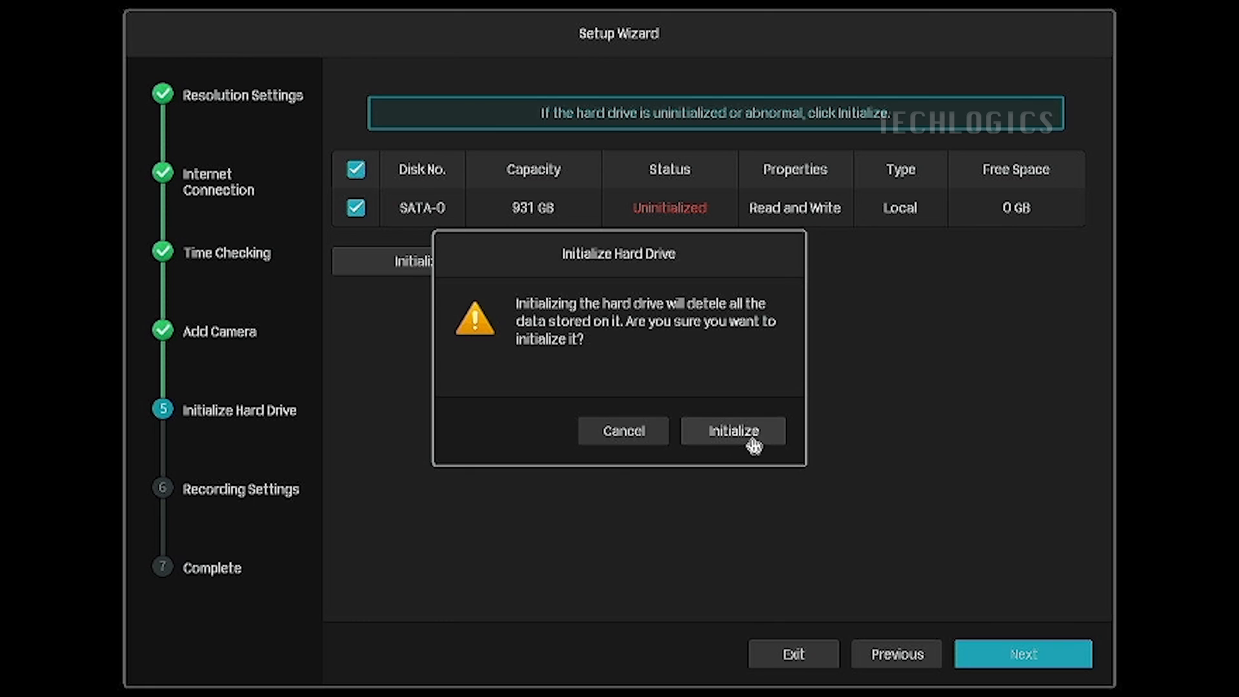
pyautogui.click(731, 431)
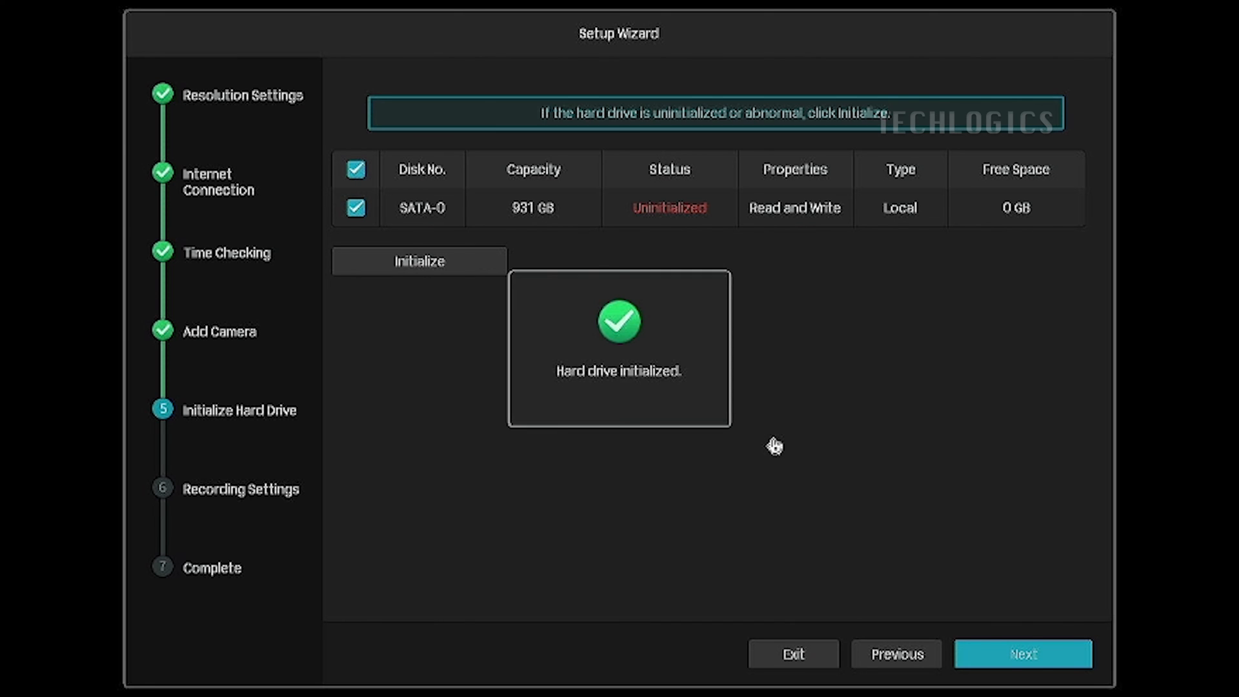
pyautogui.moveTo(668, 395)
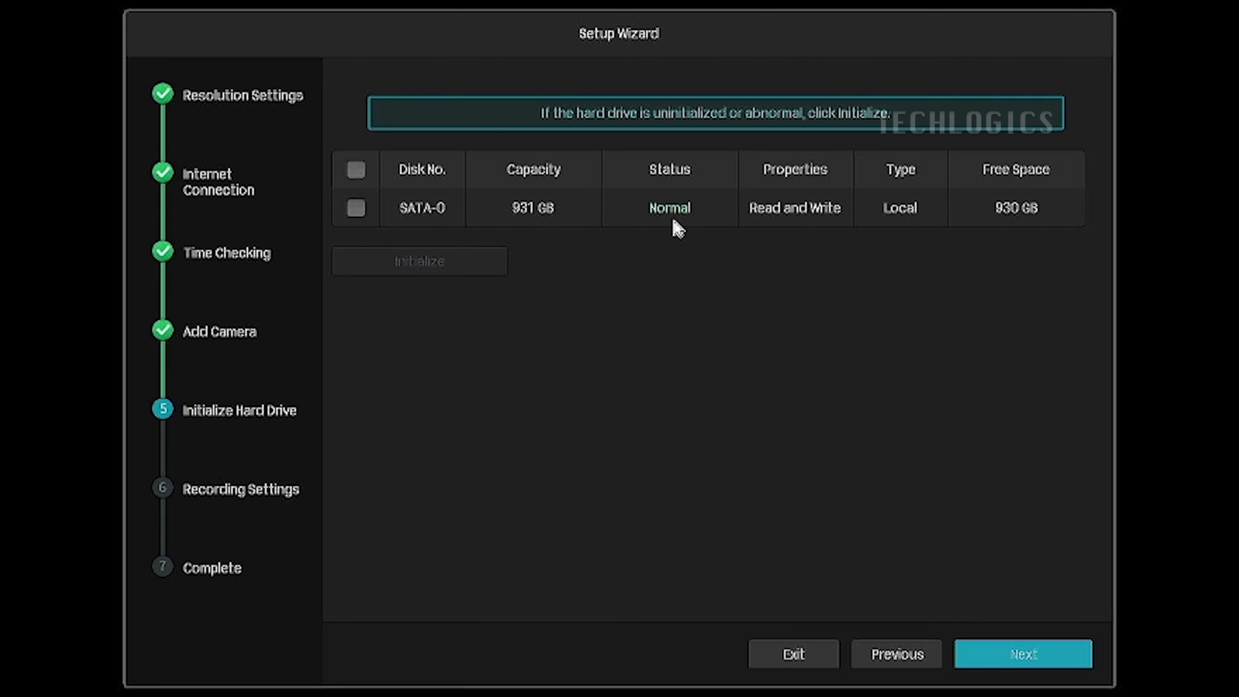
pyautogui.moveTo(694, 249)
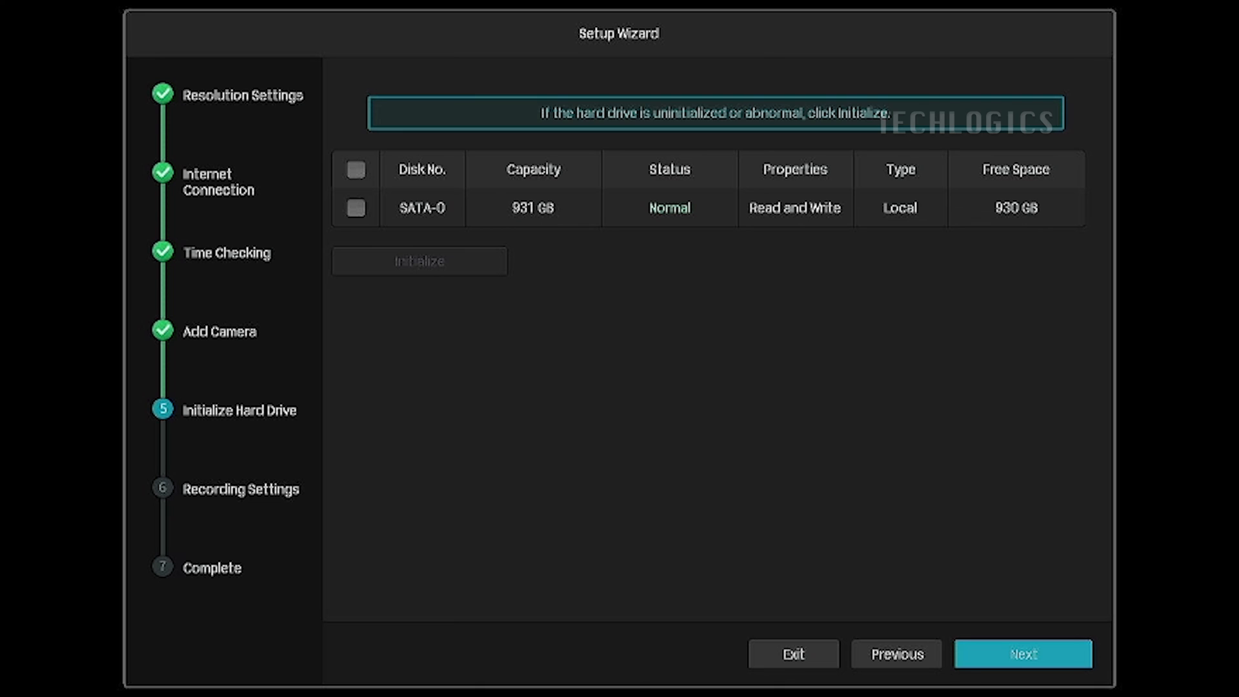
pyautogui.click(1022, 653)
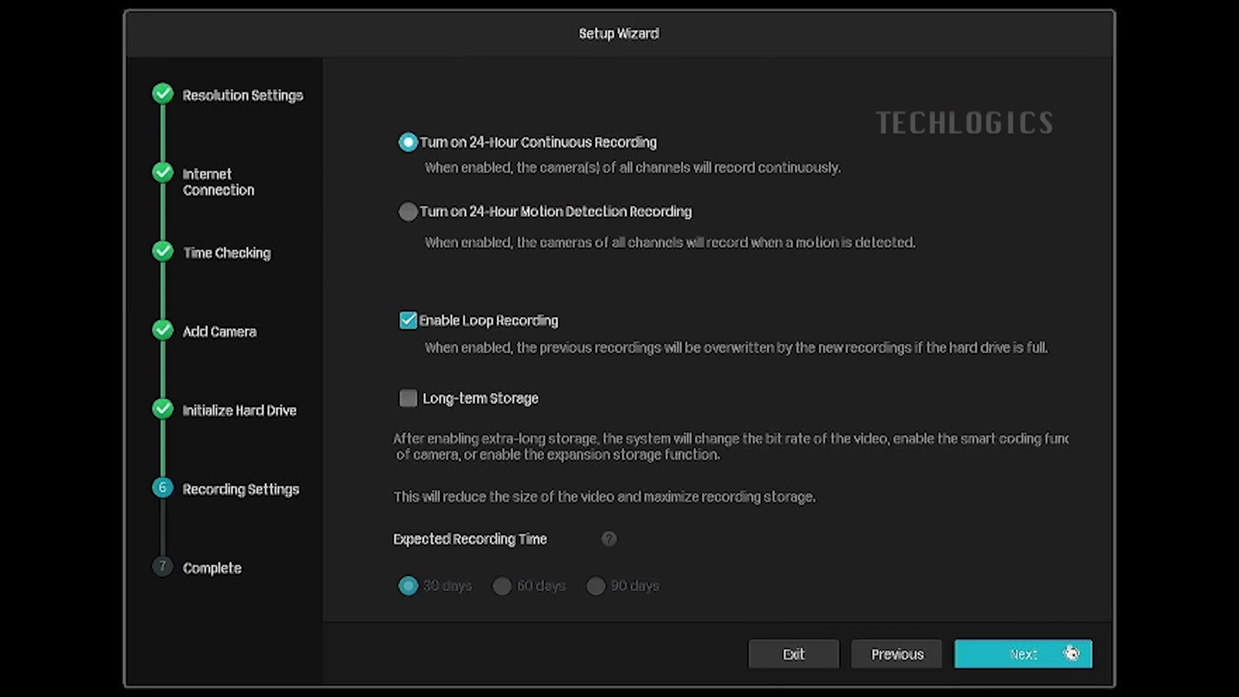
pyautogui.moveTo(563, 149)
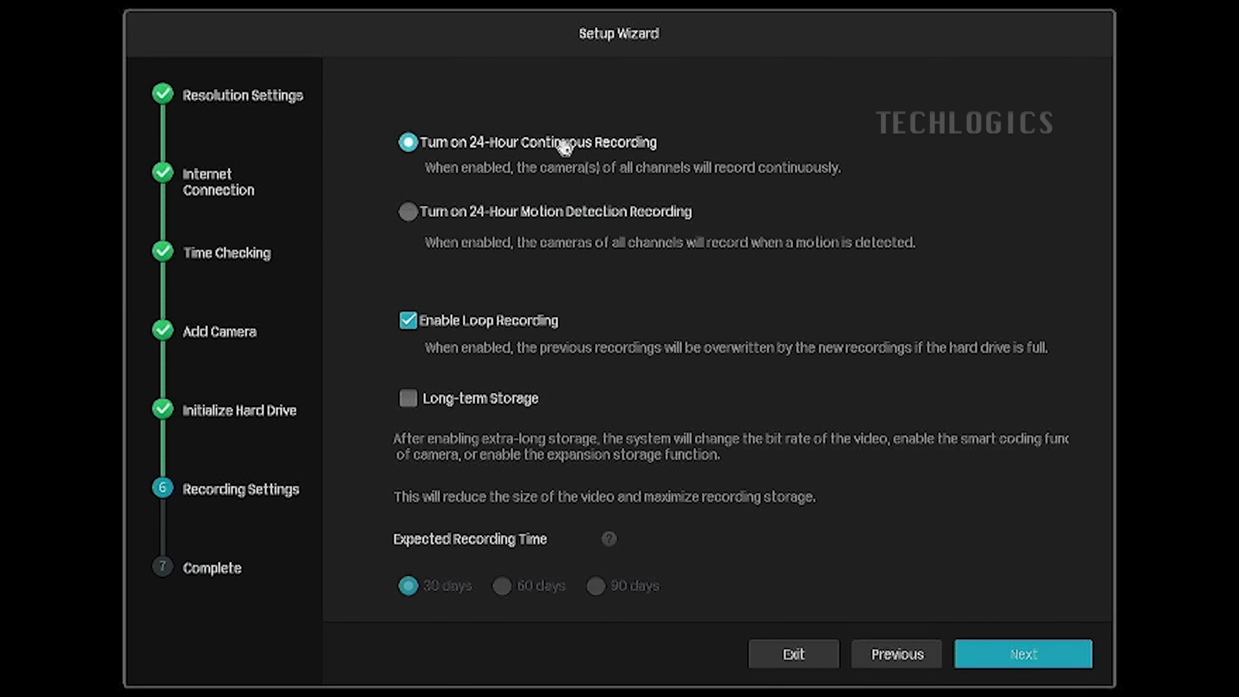
# - Try Motion Detection, revert to 24-hour continuous with loop recording, and finish setup
pyautogui.click(408, 212)
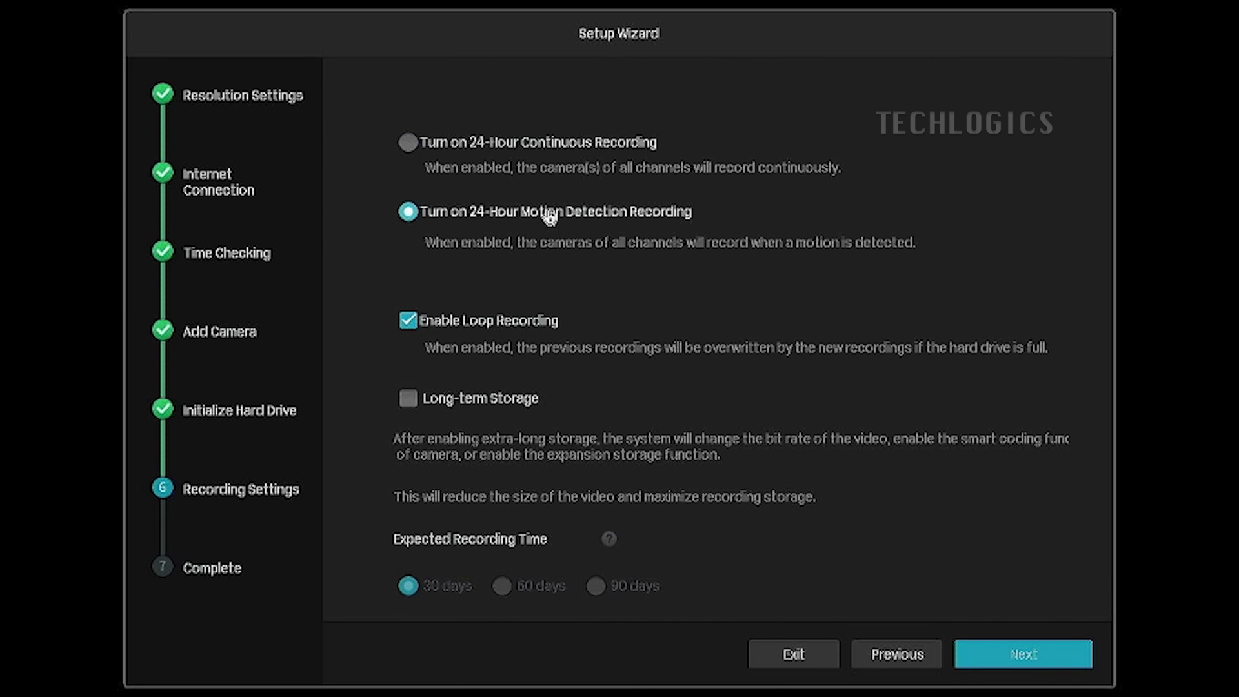
pyautogui.click(406, 142)
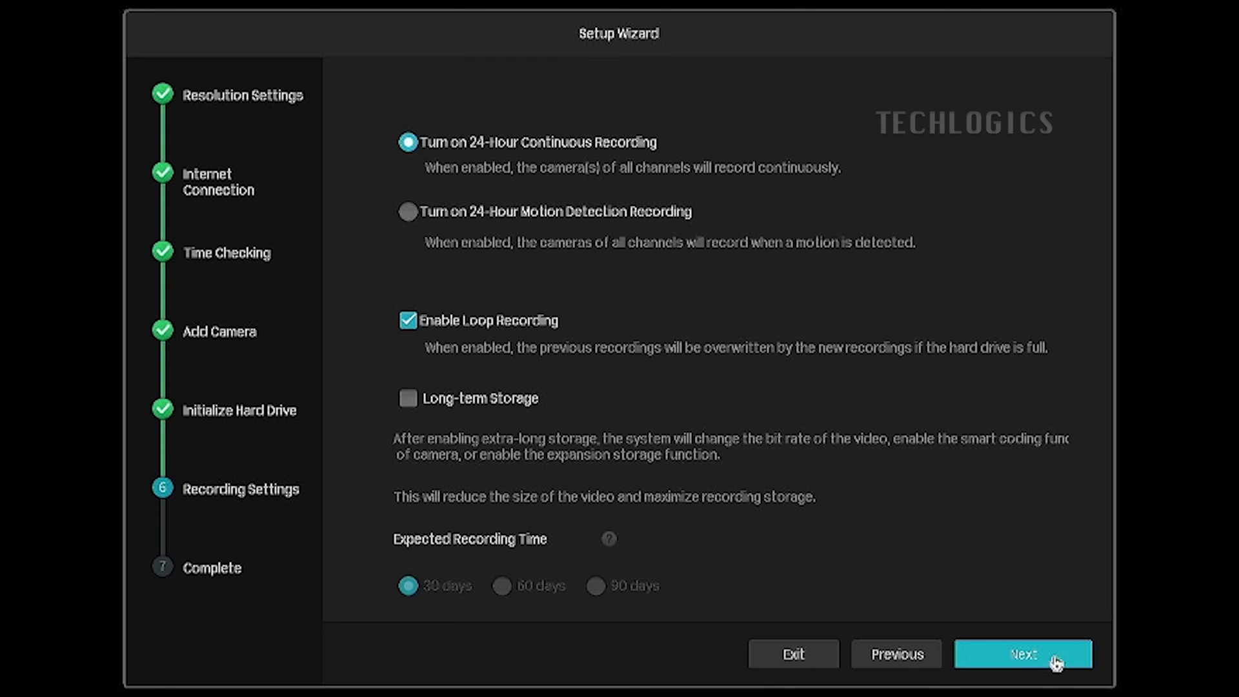
pyautogui.click(1022, 653)
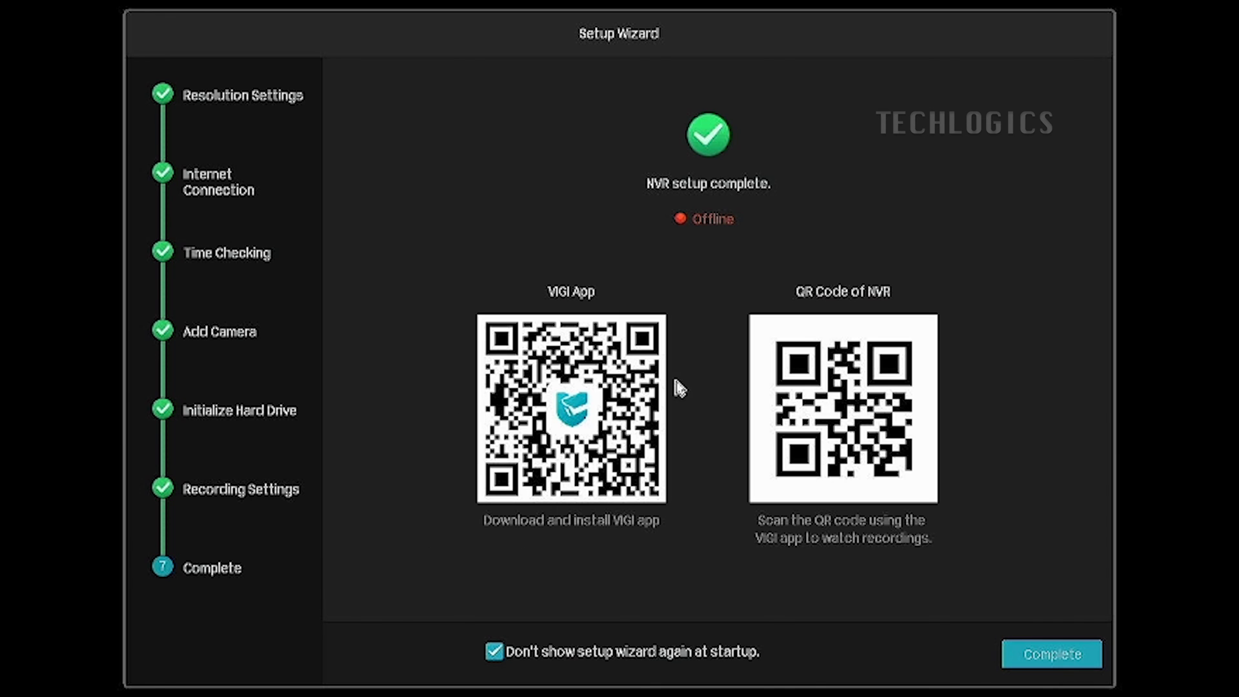
pyautogui.moveTo(905, 418)
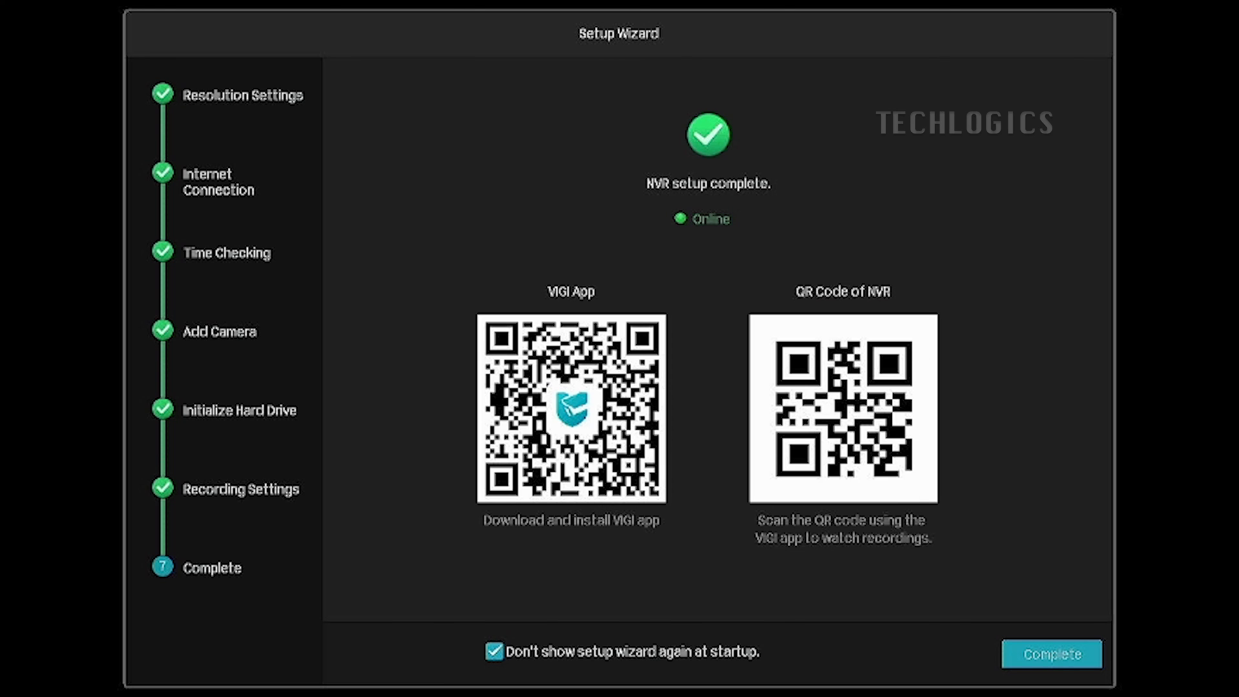
pyautogui.moveTo(549, 685)
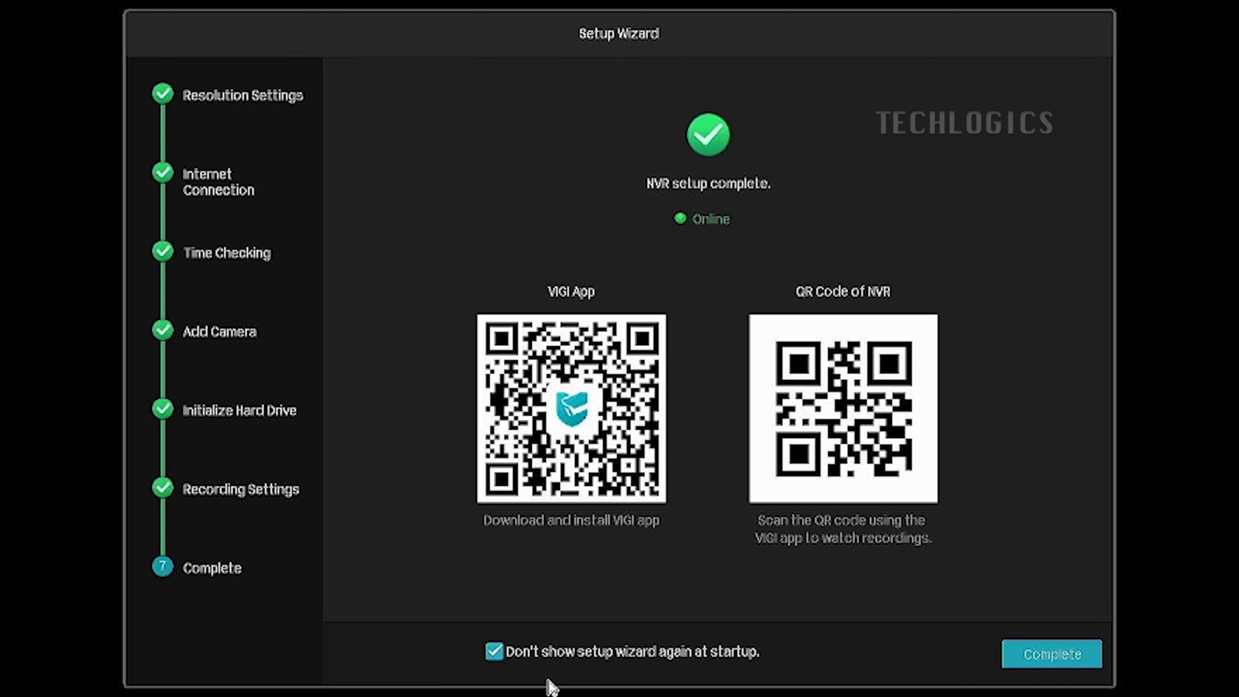
pyautogui.moveTo(1052, 653)
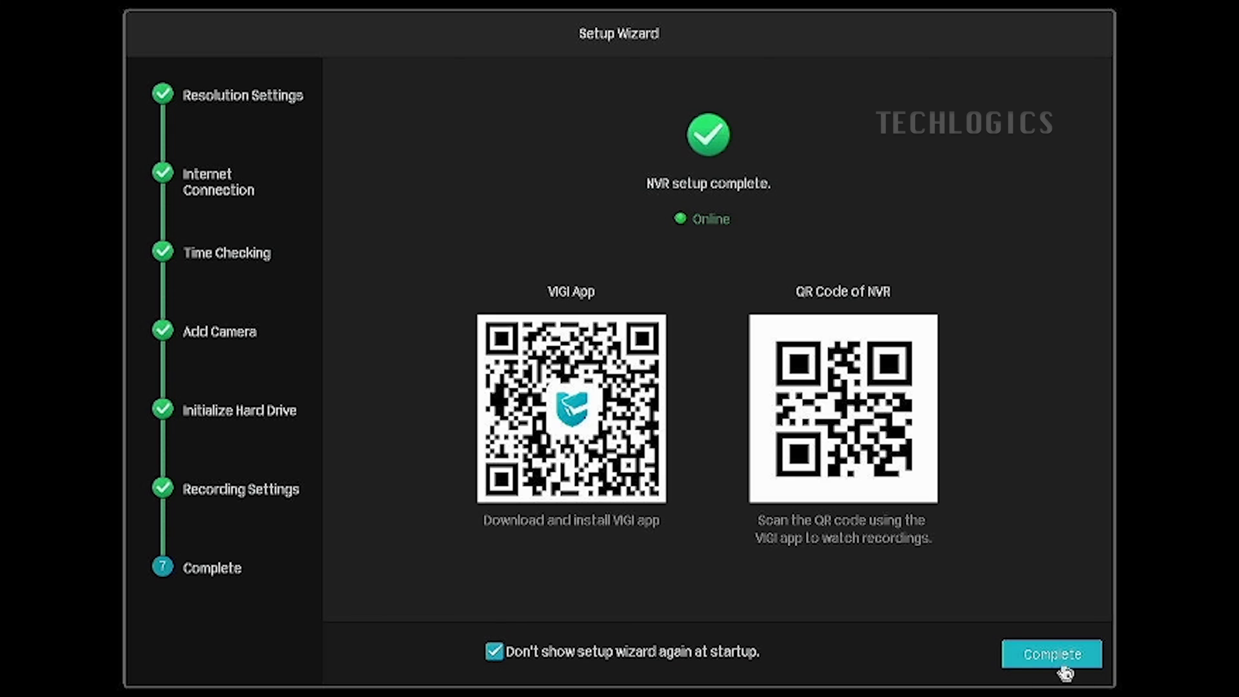
# - Complete the wizard with 'Don't show setup wizard again' checked, landing on the add-cameras screen
pyautogui.click(1051, 653)
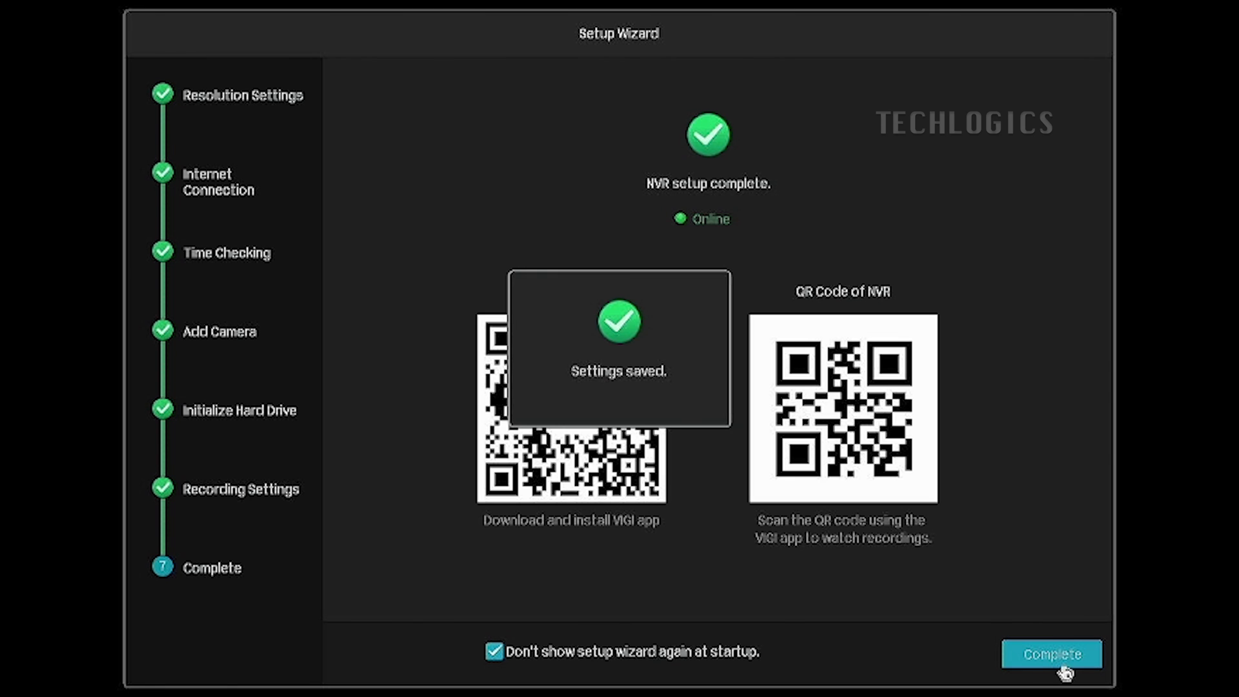
pyautogui.click(1050, 653)
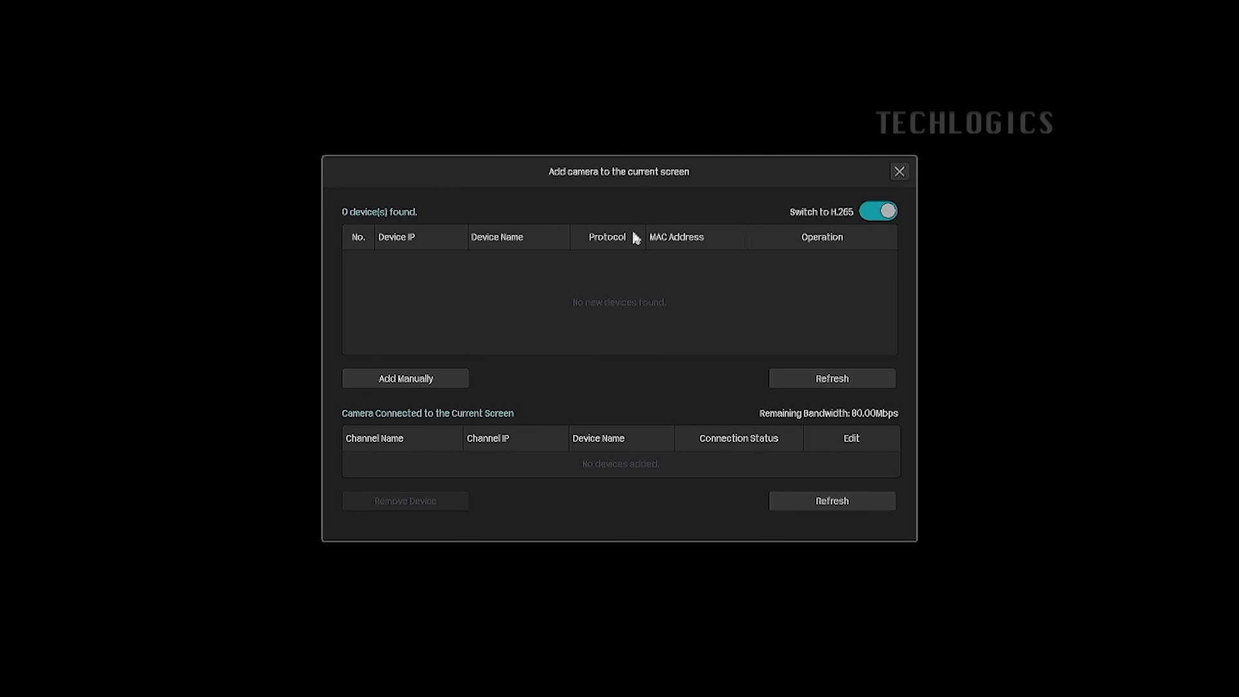
pyautogui.moveTo(941, 91)
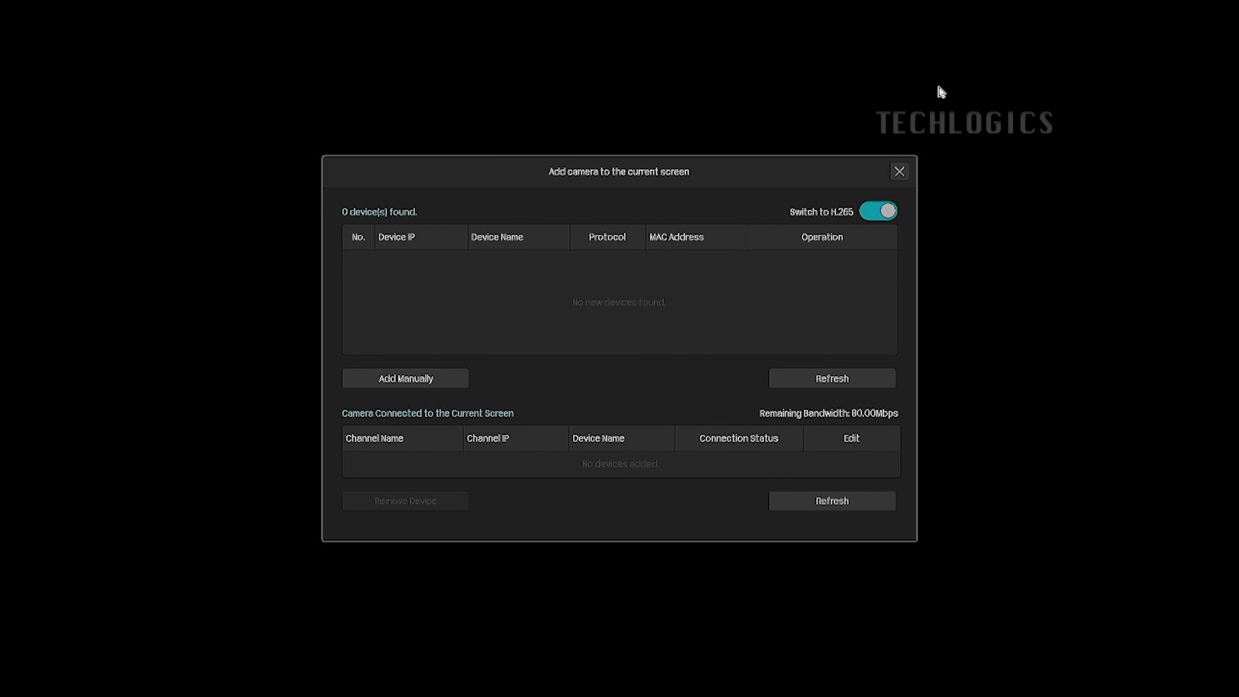
# - Close the 'Add camera to the current screen' dialog so the Main Menu appears
pyautogui.click(899, 171)
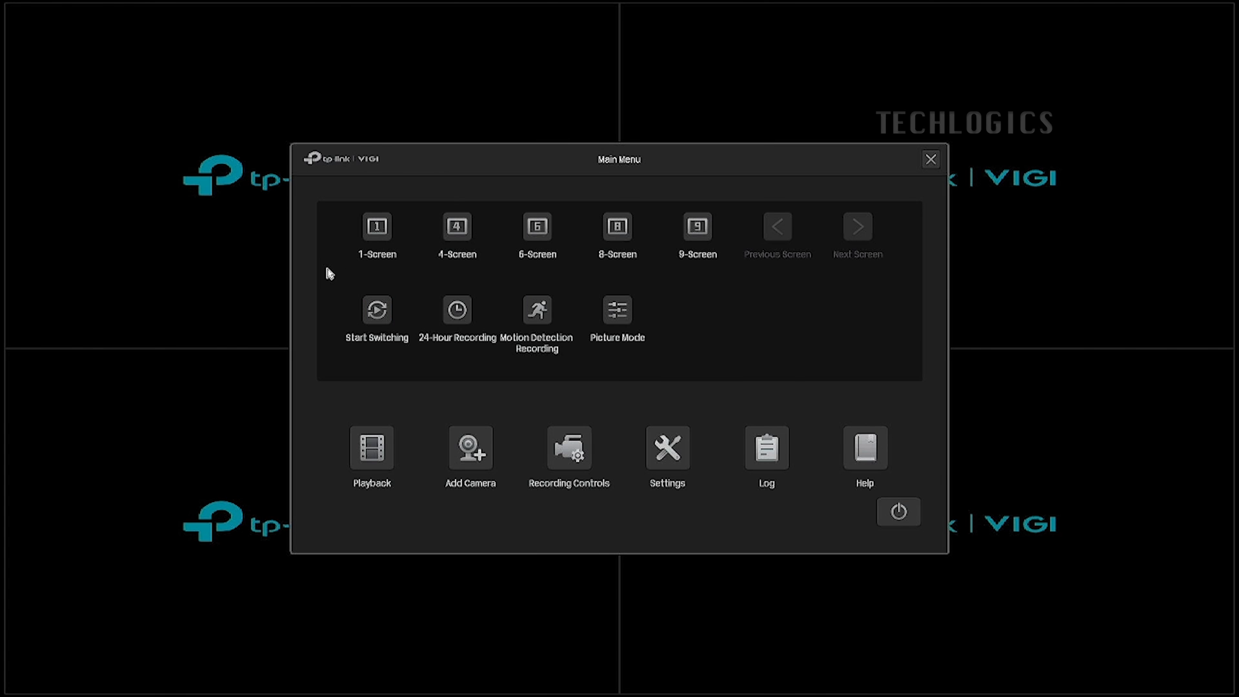
pyautogui.moveTo(371, 449)
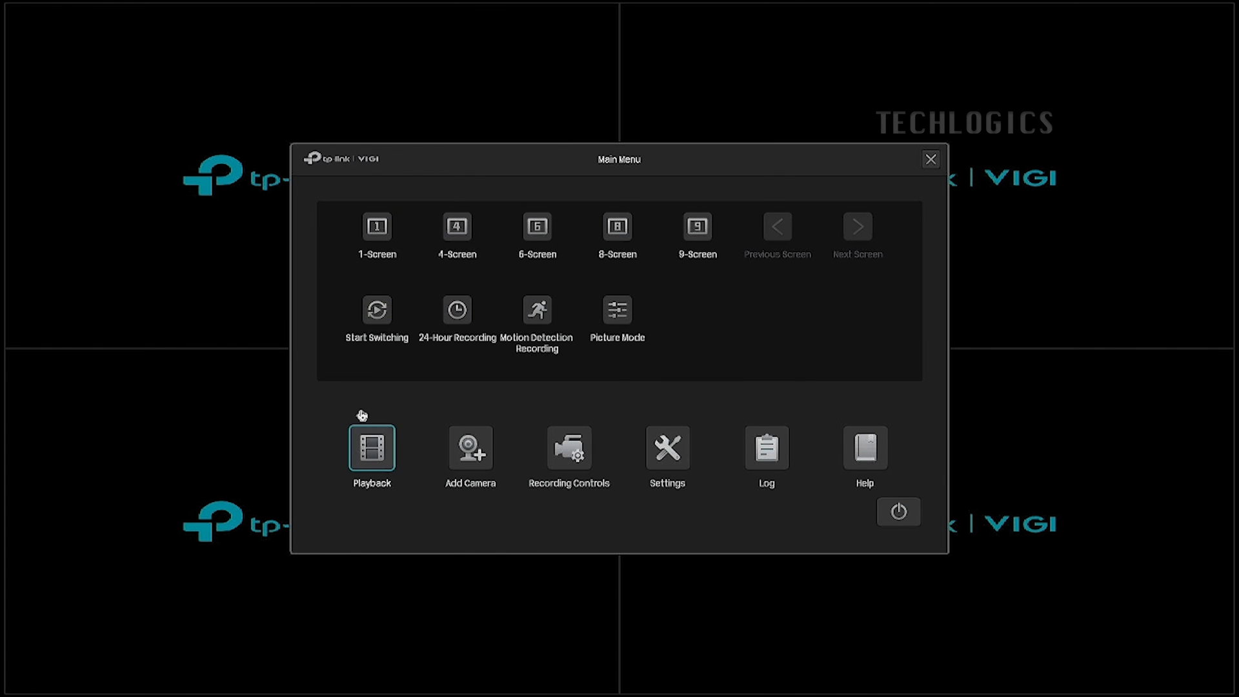
pyautogui.moveTo(864, 472)
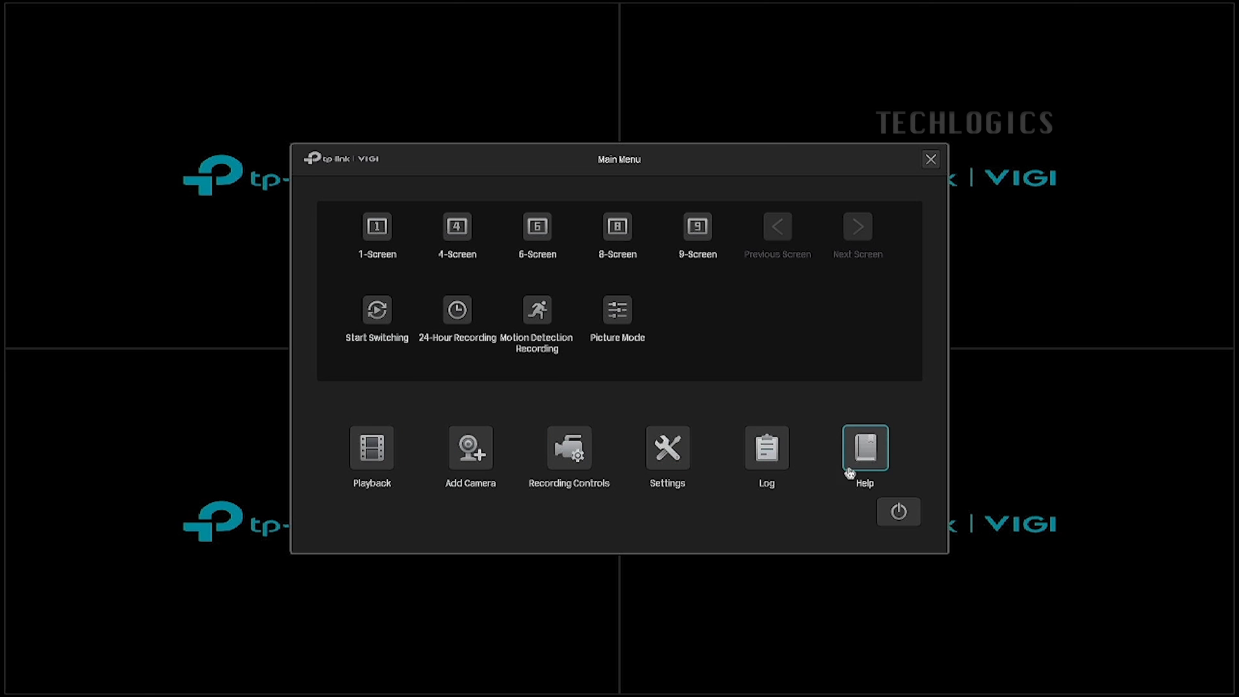
pyautogui.moveTo(666, 449)
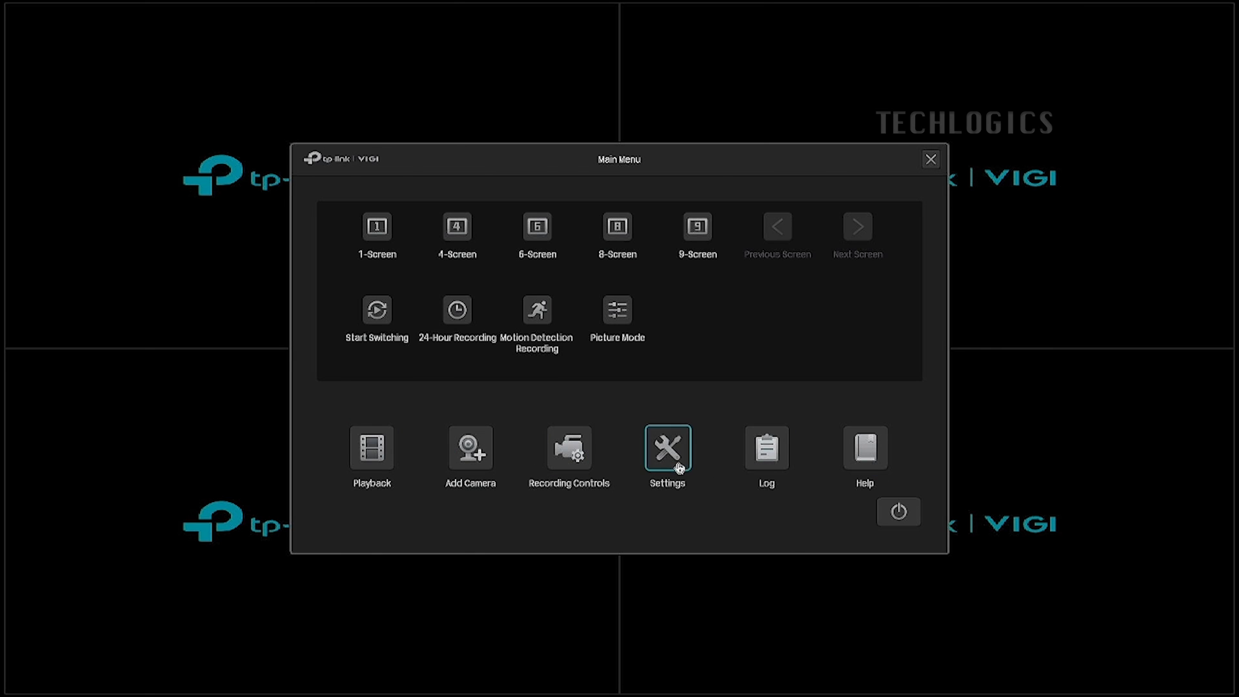
# - Enter Settings from the Main Menu, showing camera device access with no devices
pyautogui.click(666, 448)
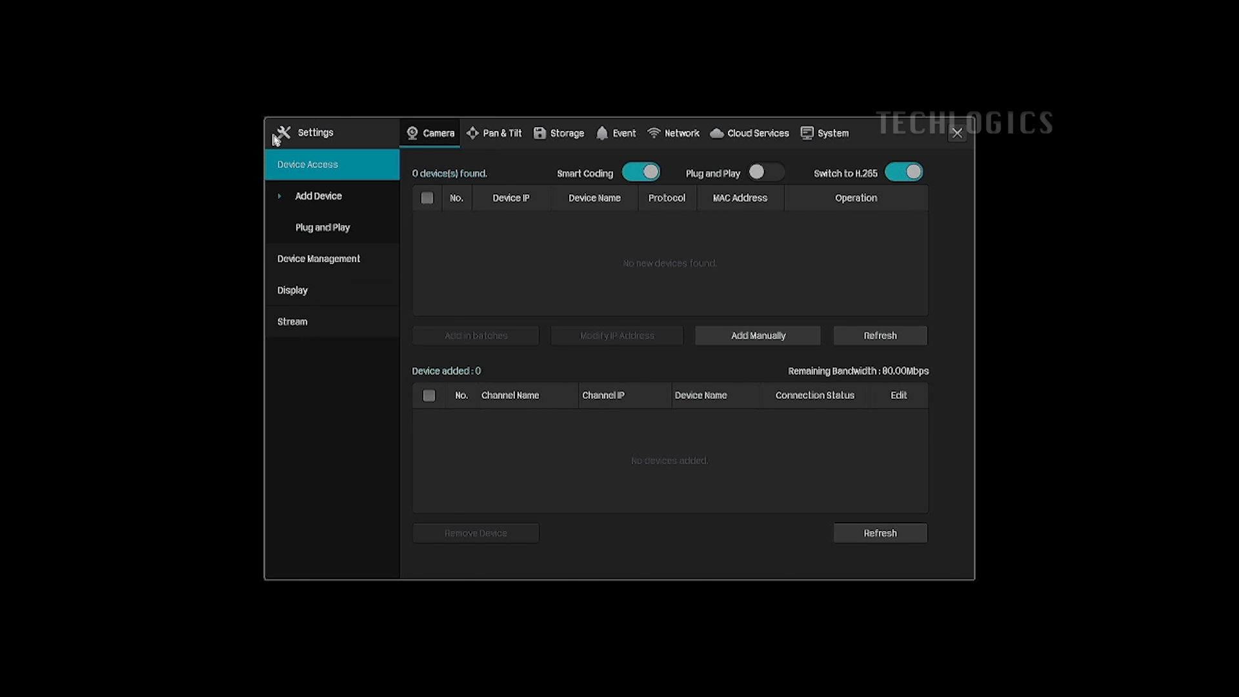
pyautogui.moveTo(558, 133)
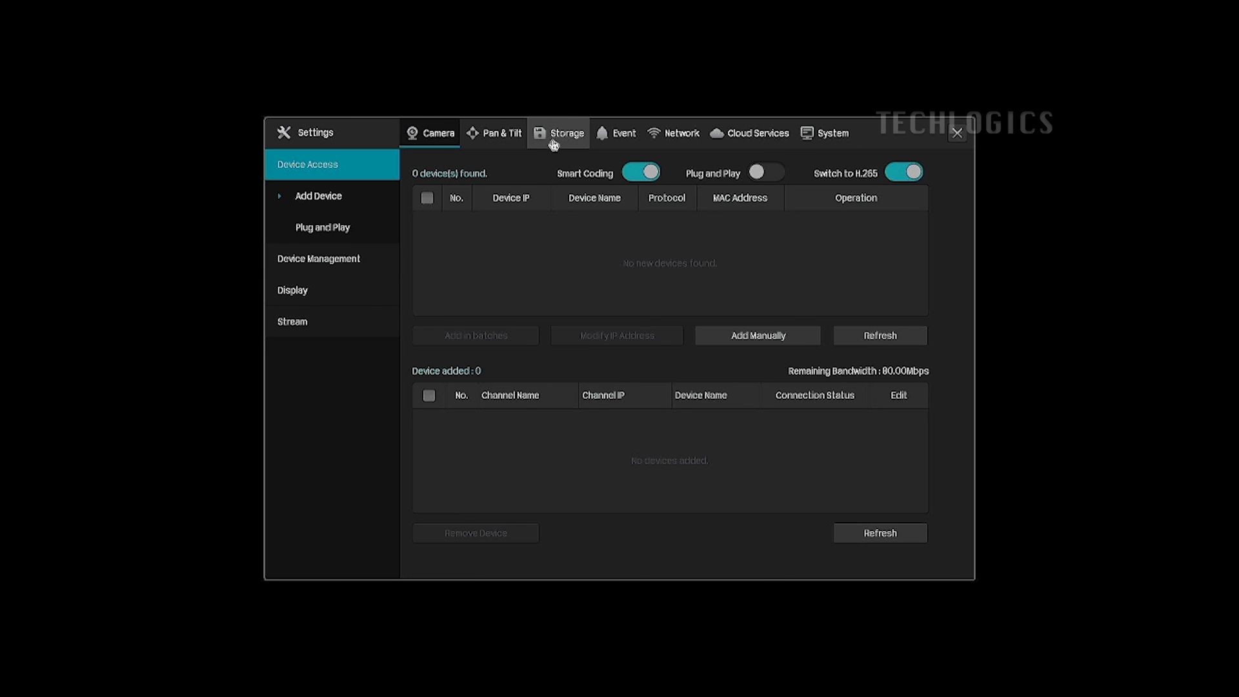
pyautogui.moveTo(680, 132)
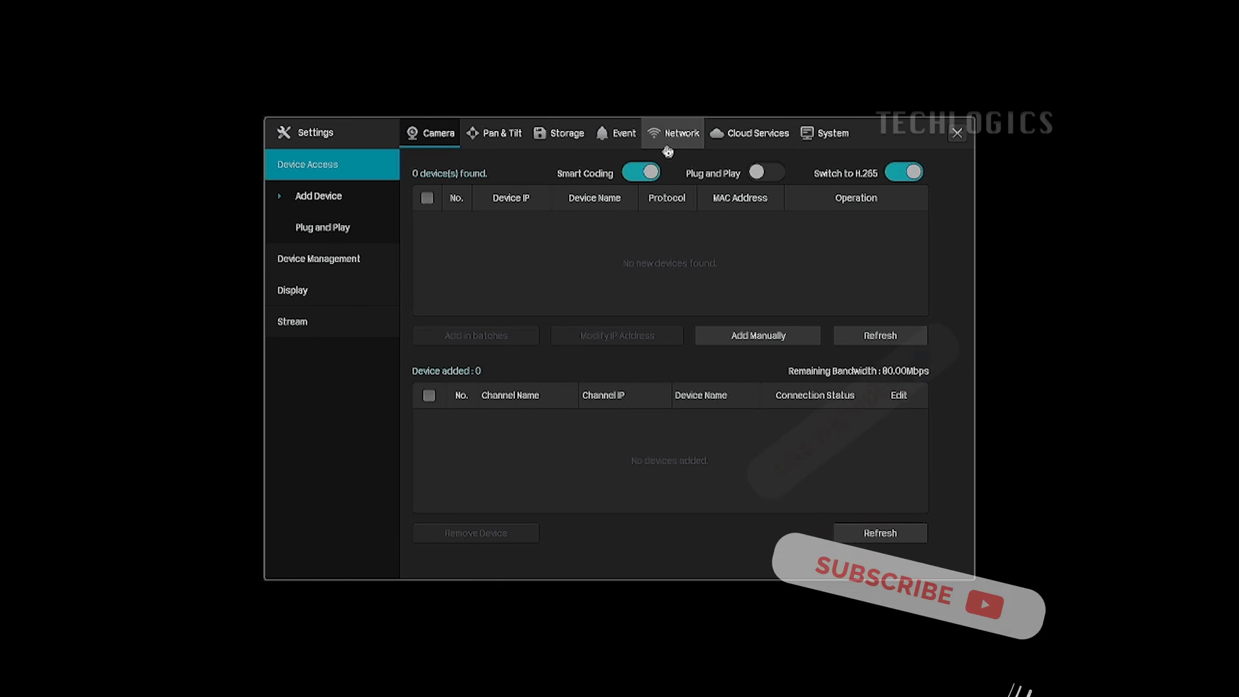
# - View the Network connection settings, then return to Camera Device Access discovering an ONVIF camera at 192.168.1.122
pyautogui.click(682, 133)
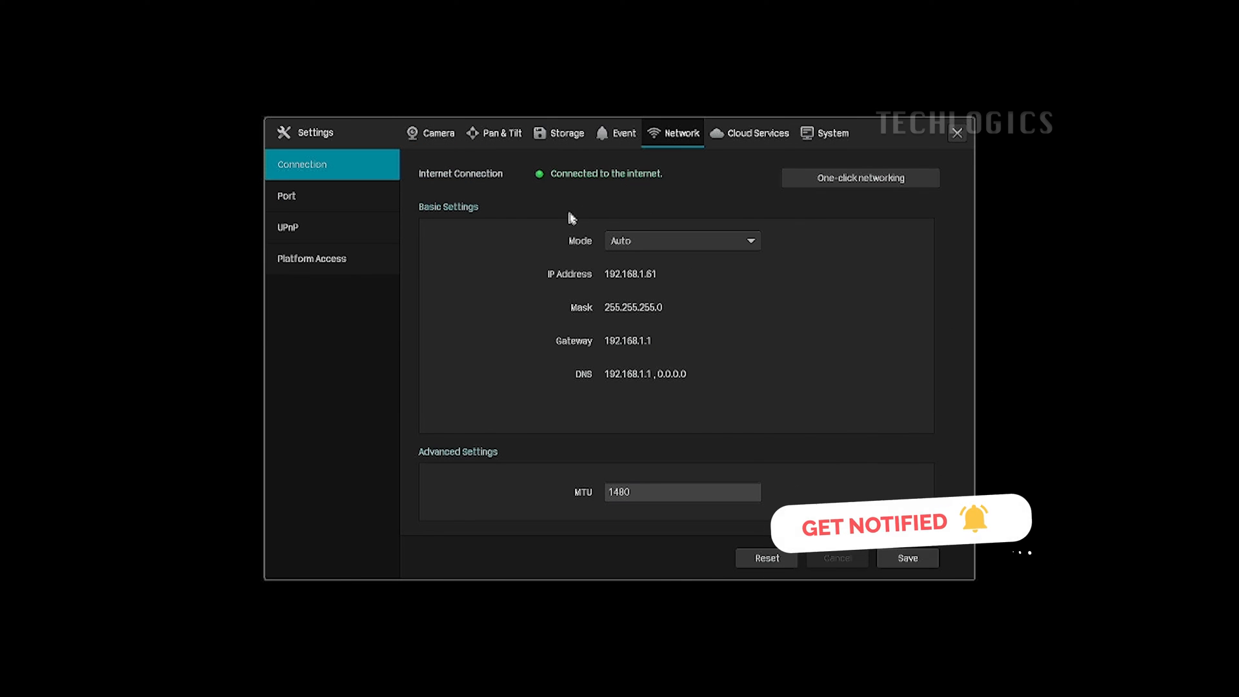
pyautogui.moveTo(576, 222)
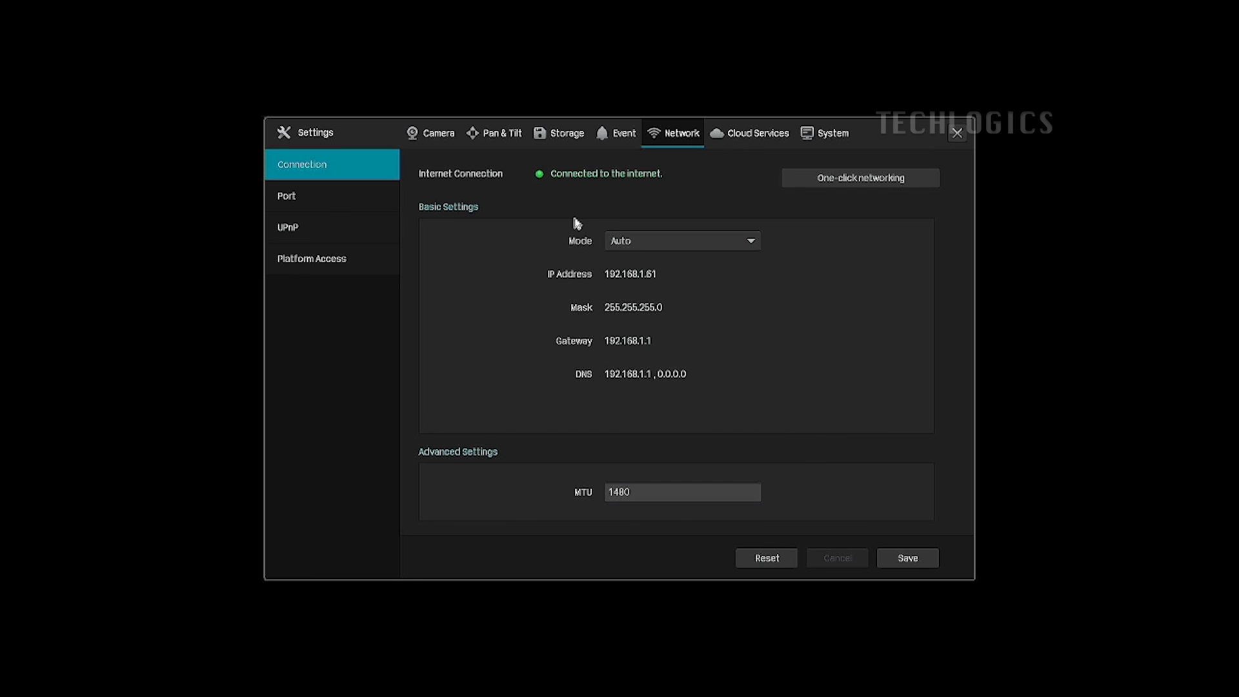
pyautogui.moveTo(379, 195)
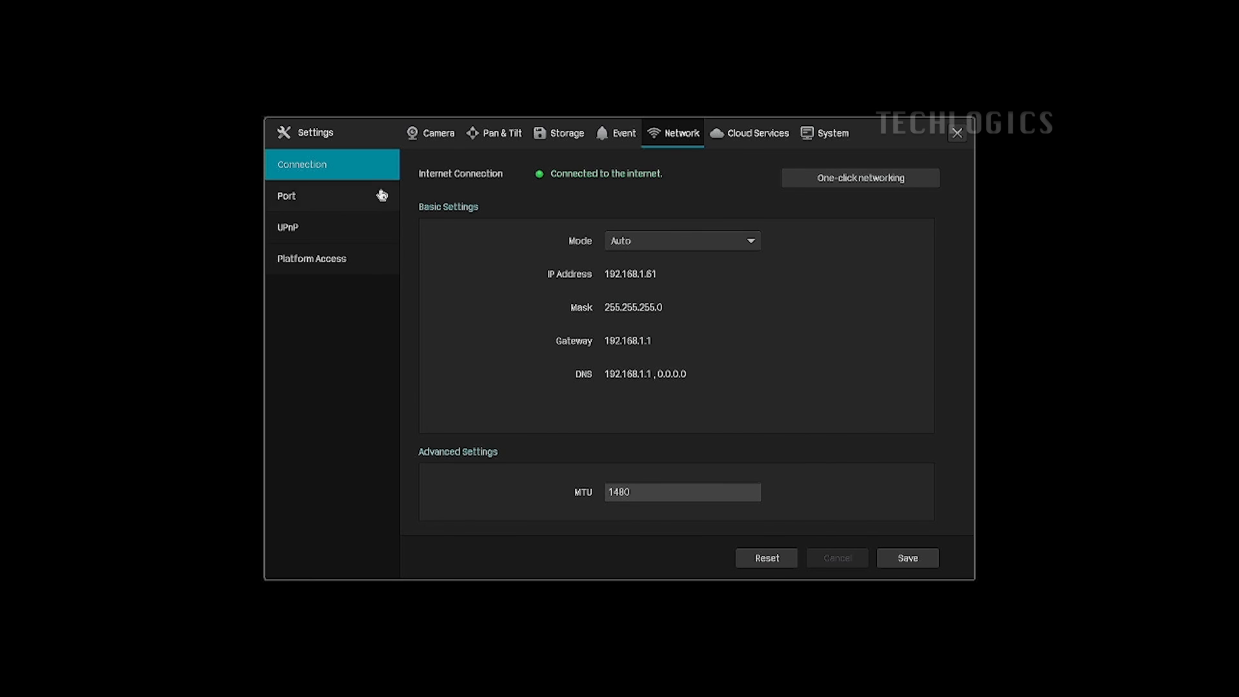
pyautogui.click(439, 132)
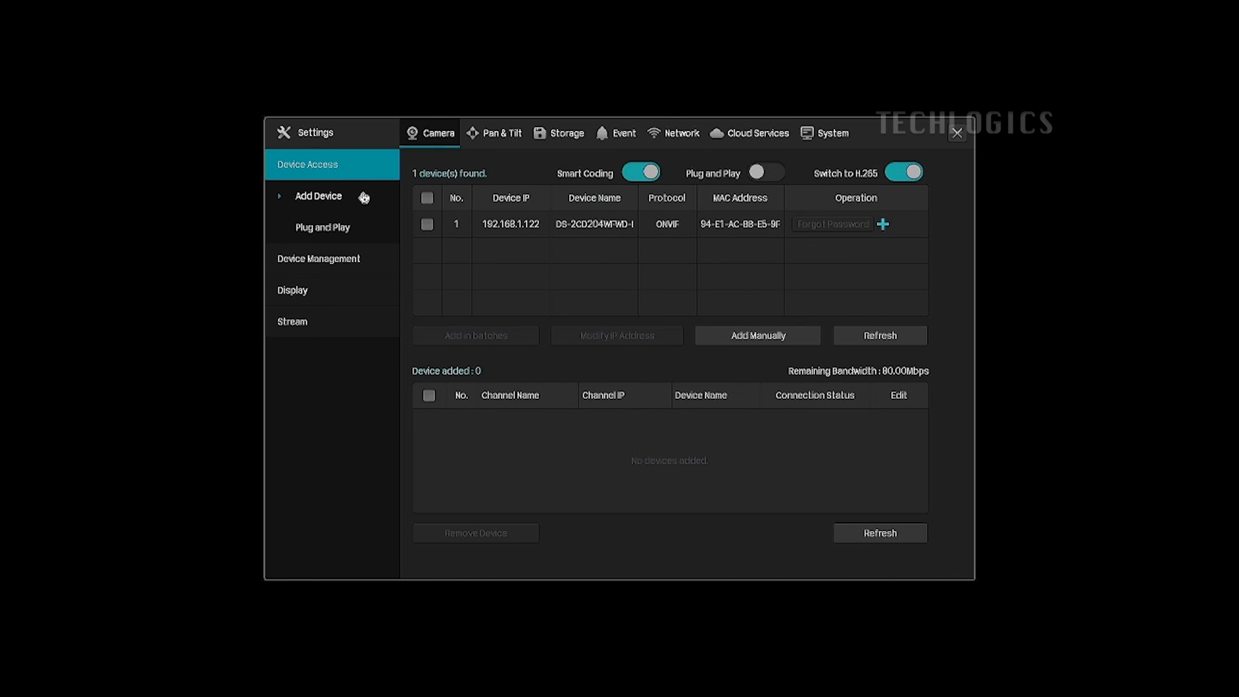
pyautogui.moveTo(700, 245)
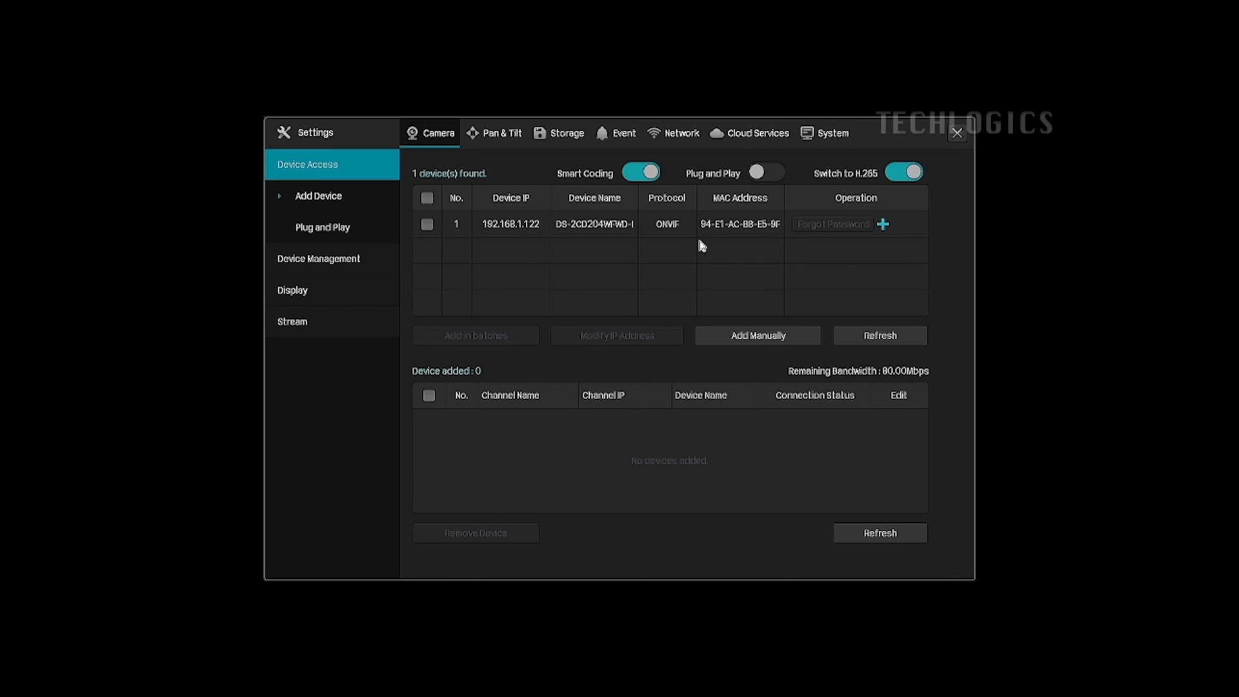
pyautogui.moveTo(621, 249)
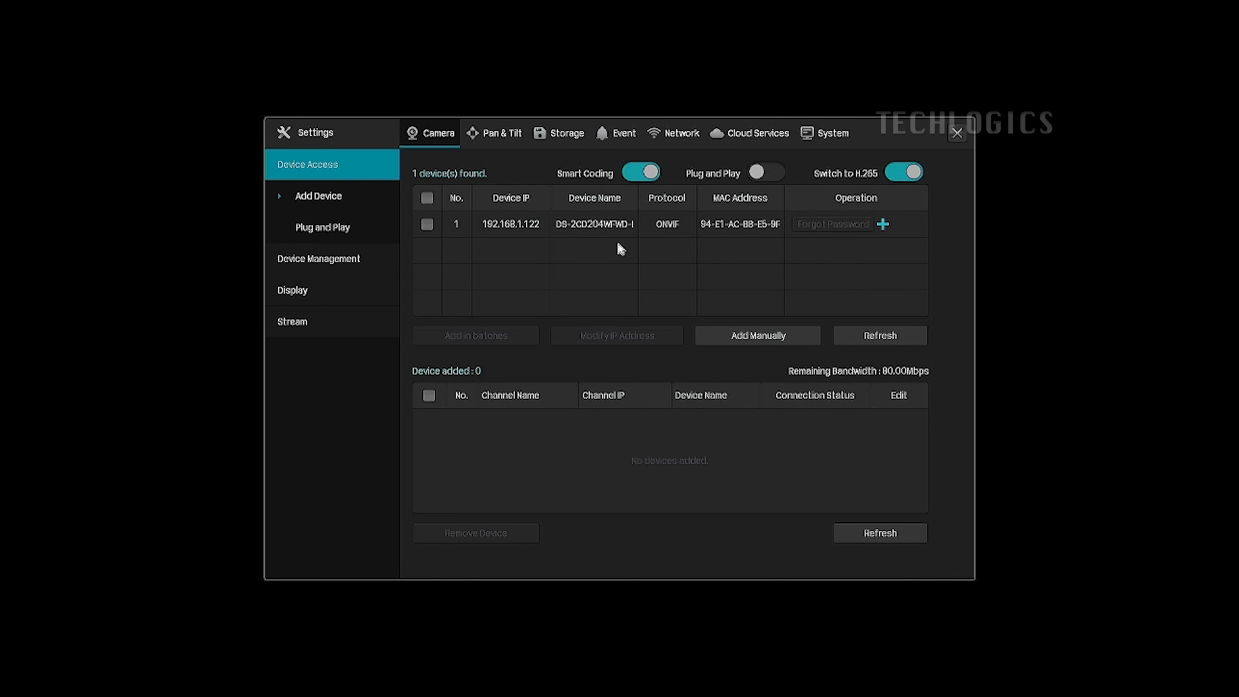
pyautogui.moveTo(965, 145)
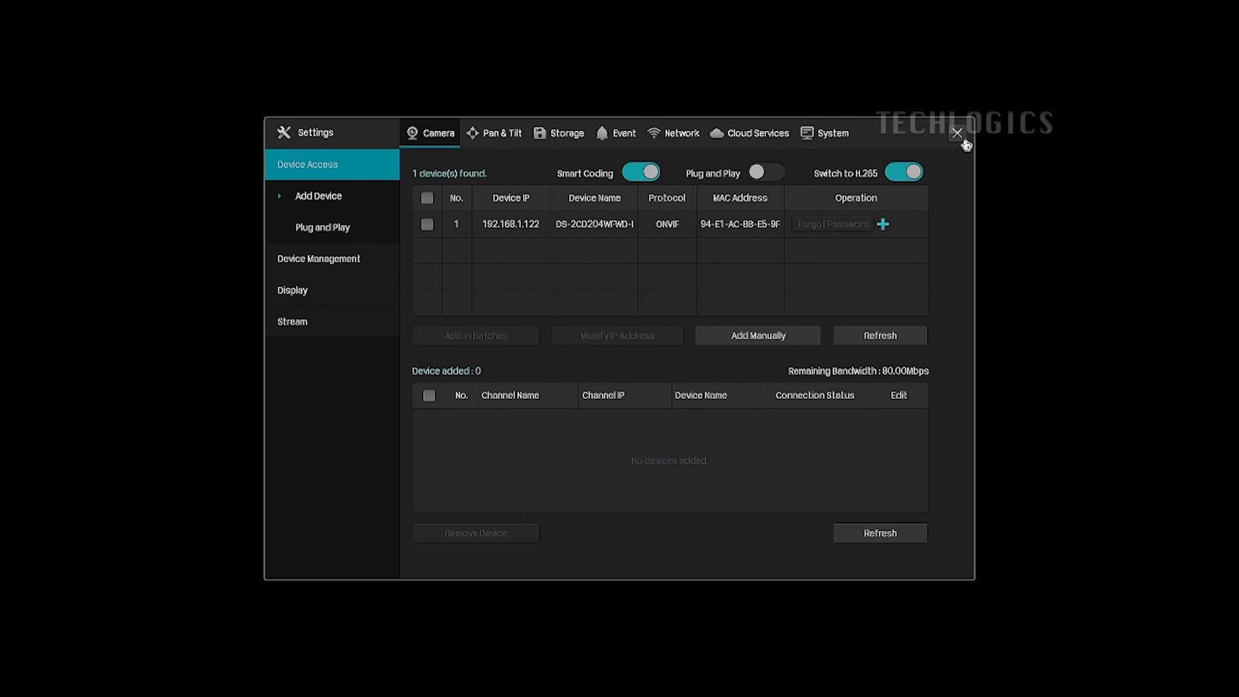